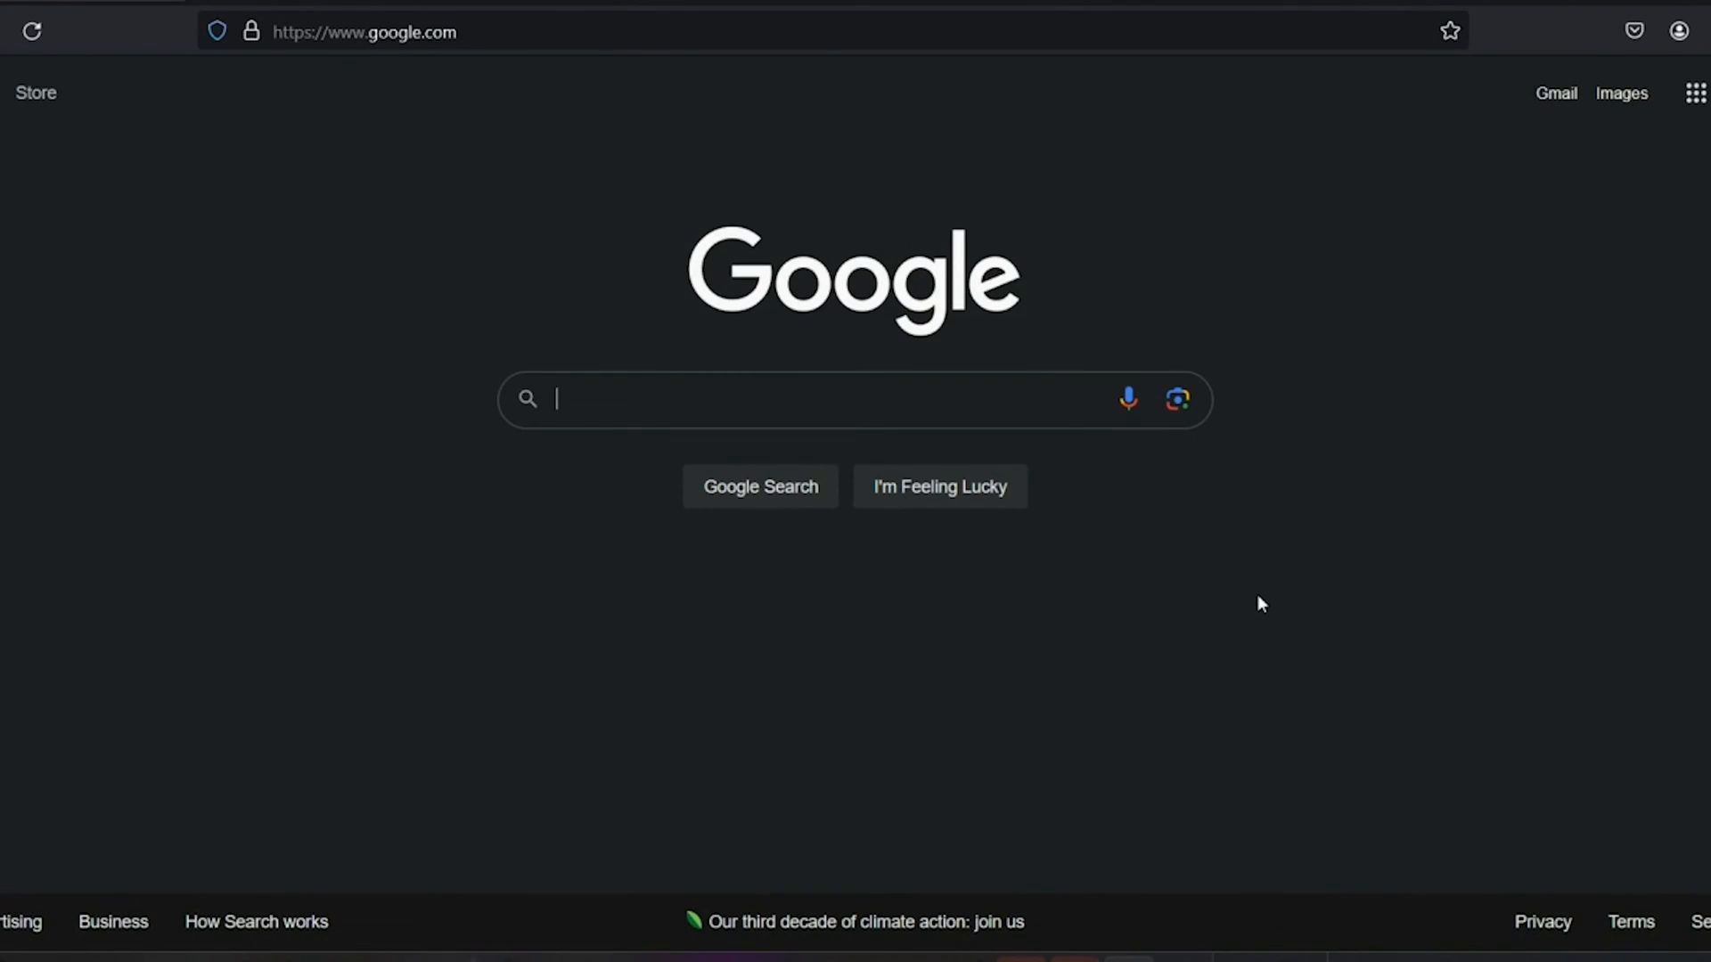
mouse_move(1004, 571)
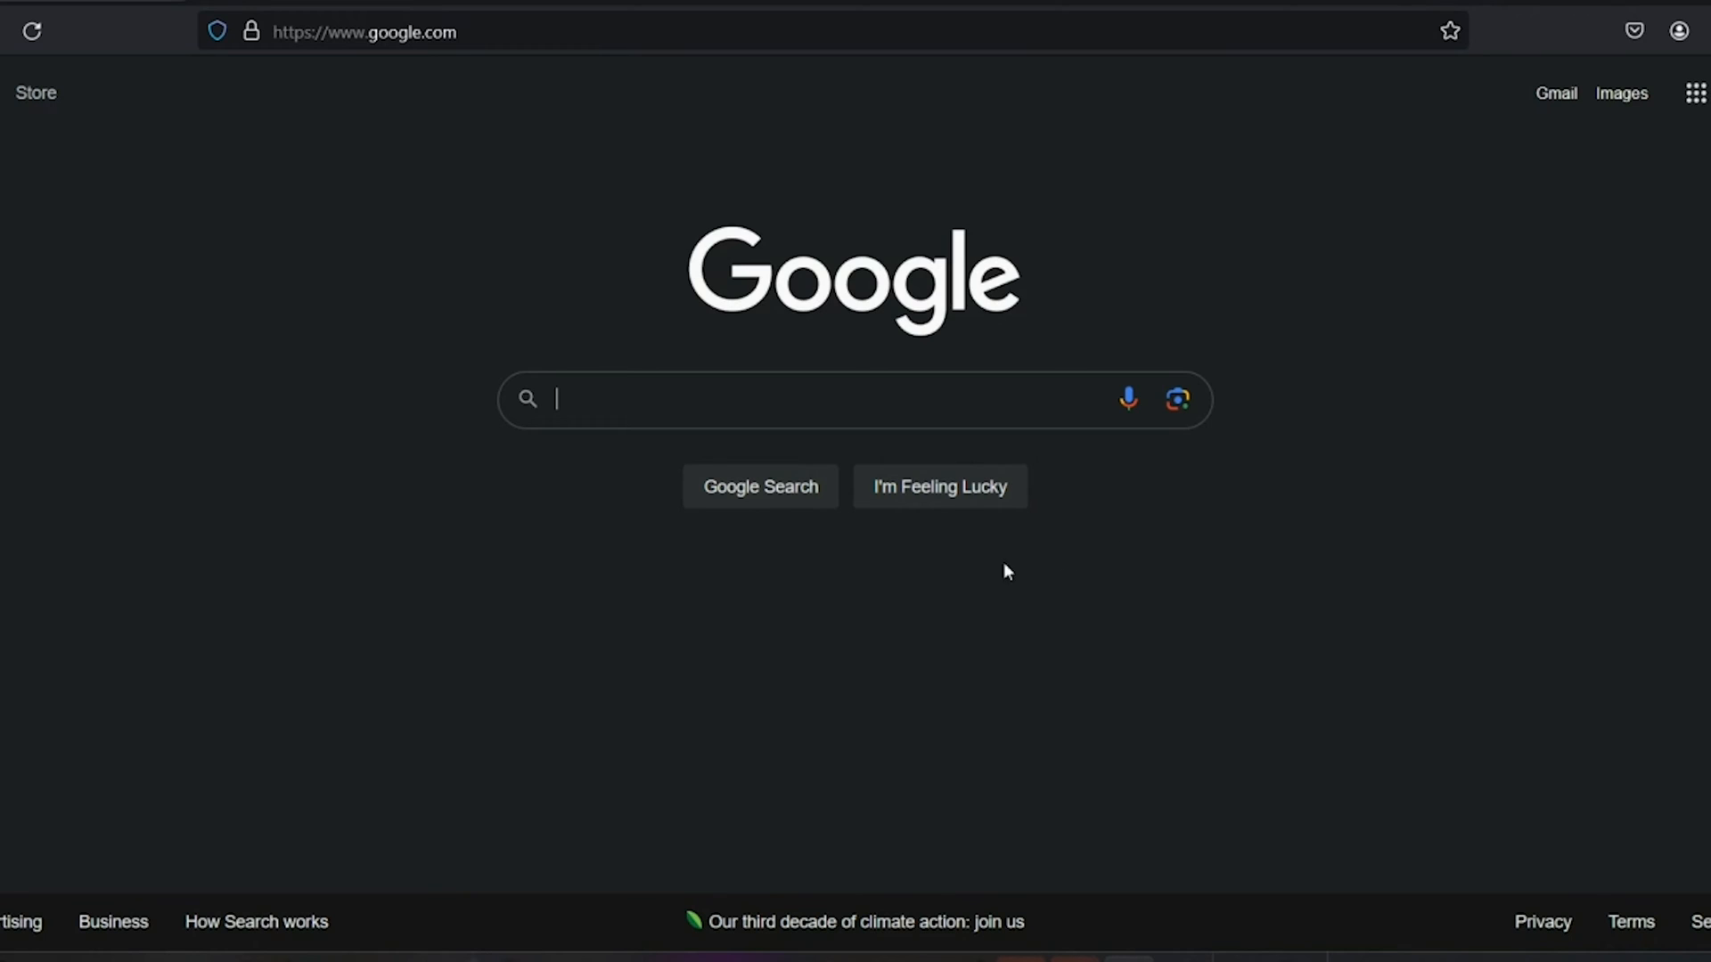
Navigate the browser to sitesgpt.com.
text(s)
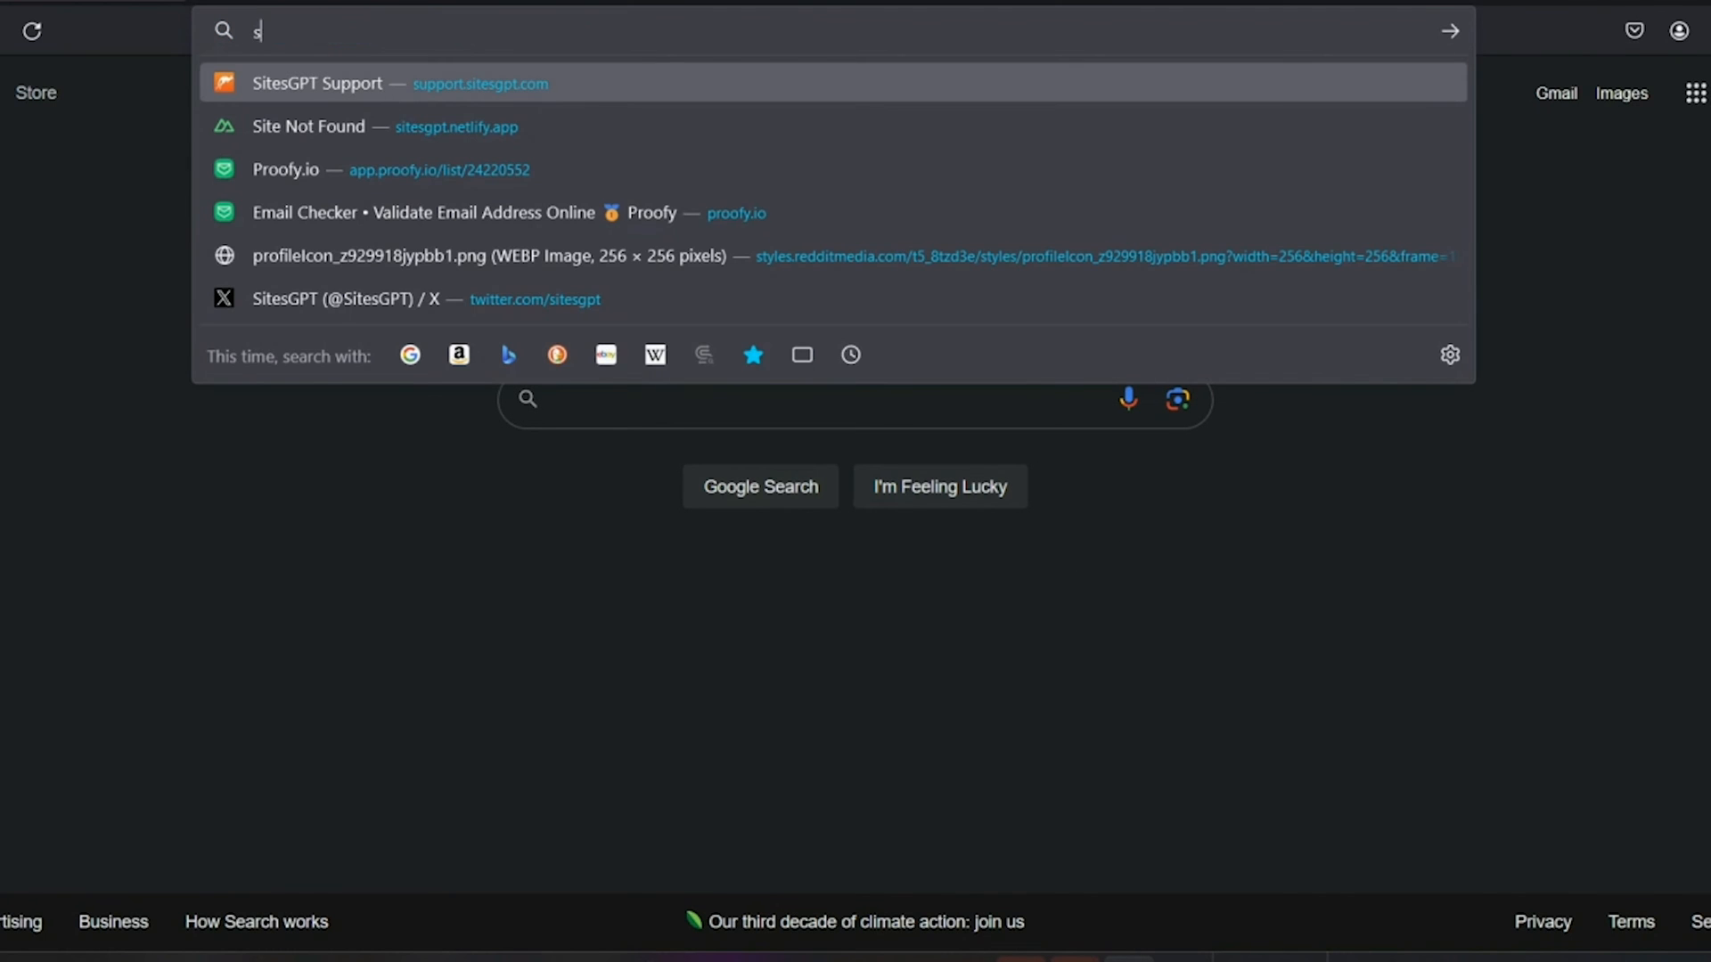
text(itesgpt.com)
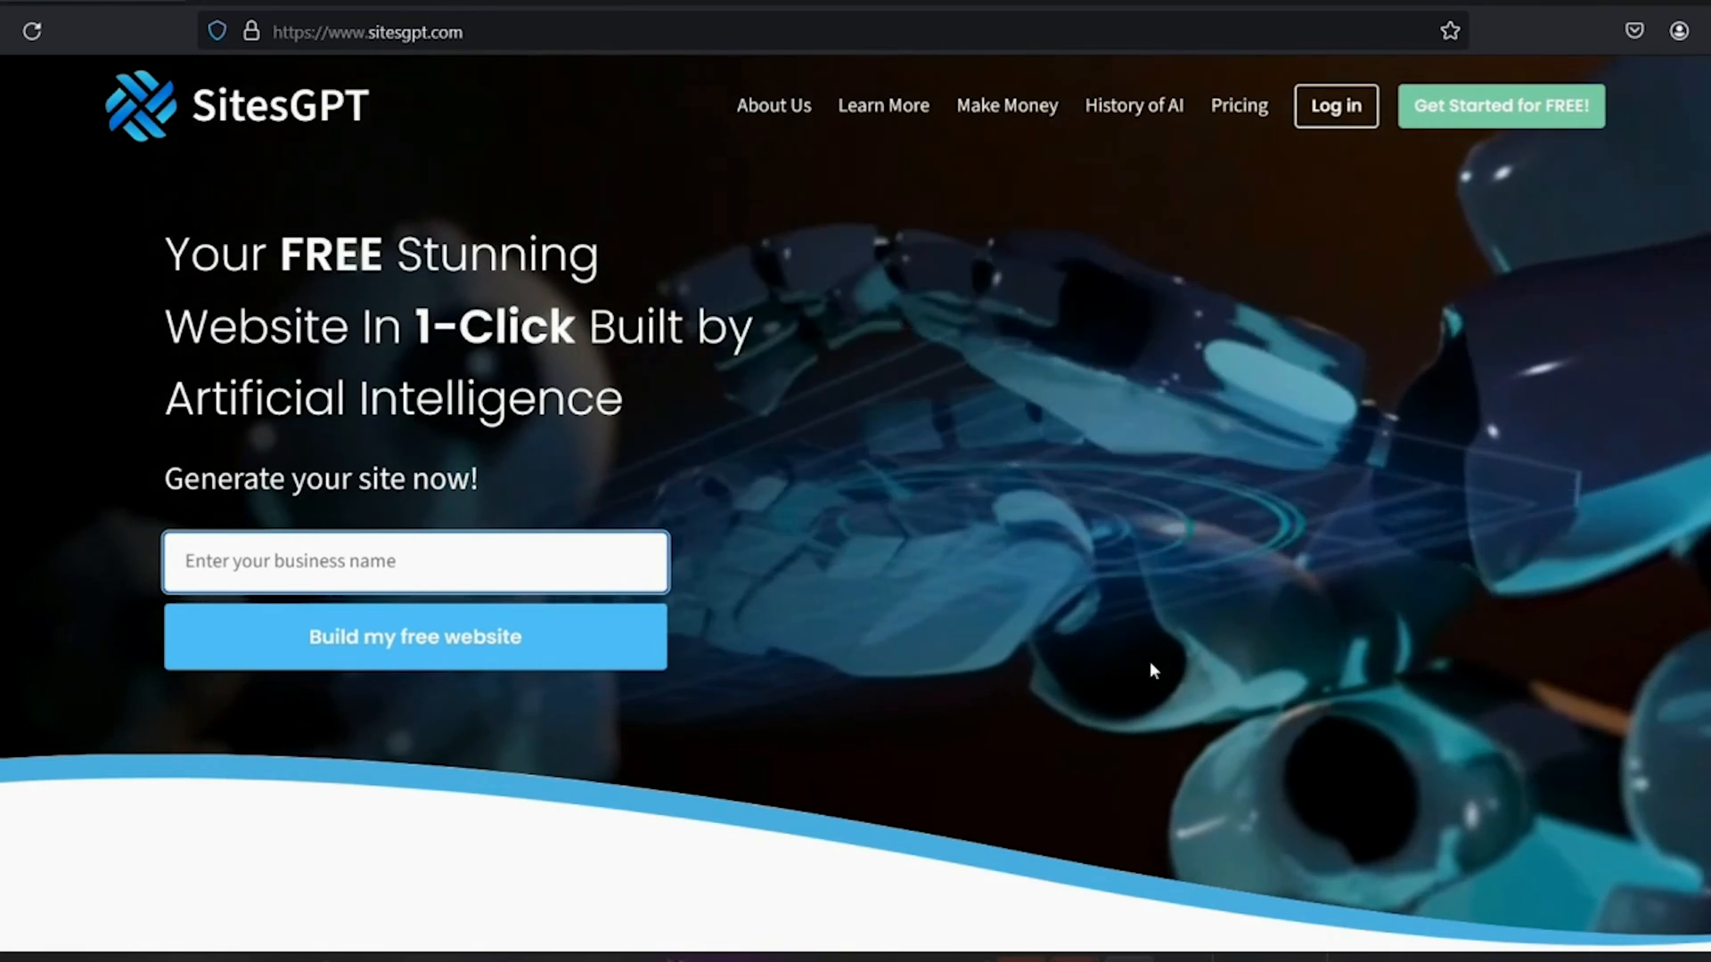
Enter the business name Jim's Landscaping and start building the free website.
text(Ji)
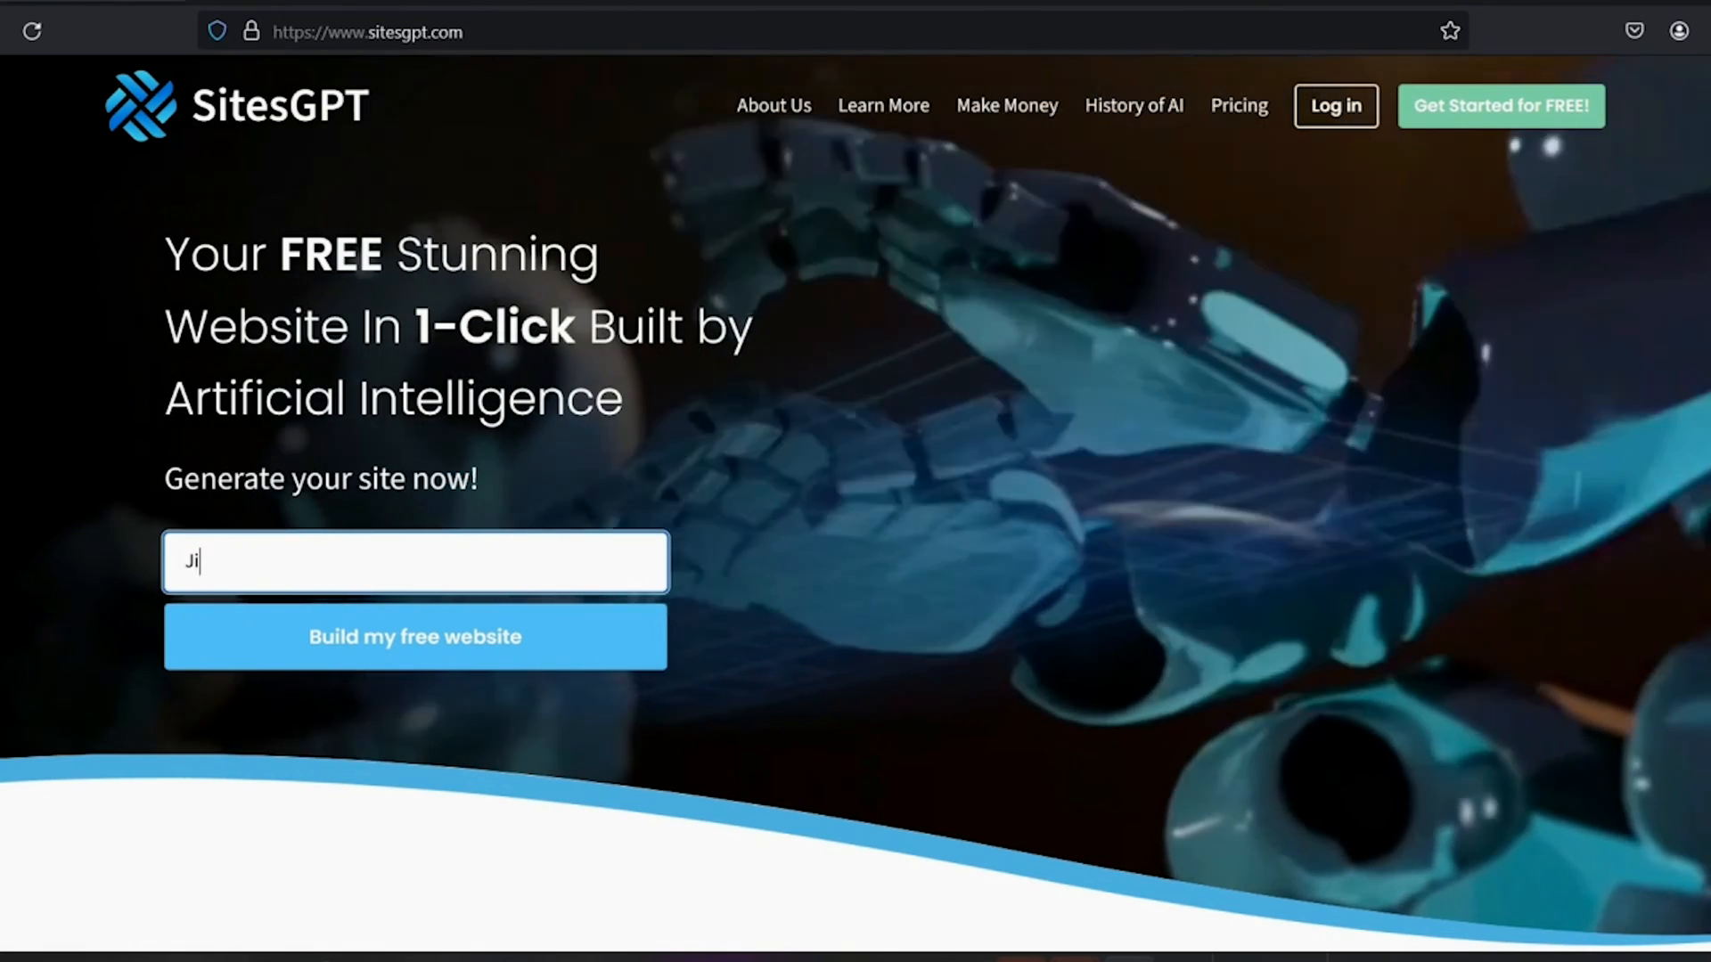
text(m)
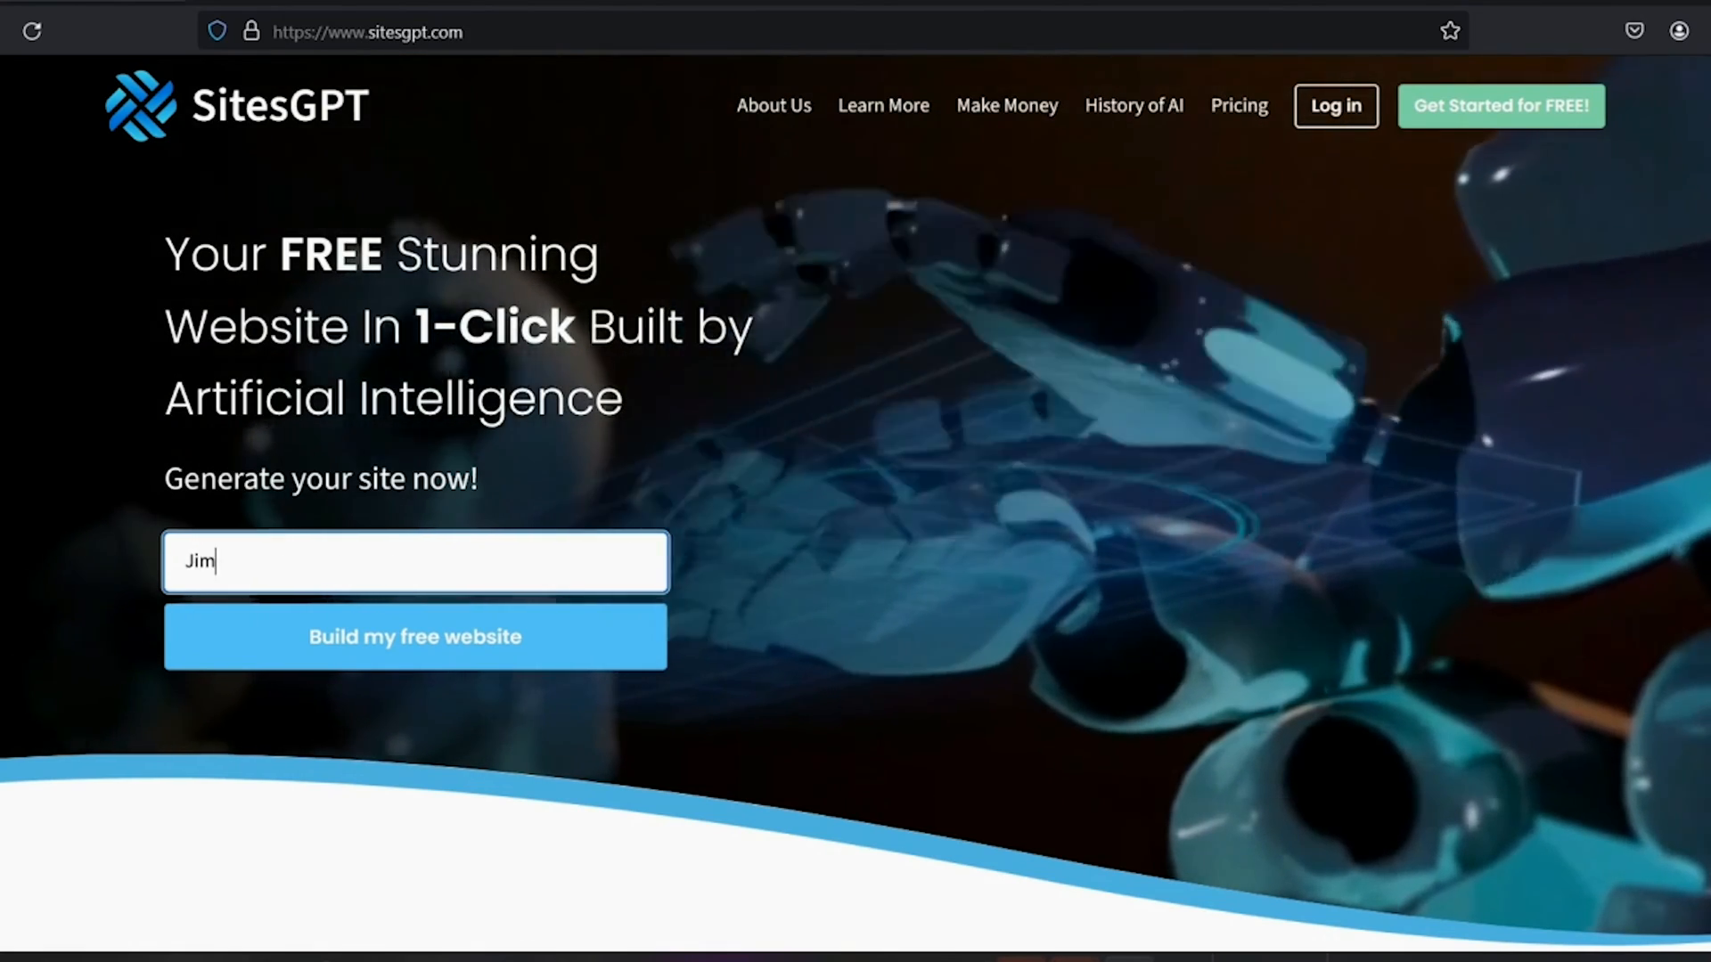
text('s Landscap)
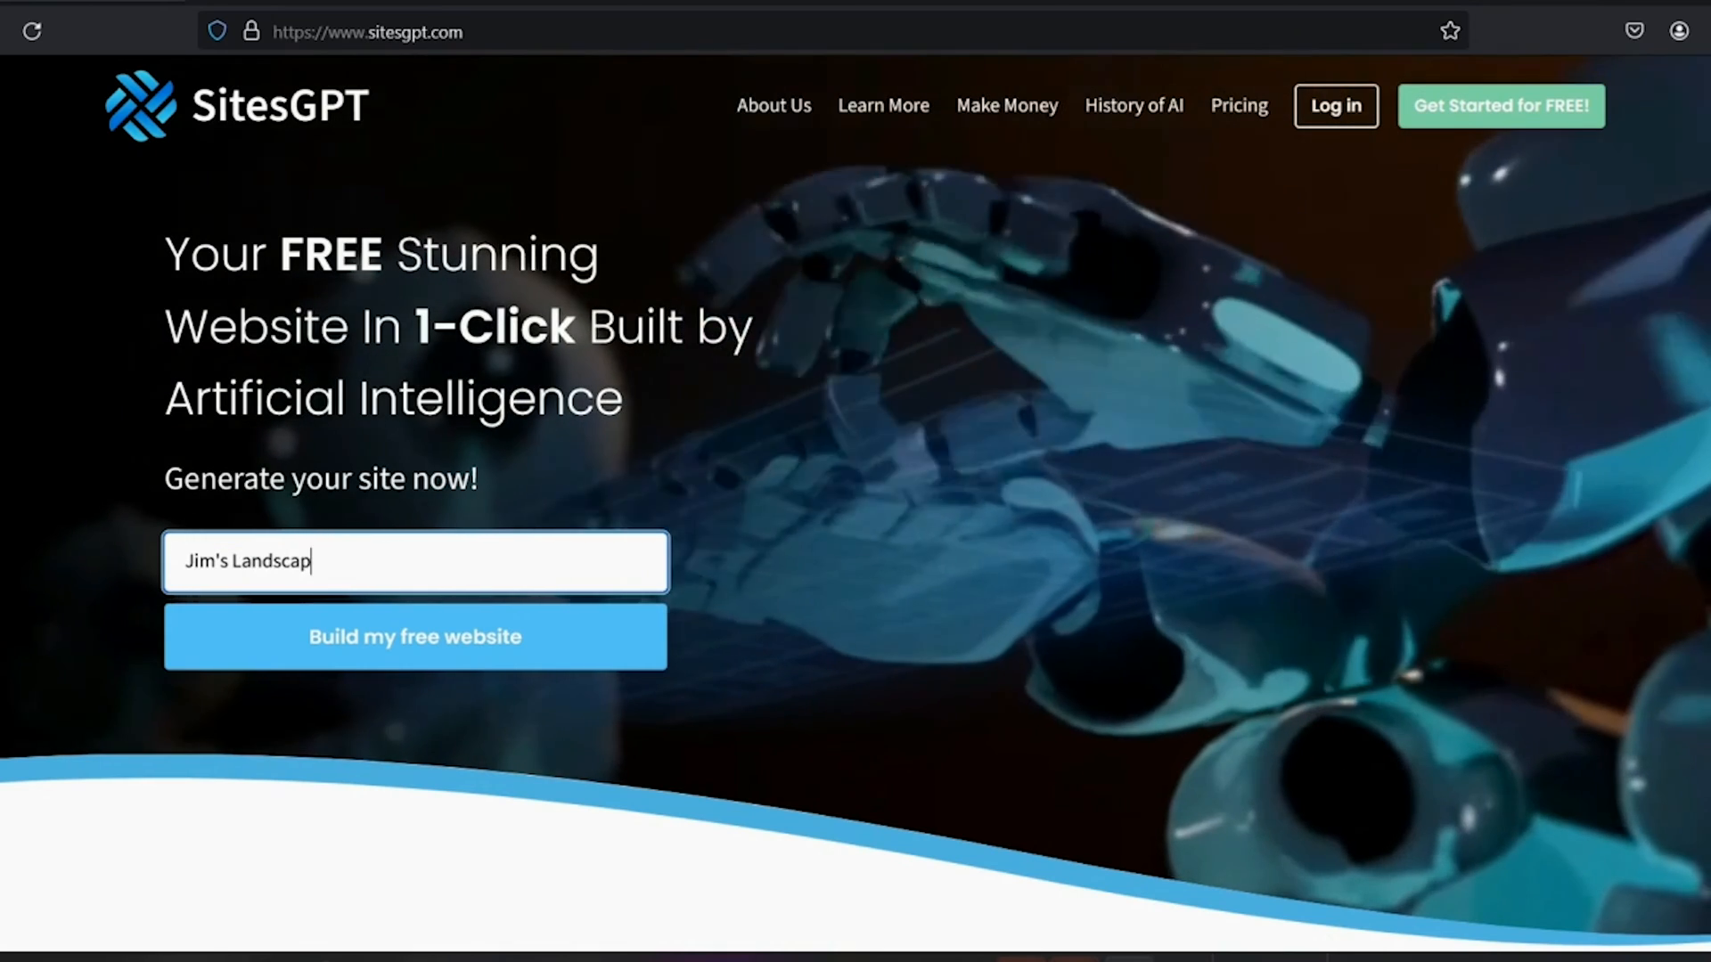
text(ing)
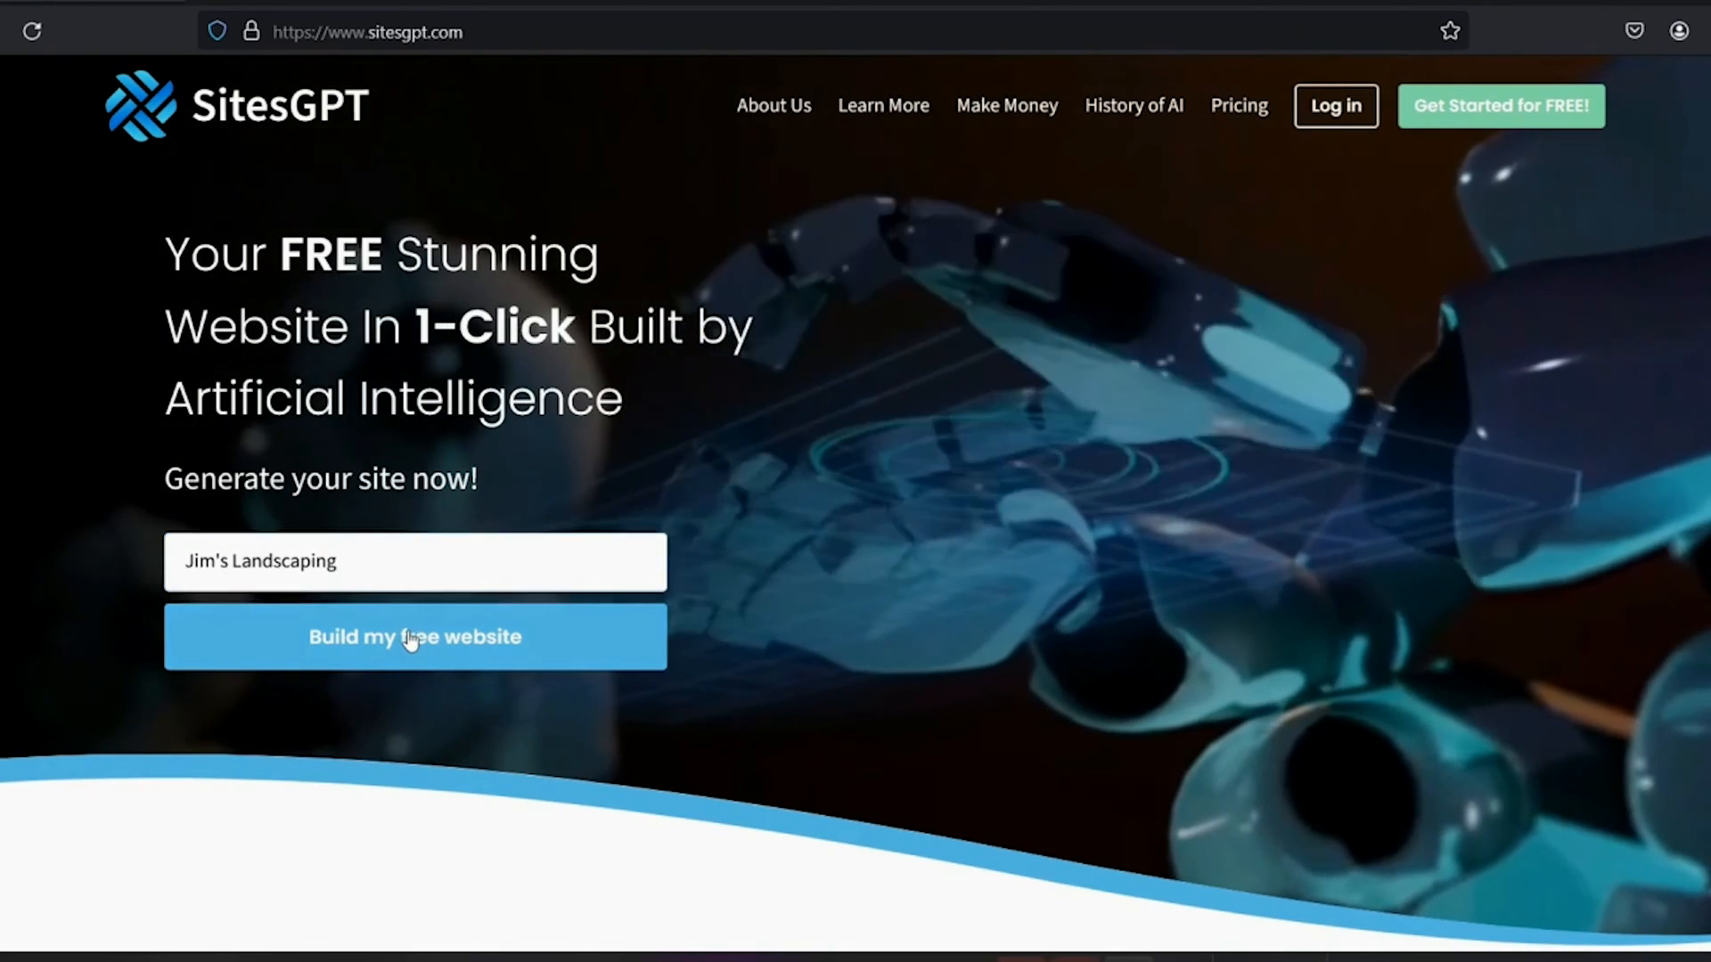
click(415, 636)
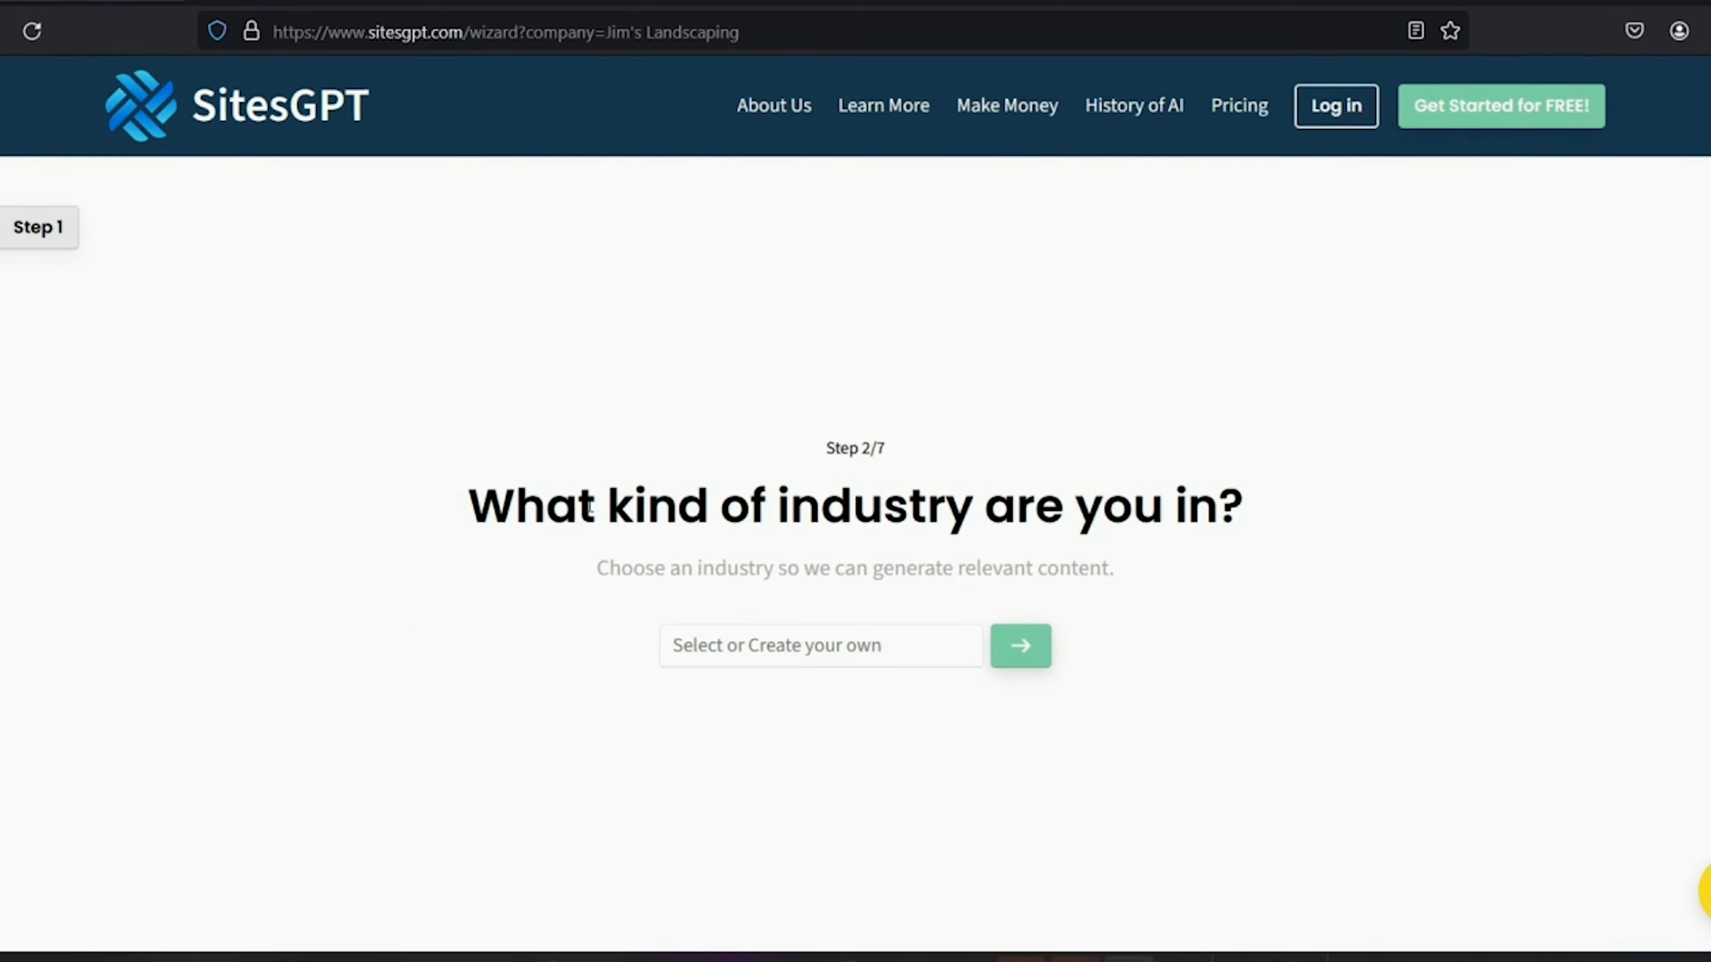
Choose Landscaping Services as the industry and continue to the location step.
click(820, 645)
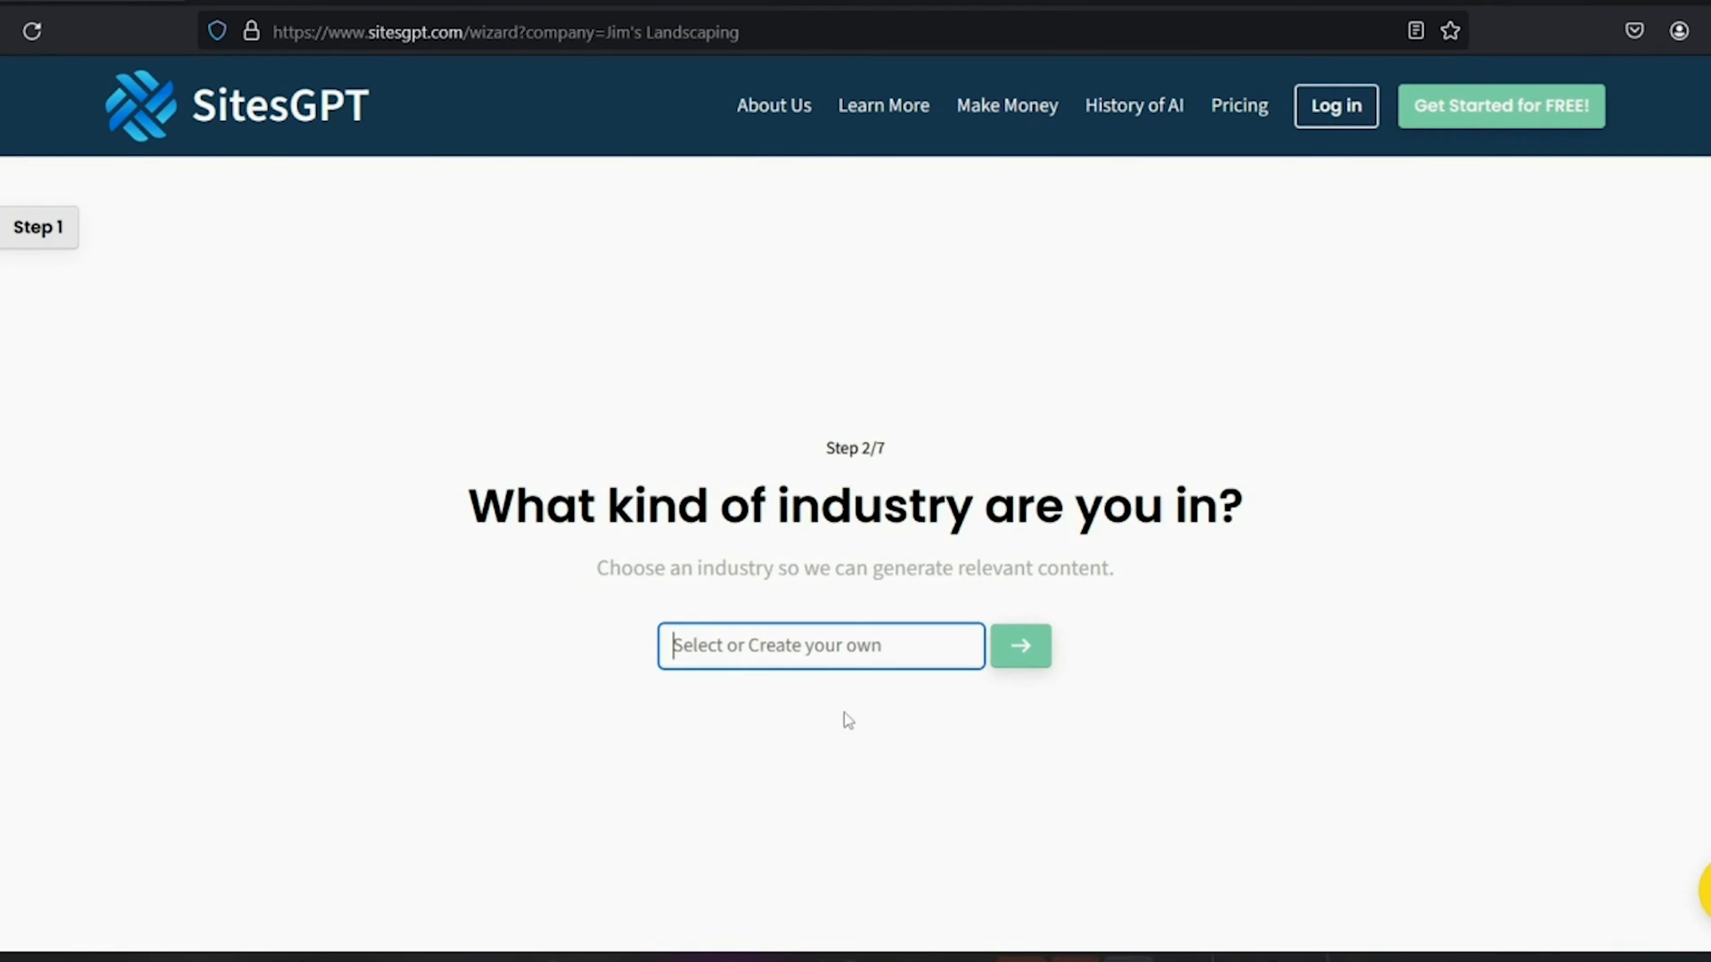
mouse_move(1422, 745)
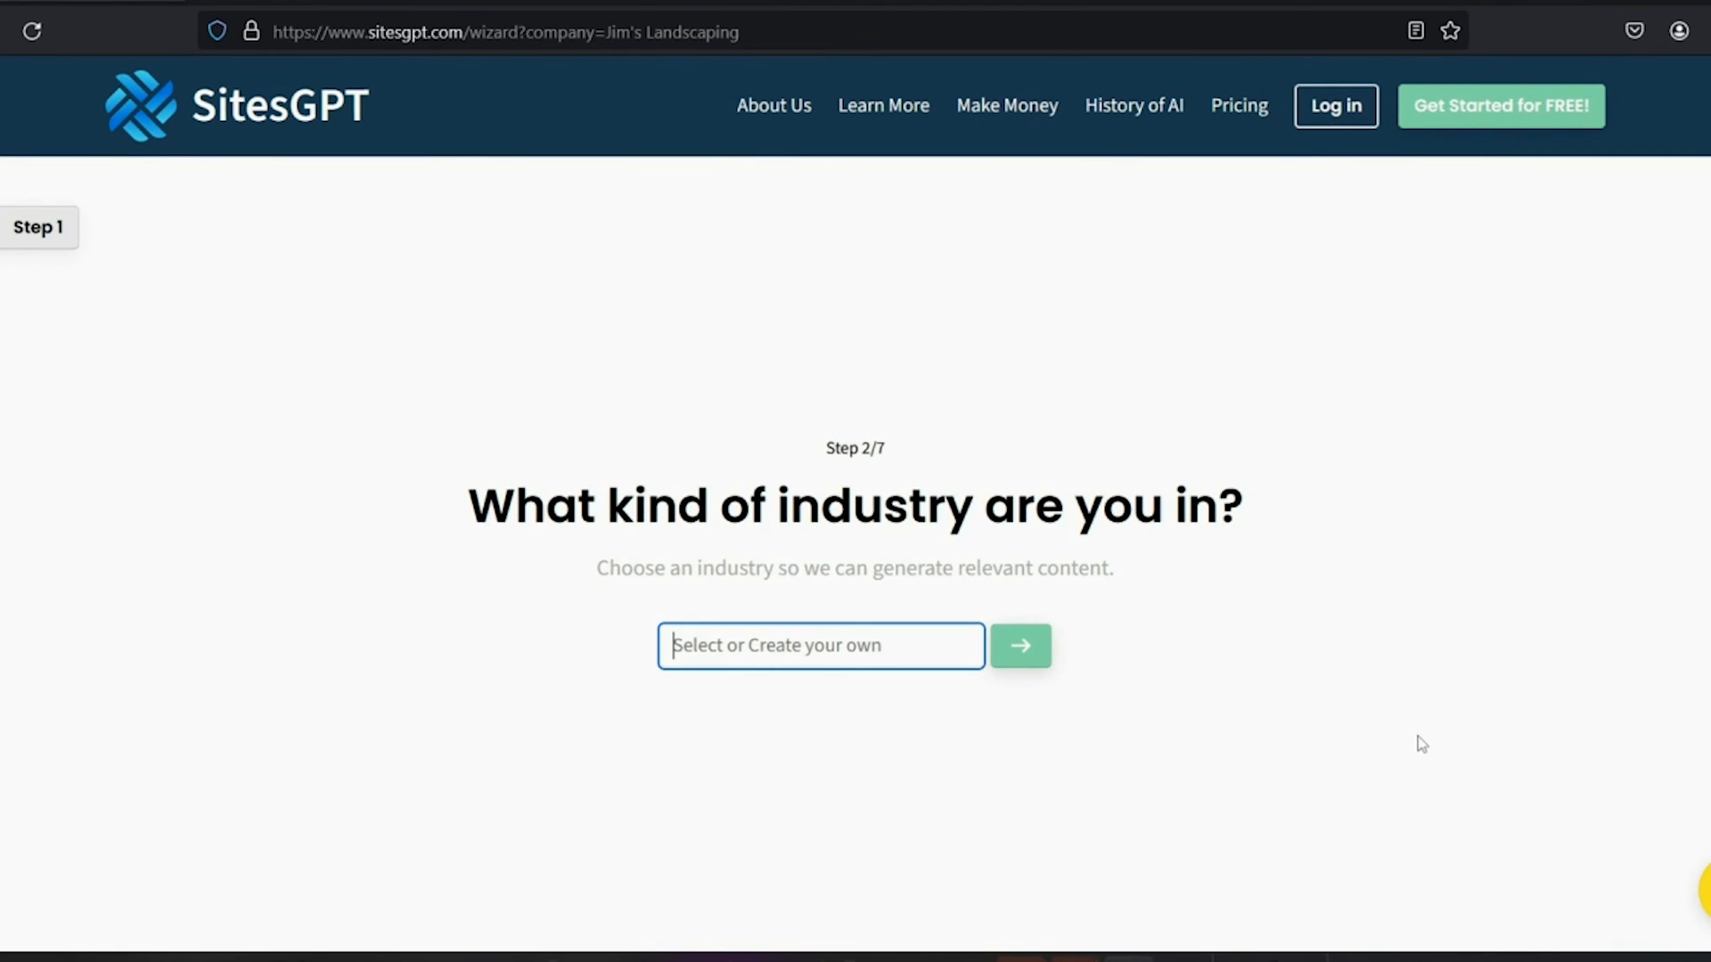
text(lands)
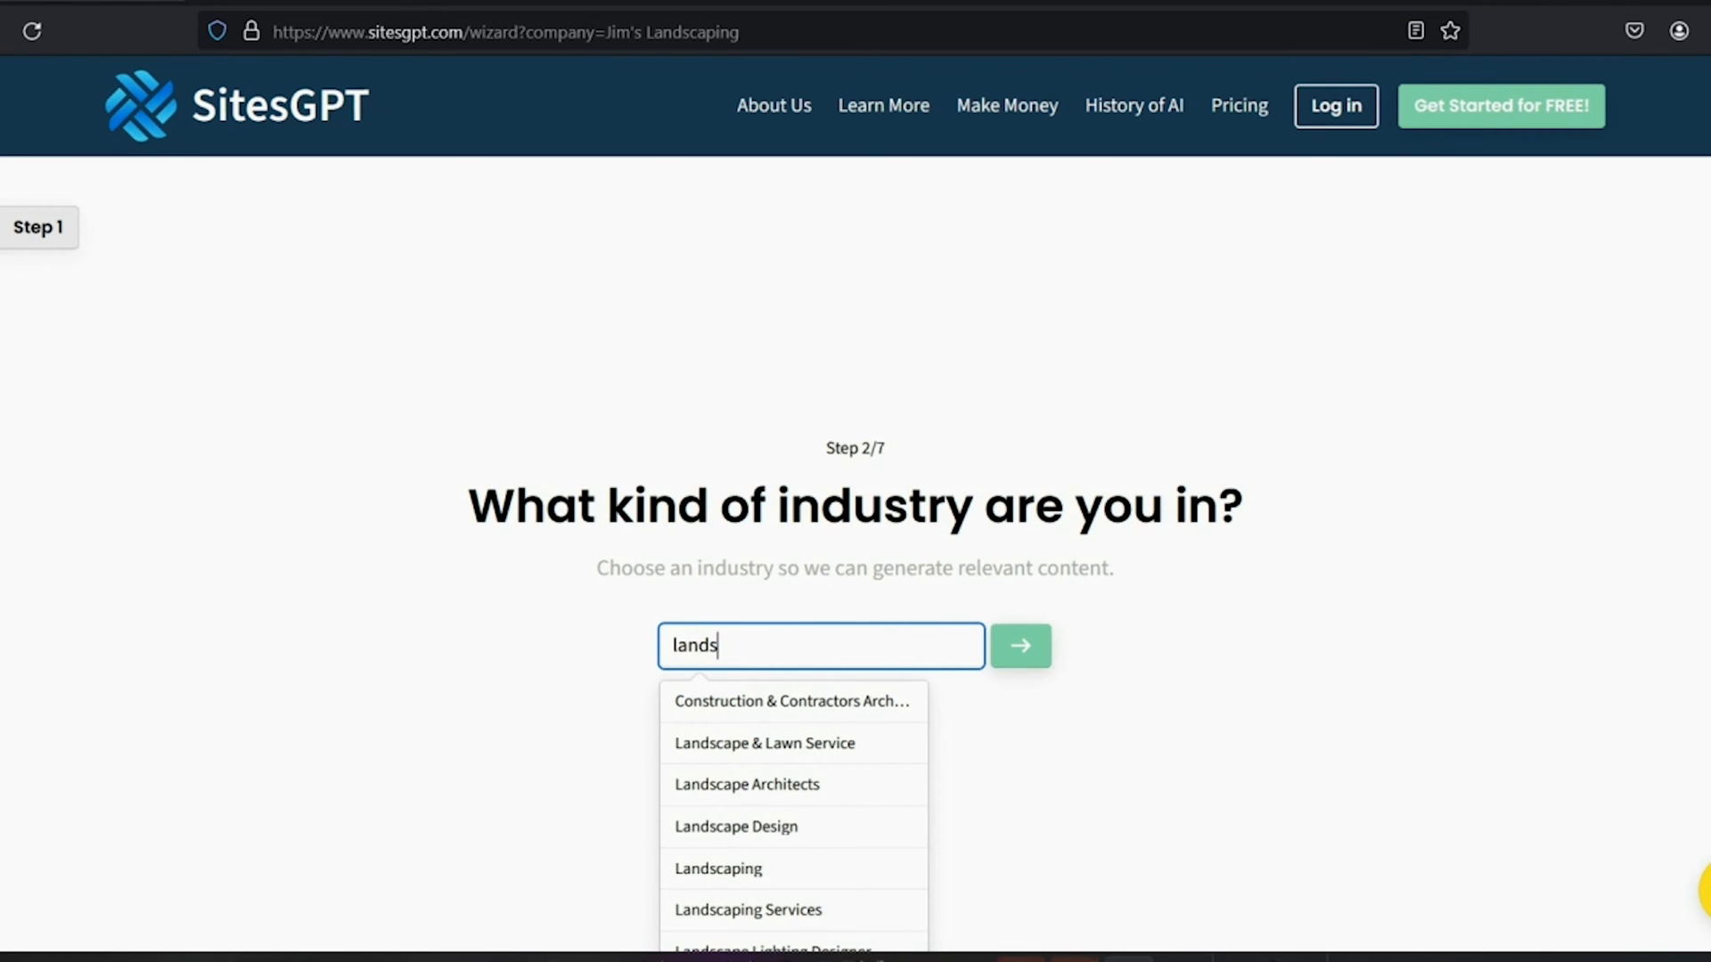
scroll(up, 3)
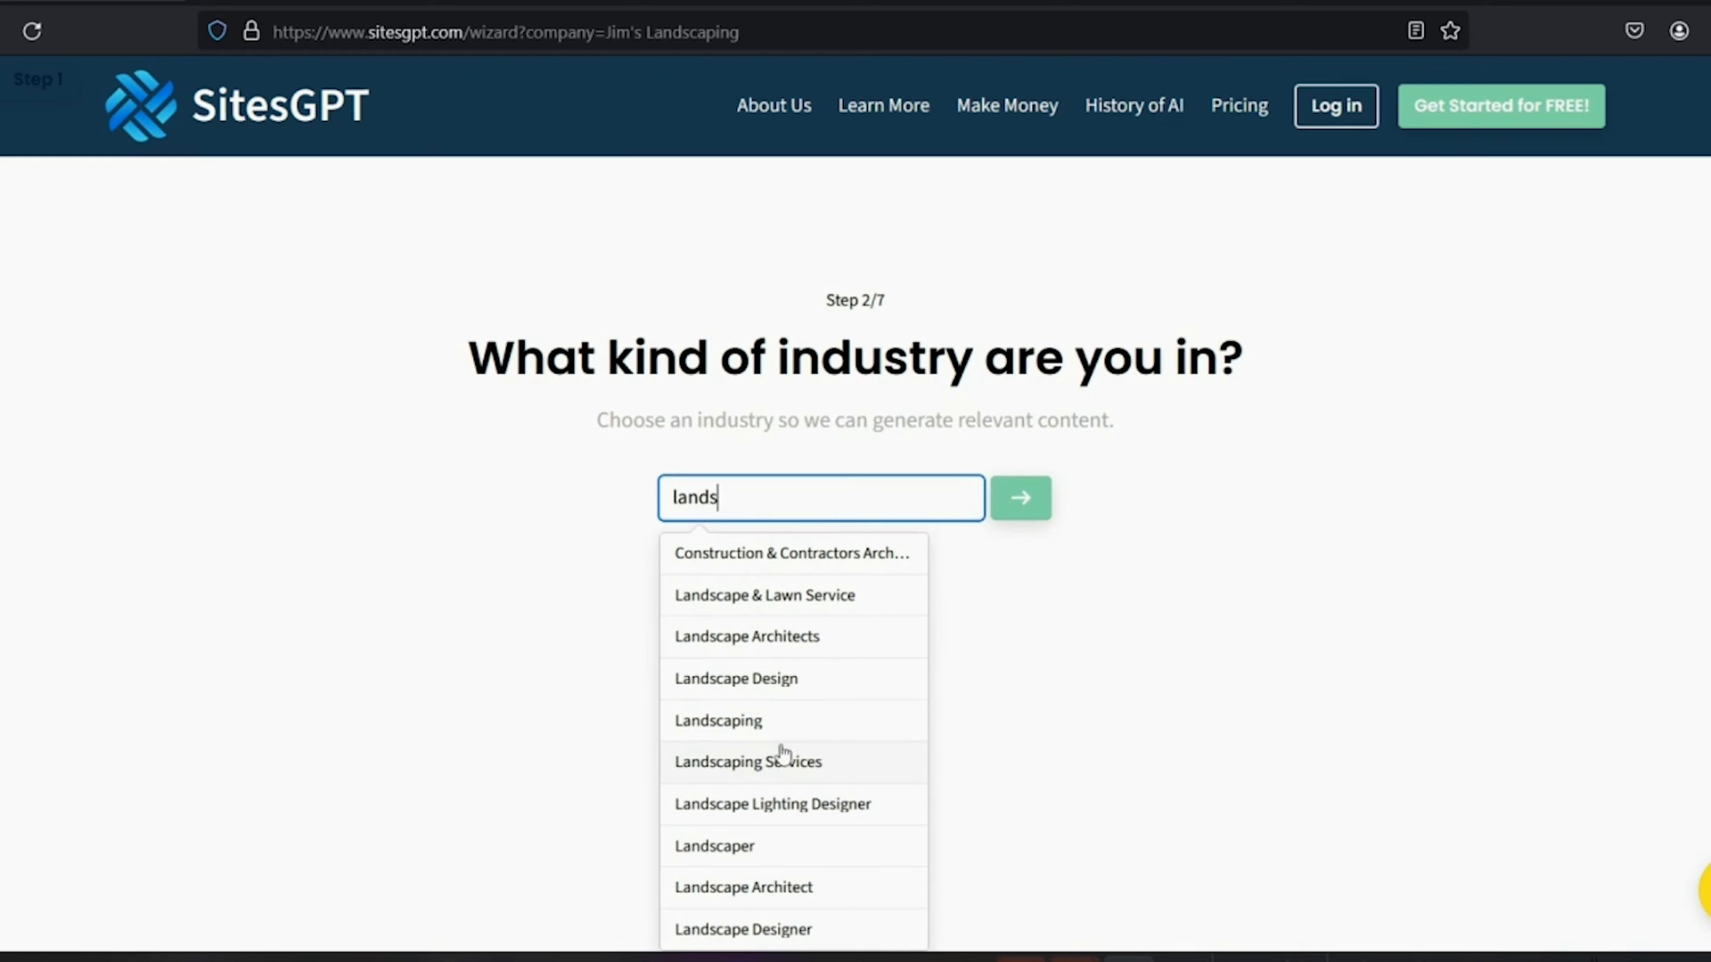
click(748, 761)
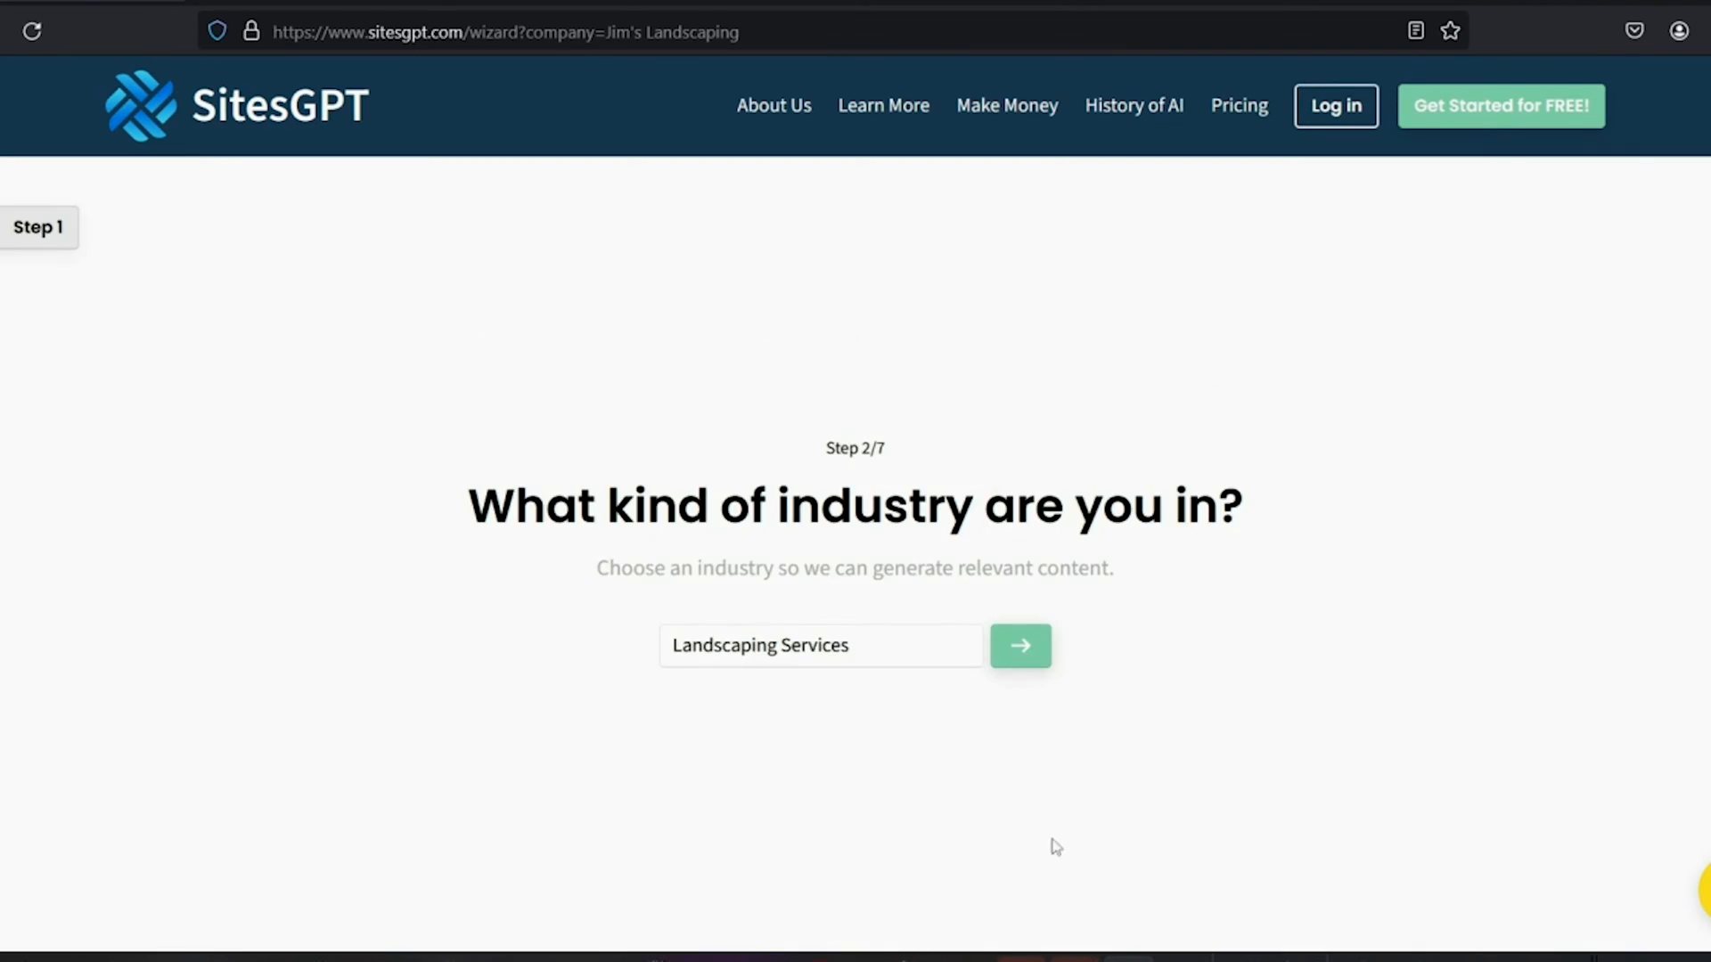
click(1019, 645)
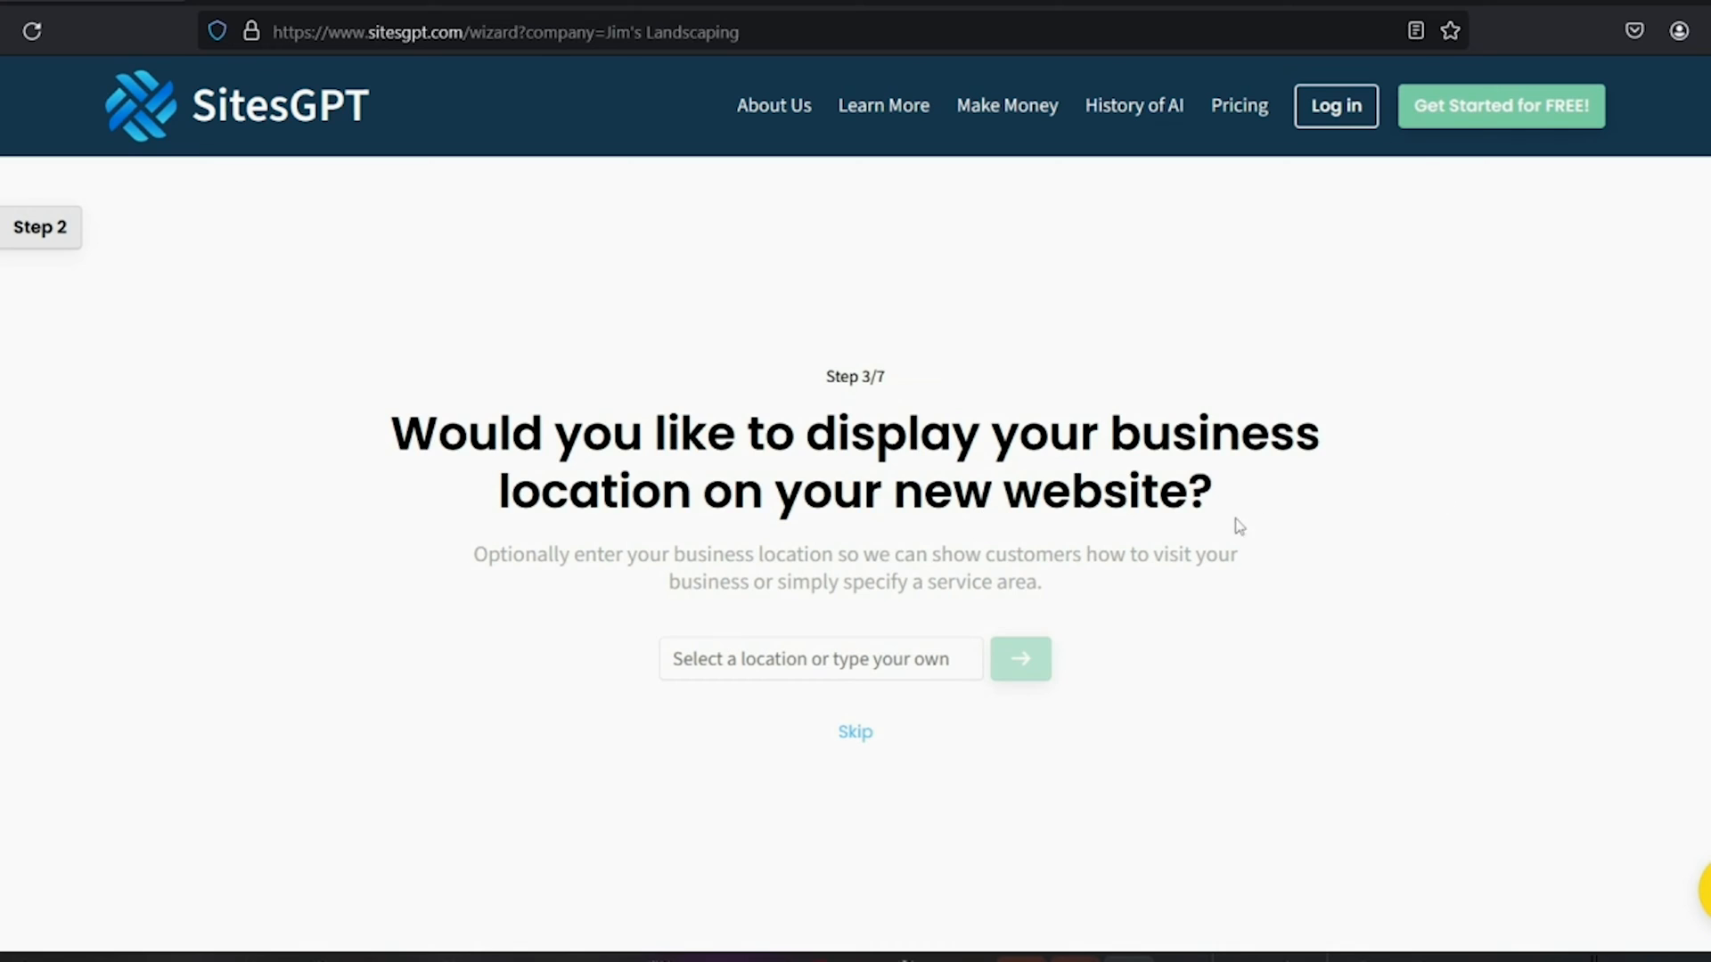
click(820, 657)
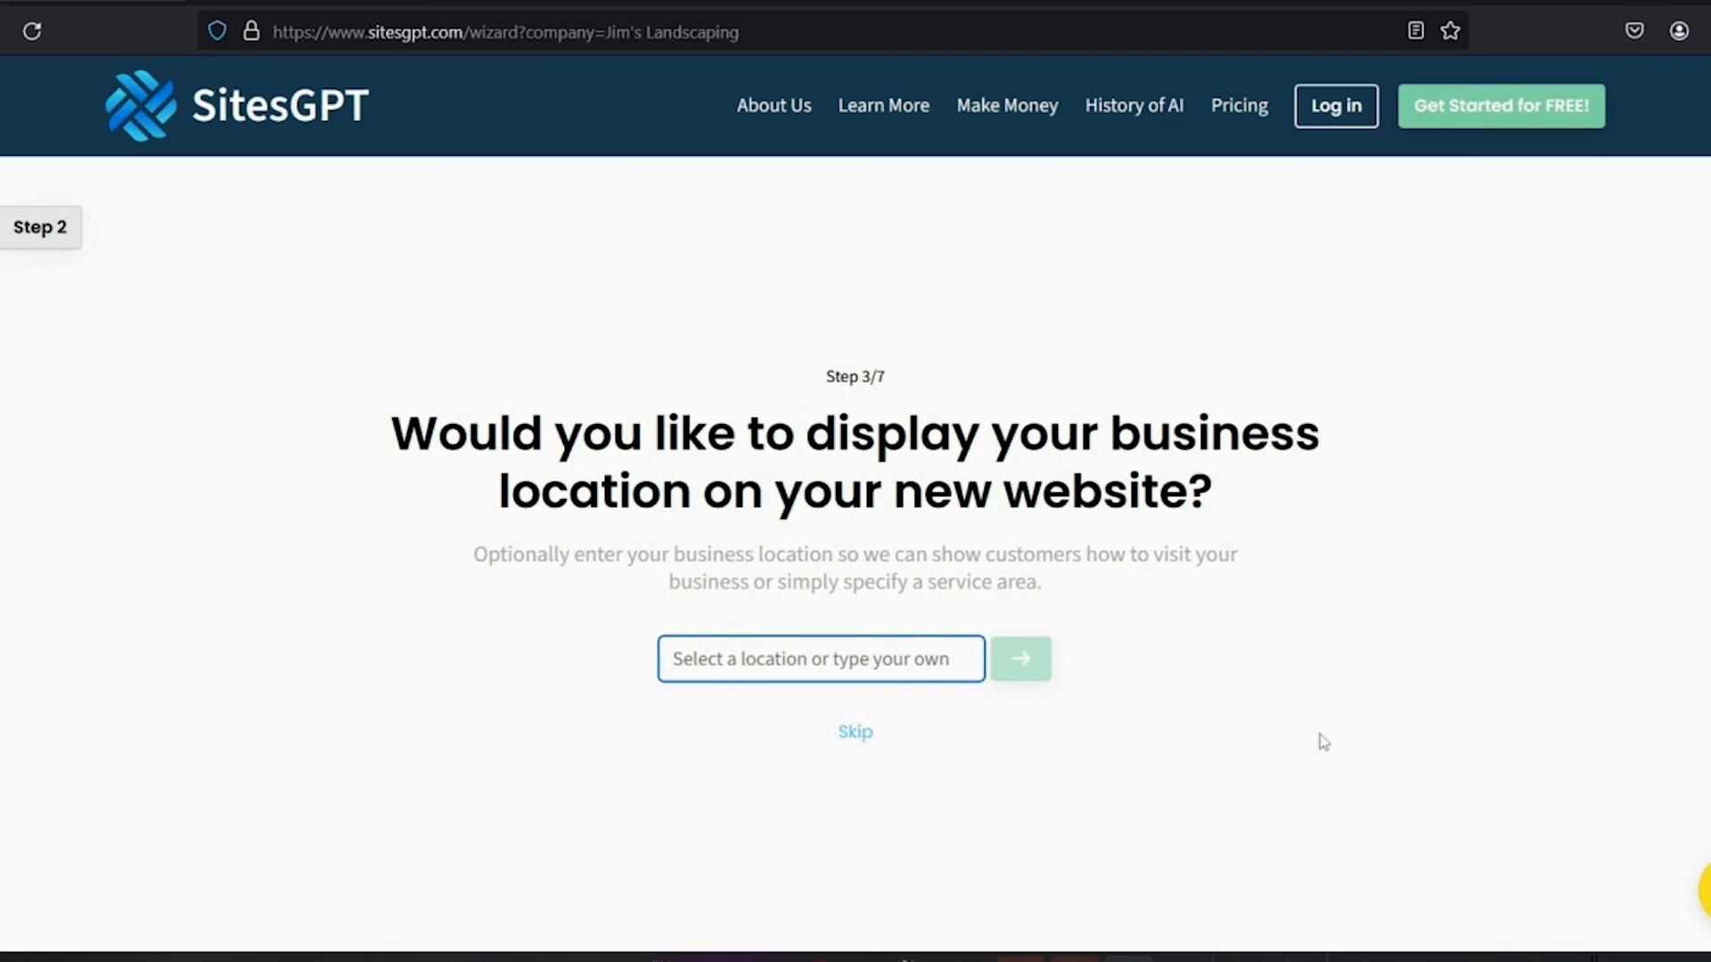
mouse_move(1363, 702)
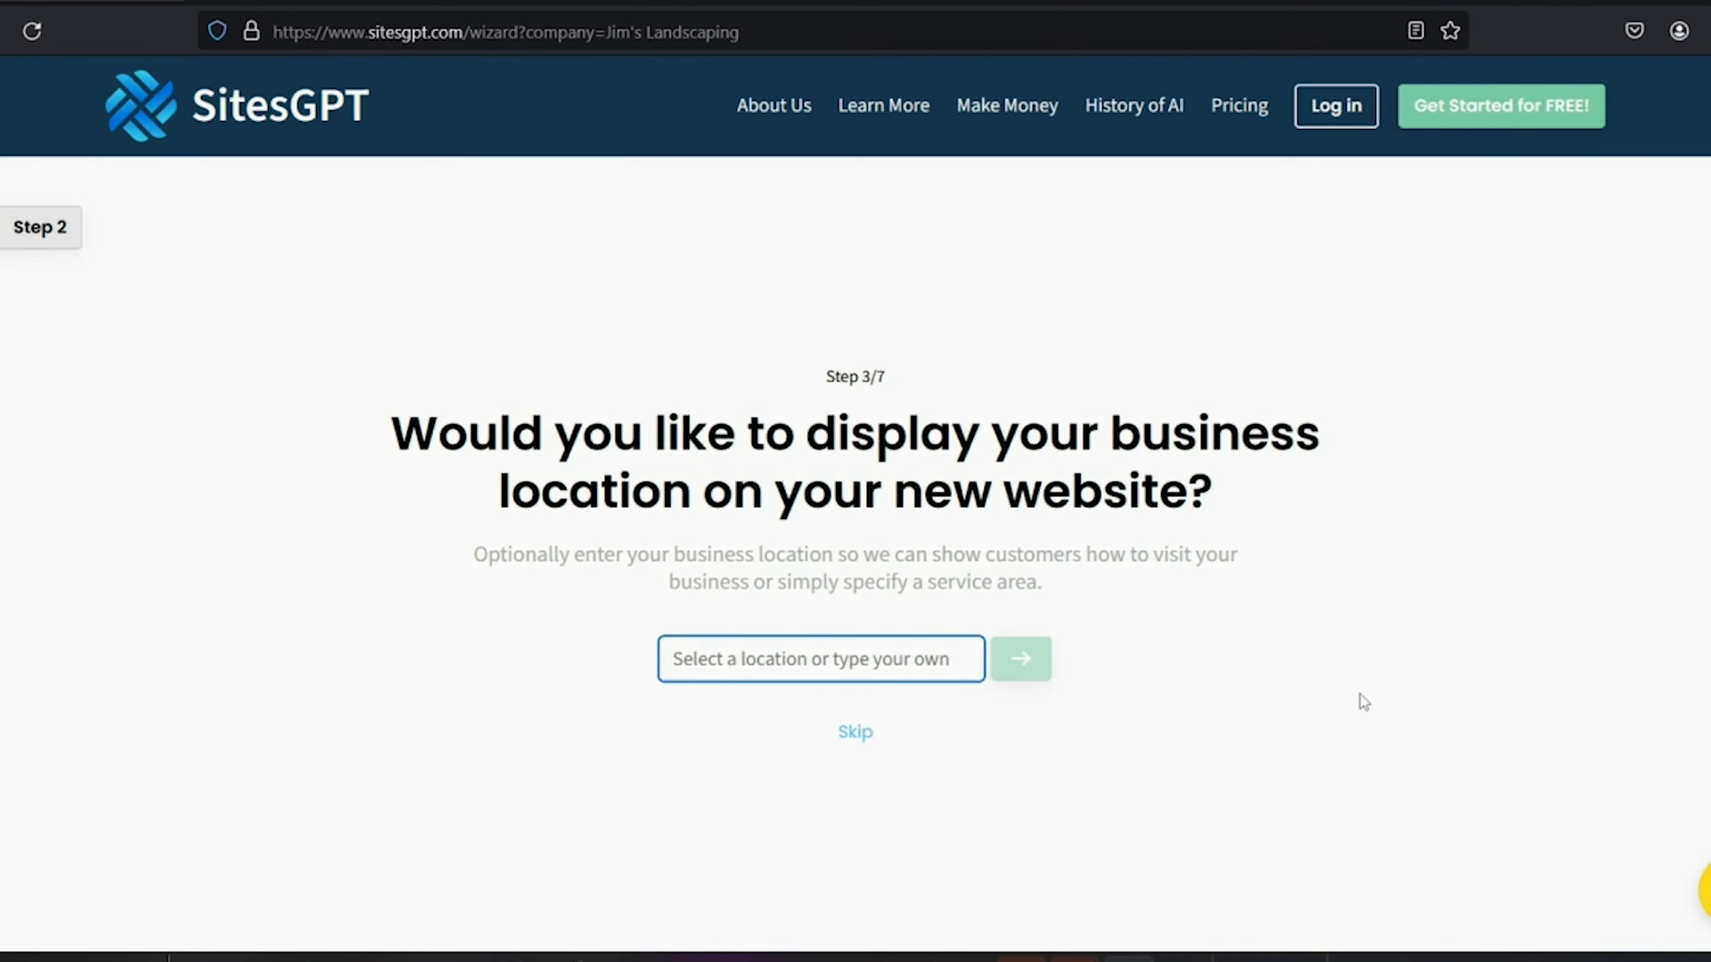
text(465)
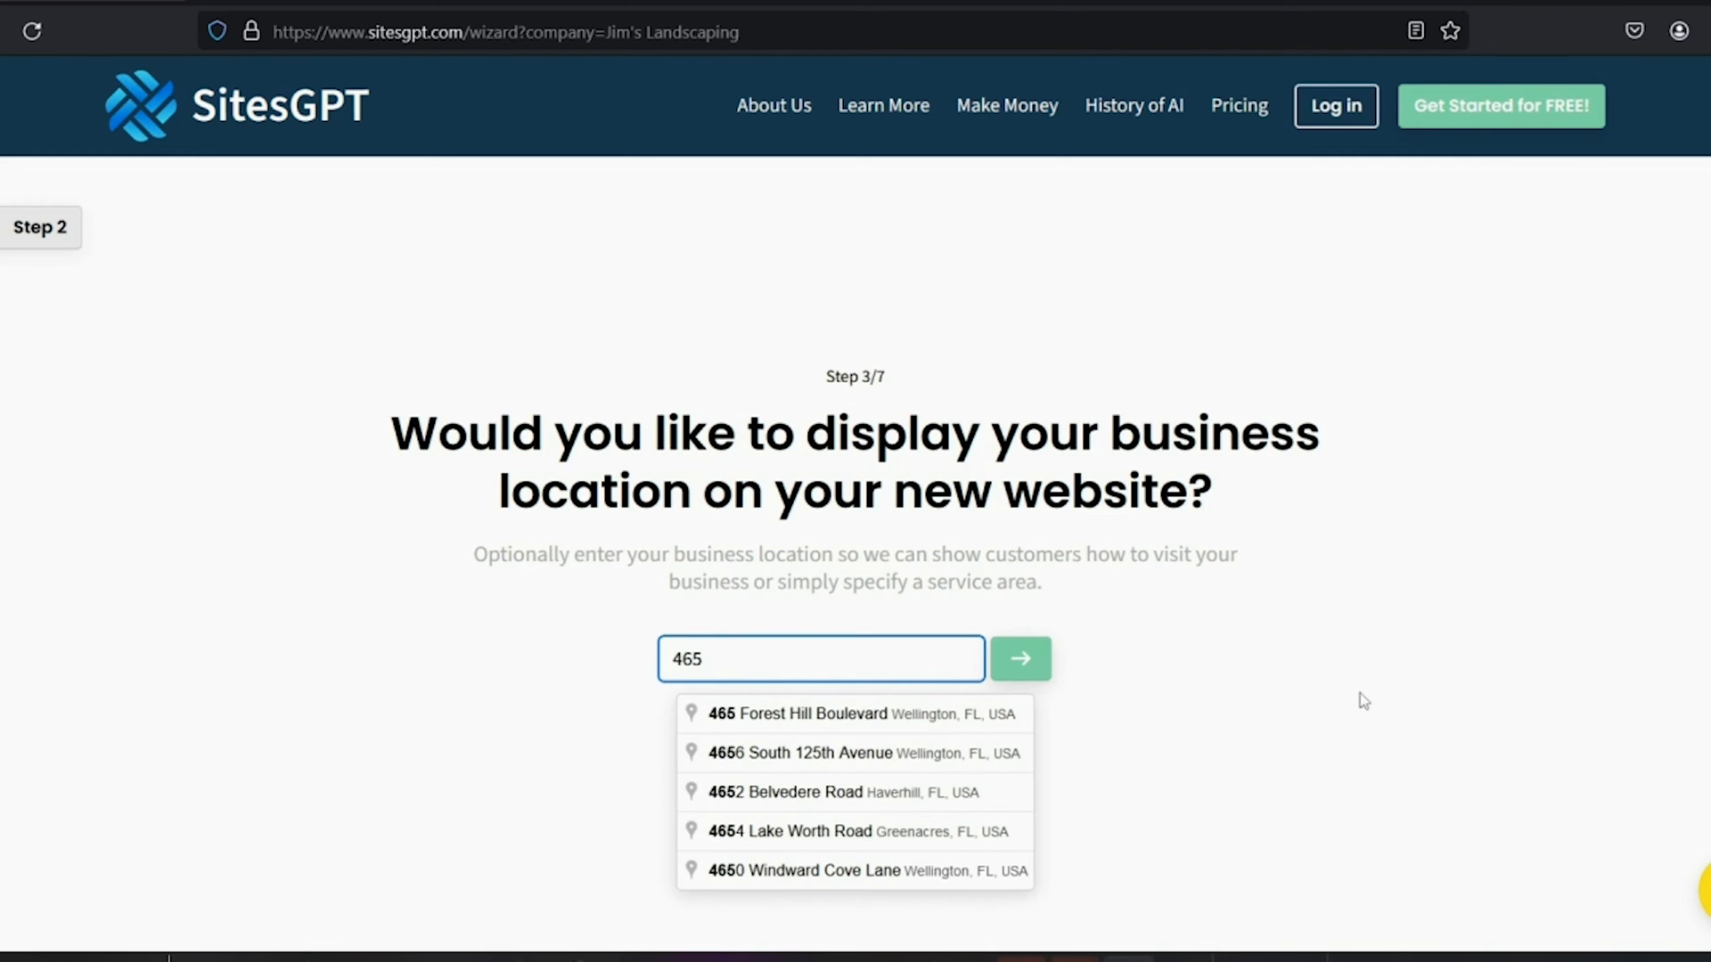
mouse_move(898, 727)
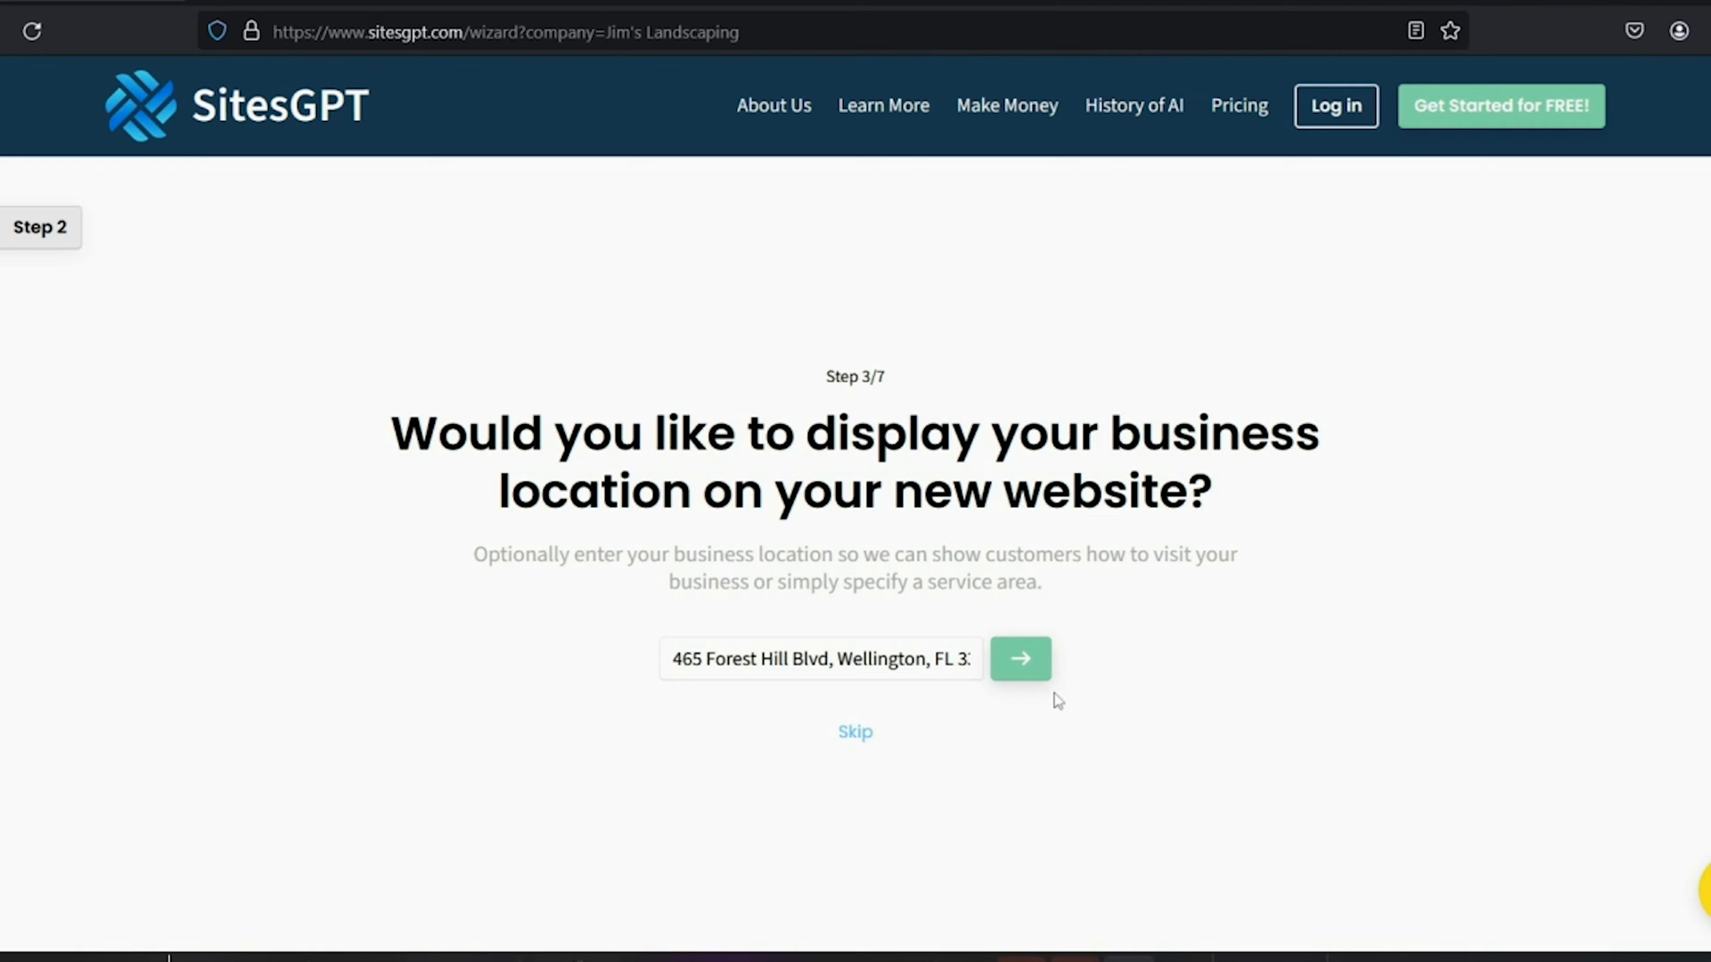
click(1019, 658)
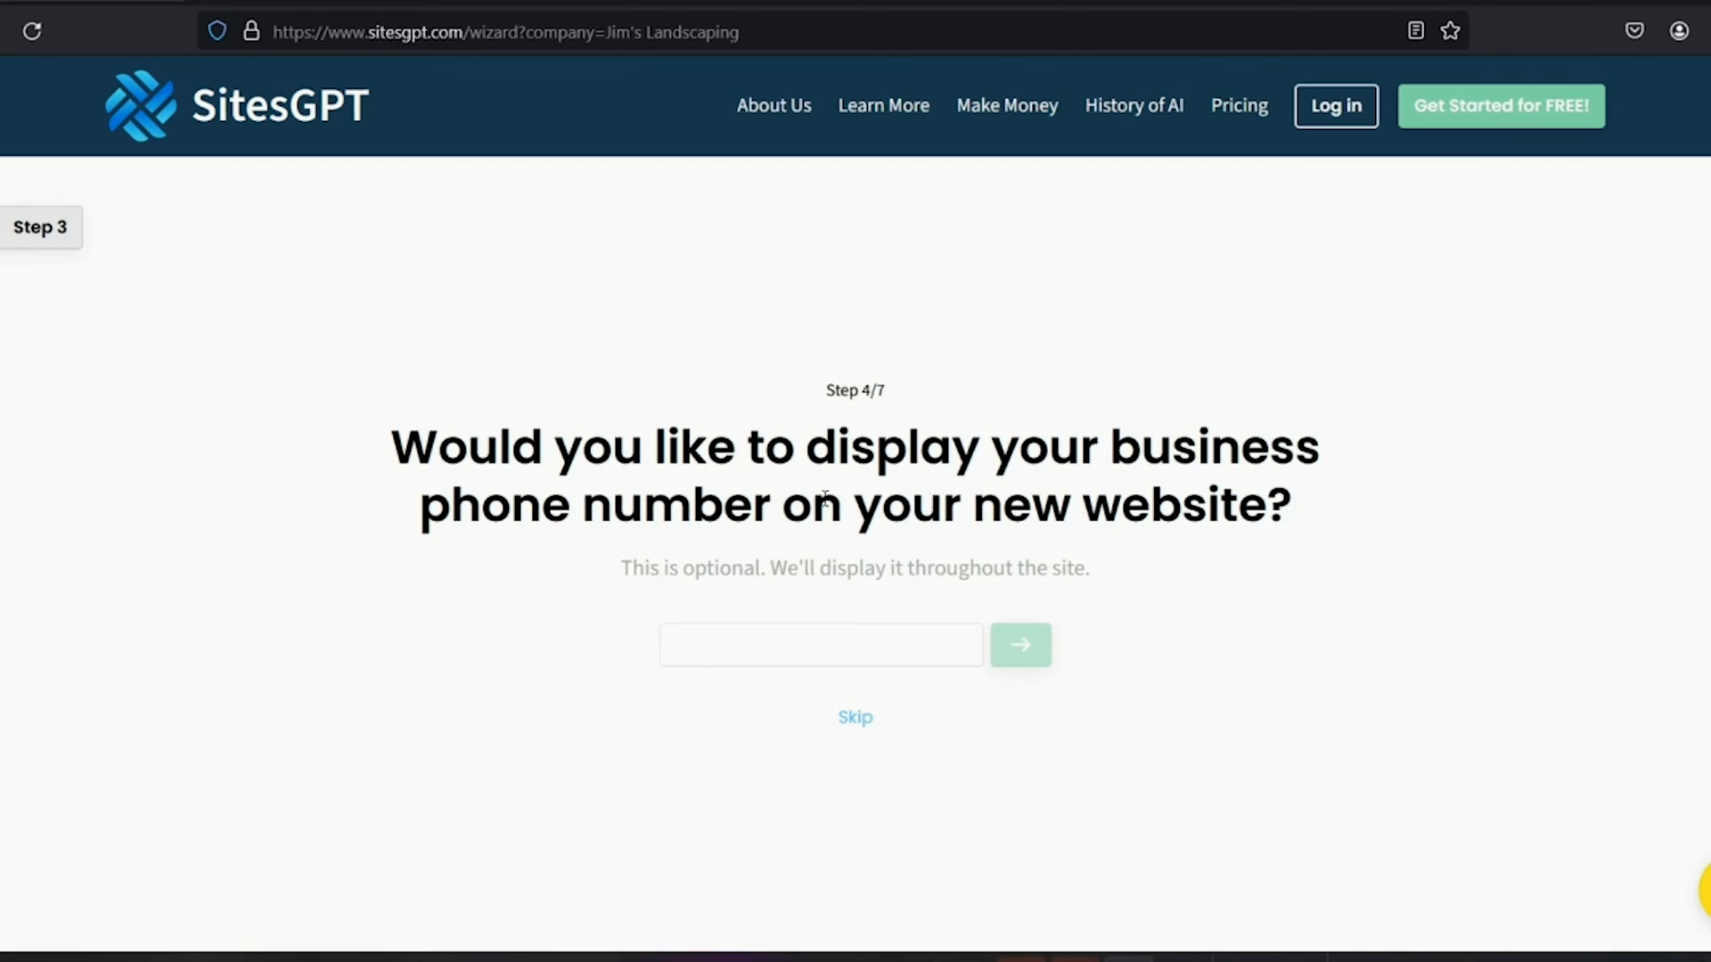
click(820, 643)
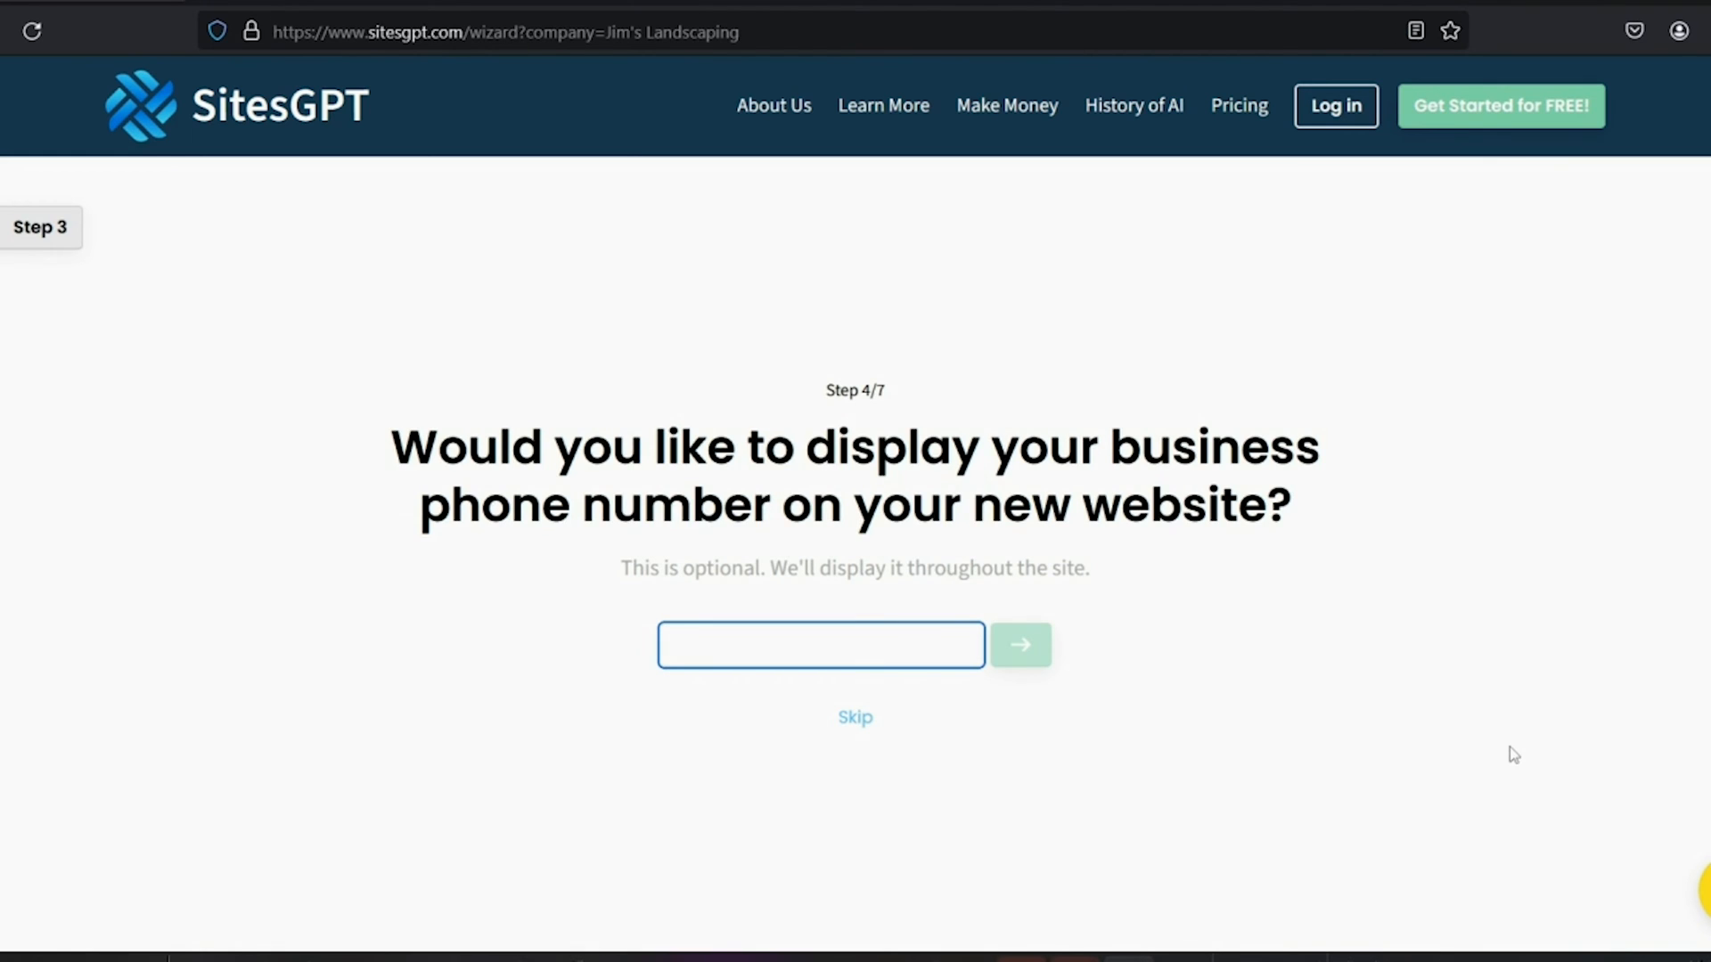
text(18005551)
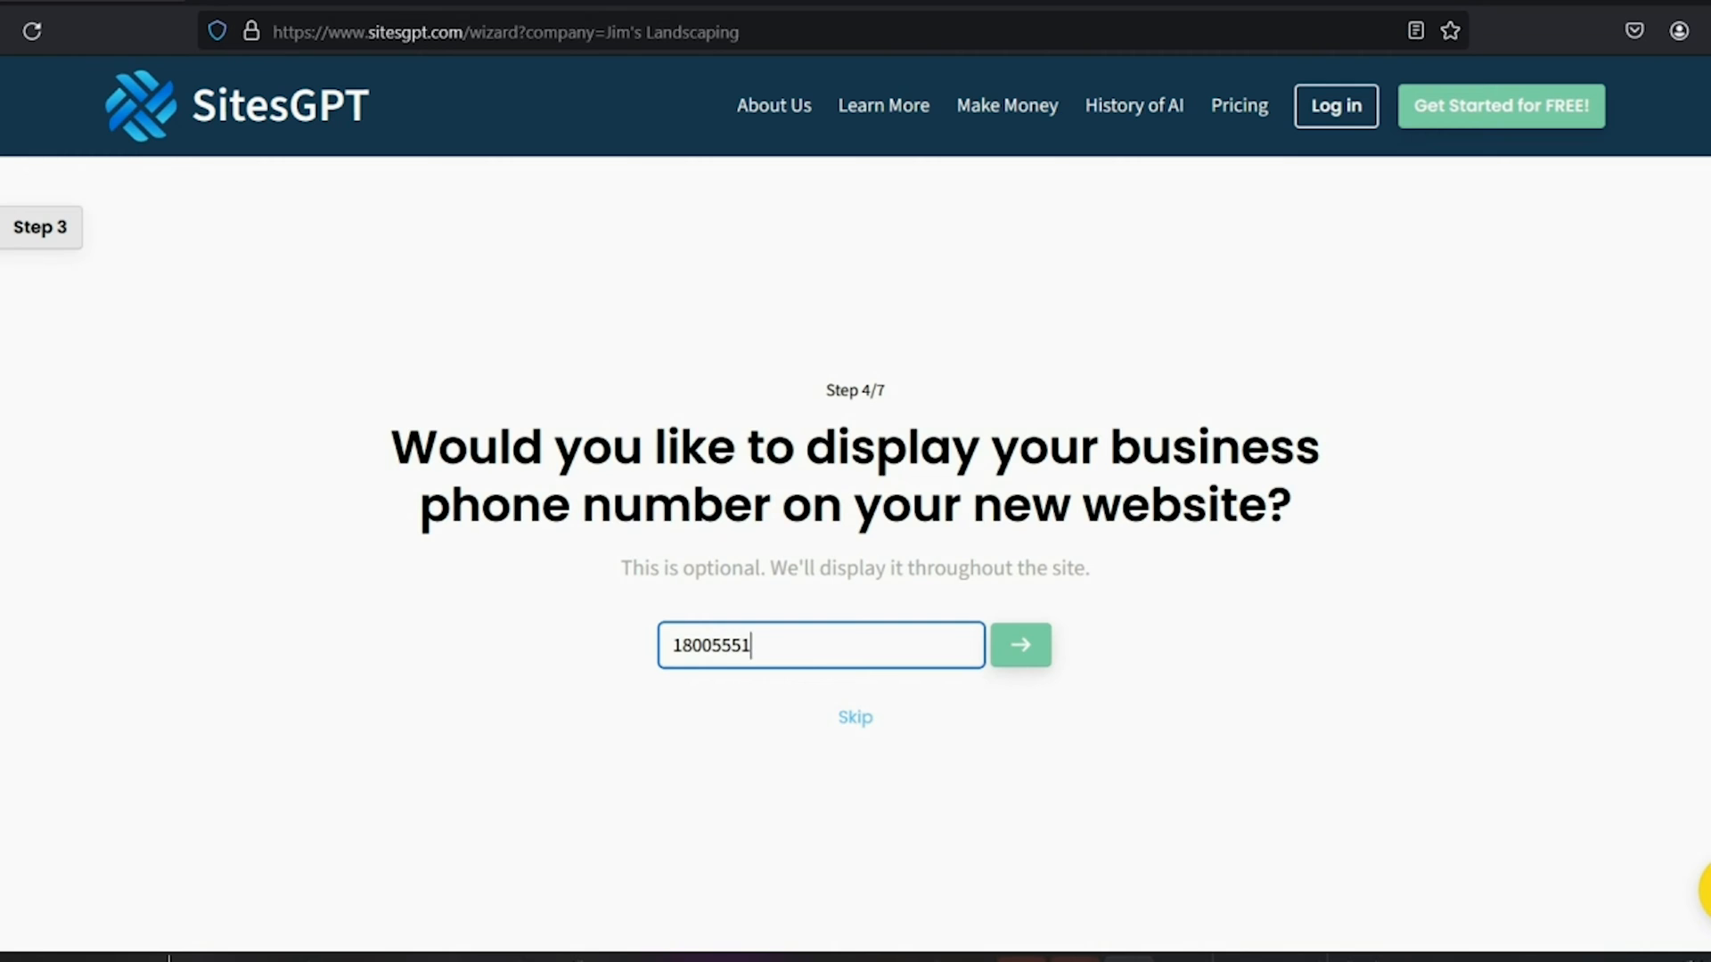
text(212)
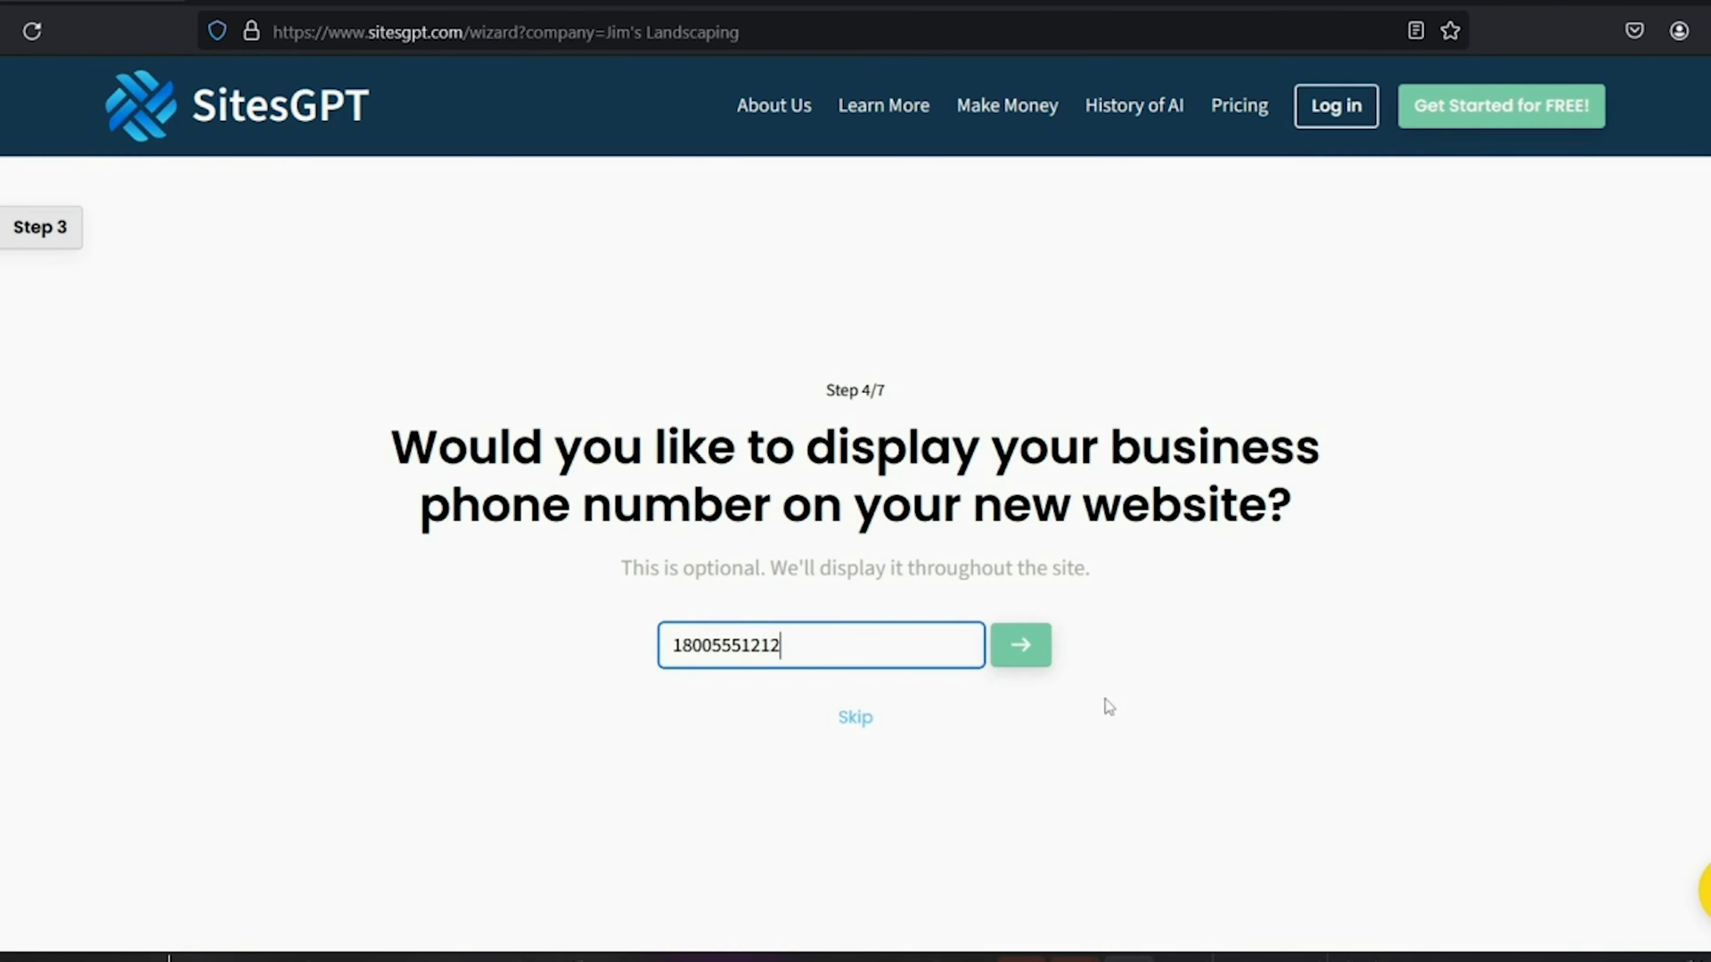
click(1020, 645)
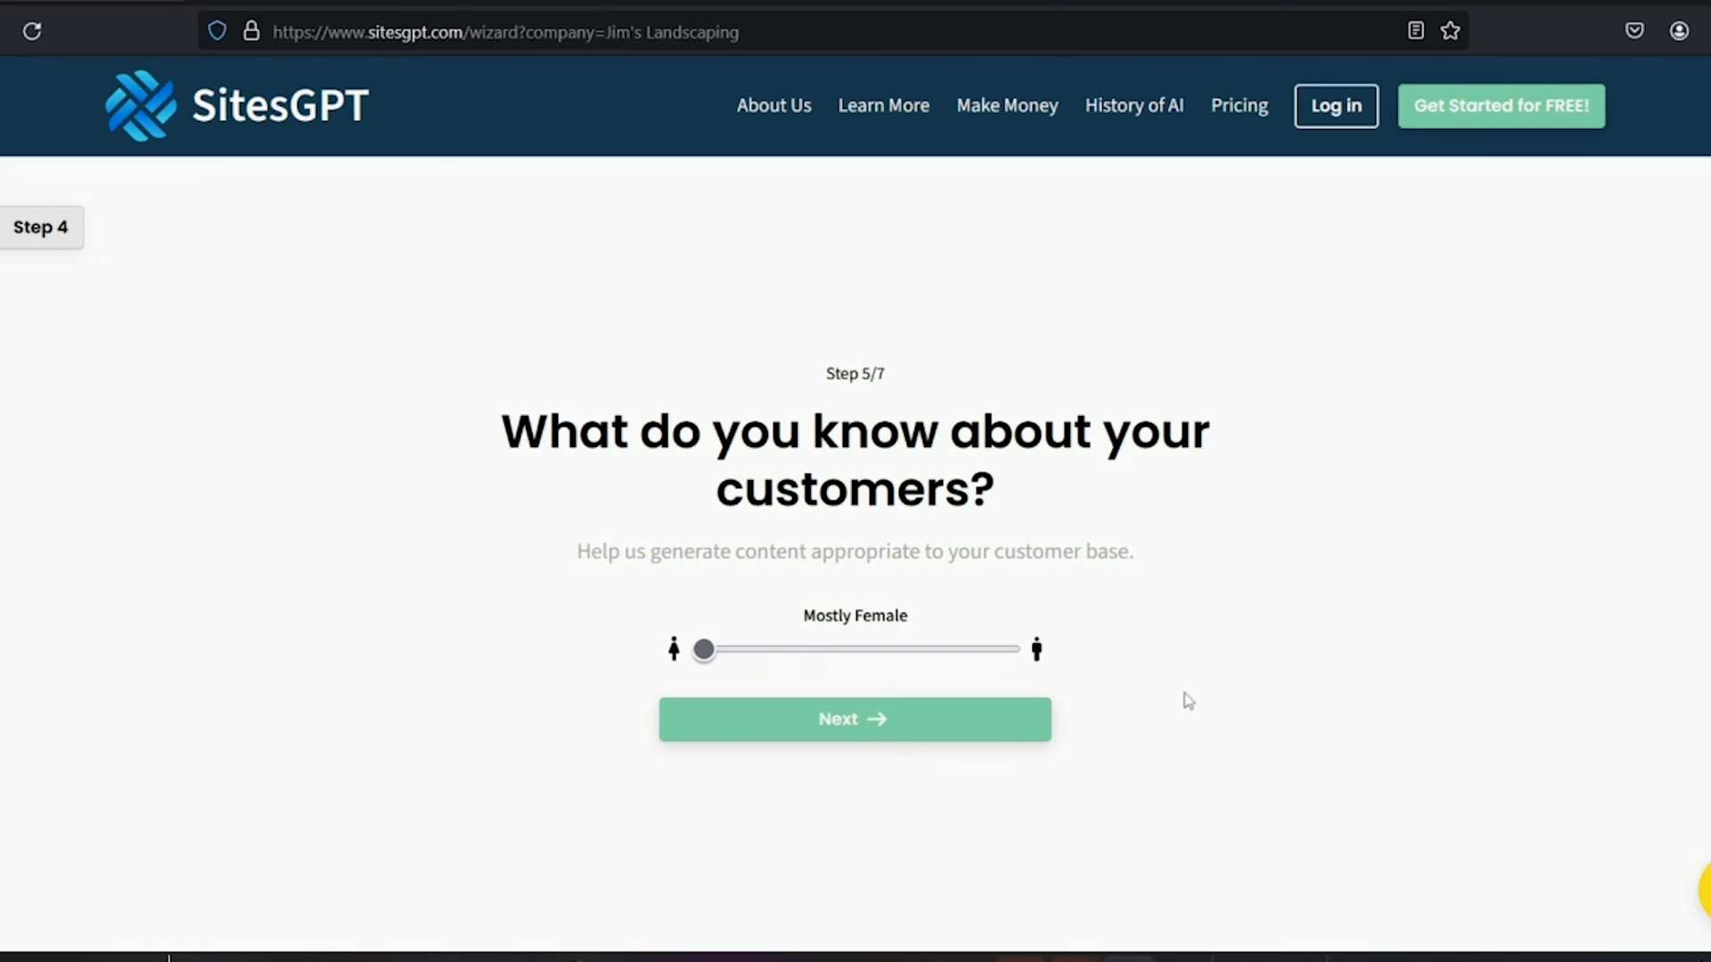
mouse_move(709, 654)
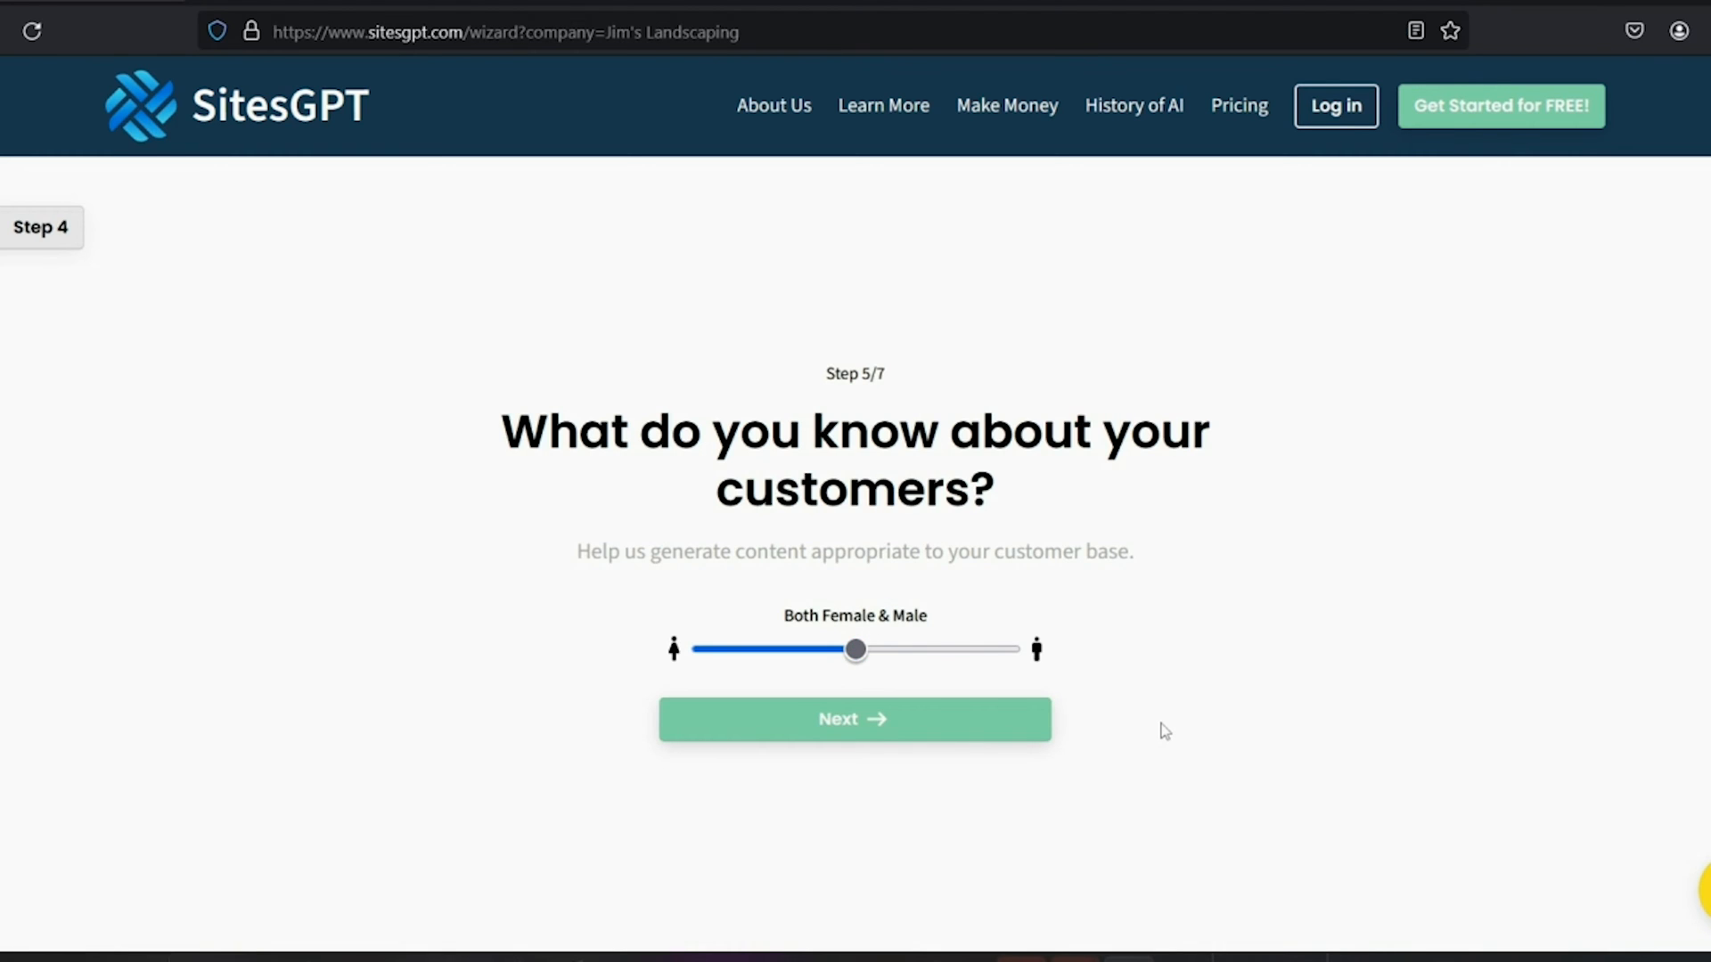
mouse_move(1187, 697)
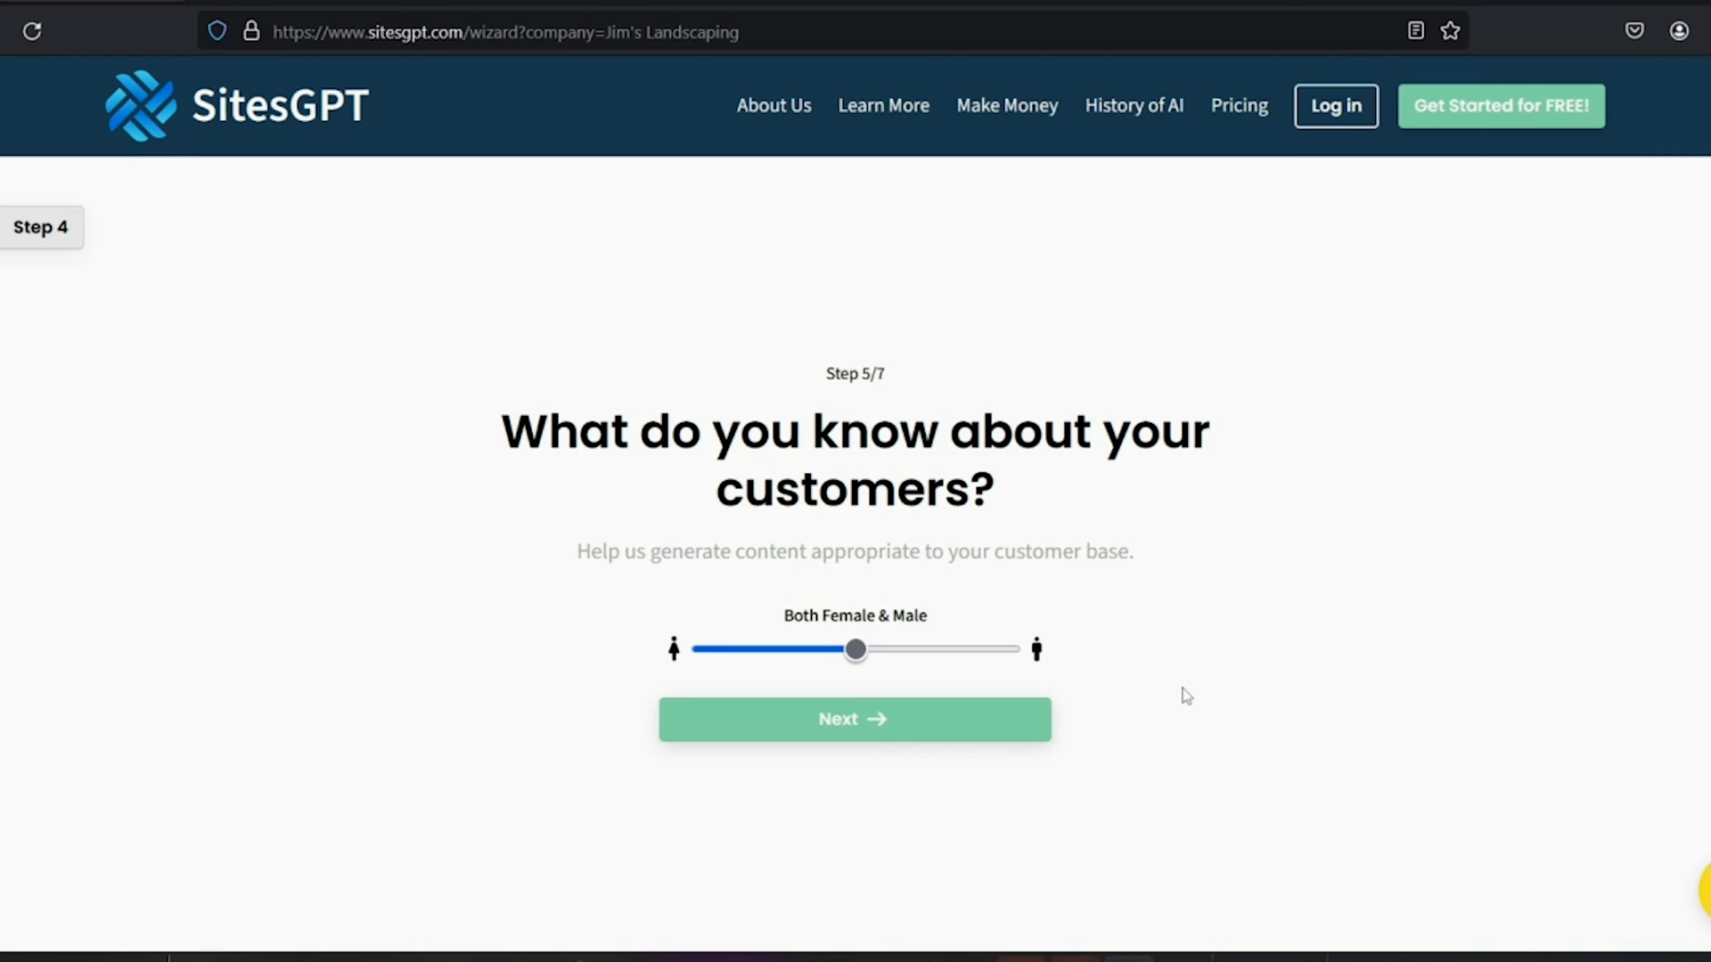
Confirm the customer mix and upload the gold J logo image.
click(854, 718)
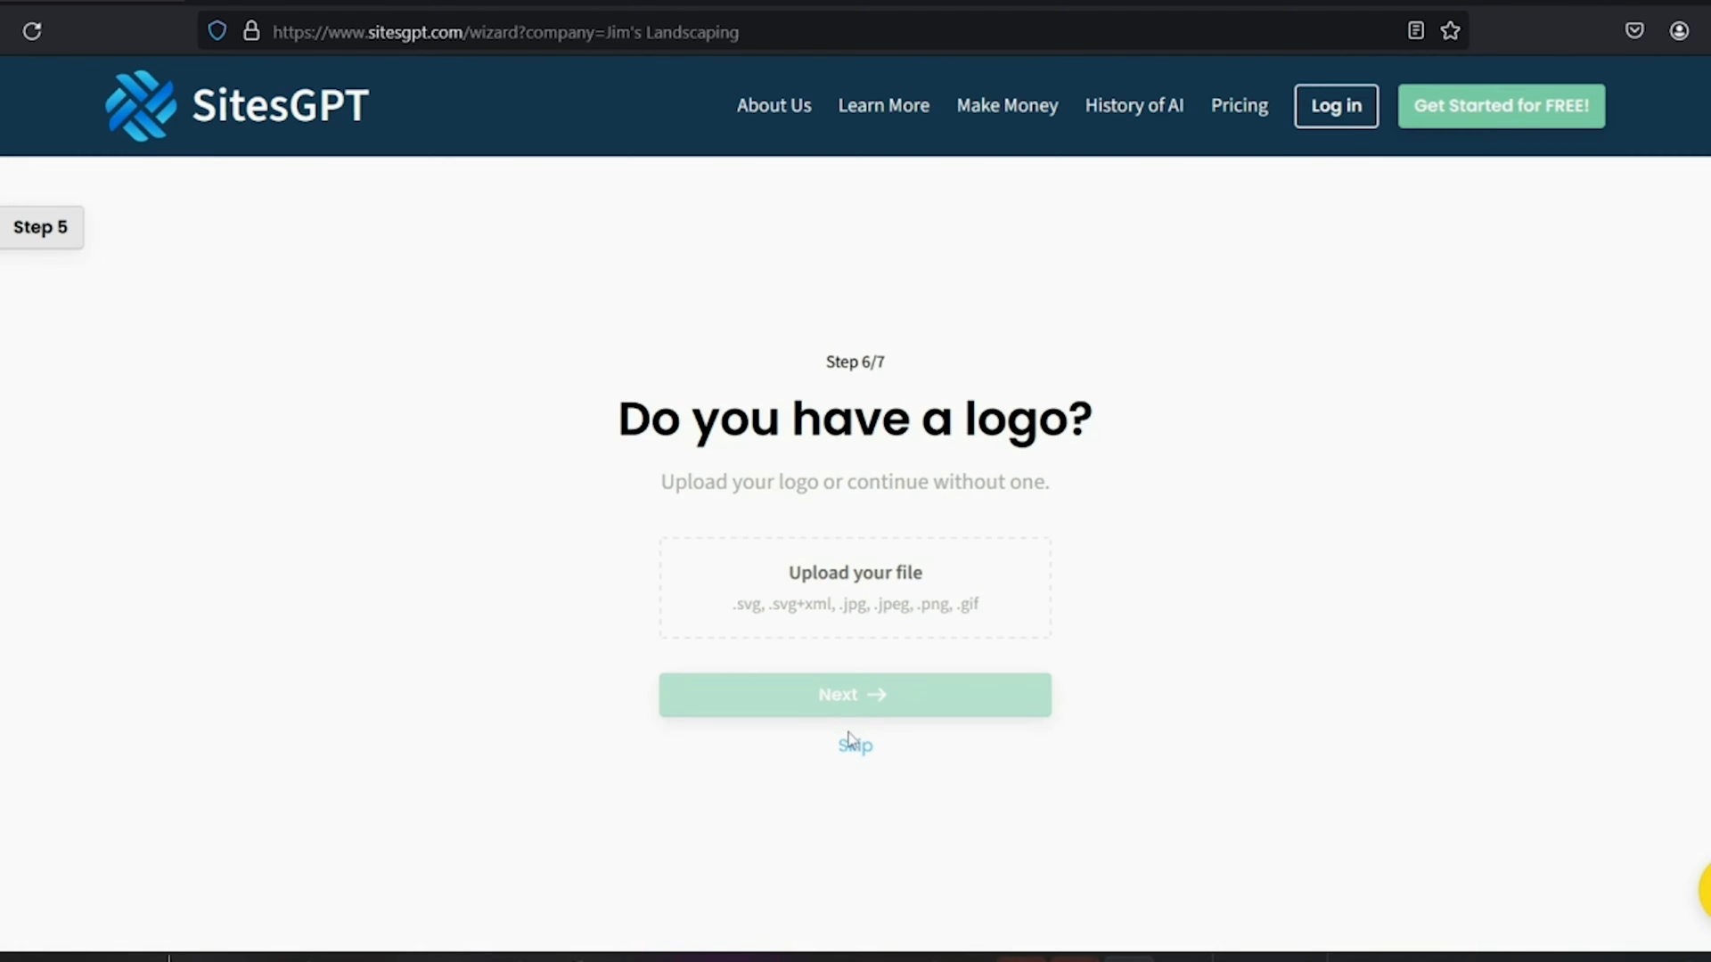
click(853, 586)
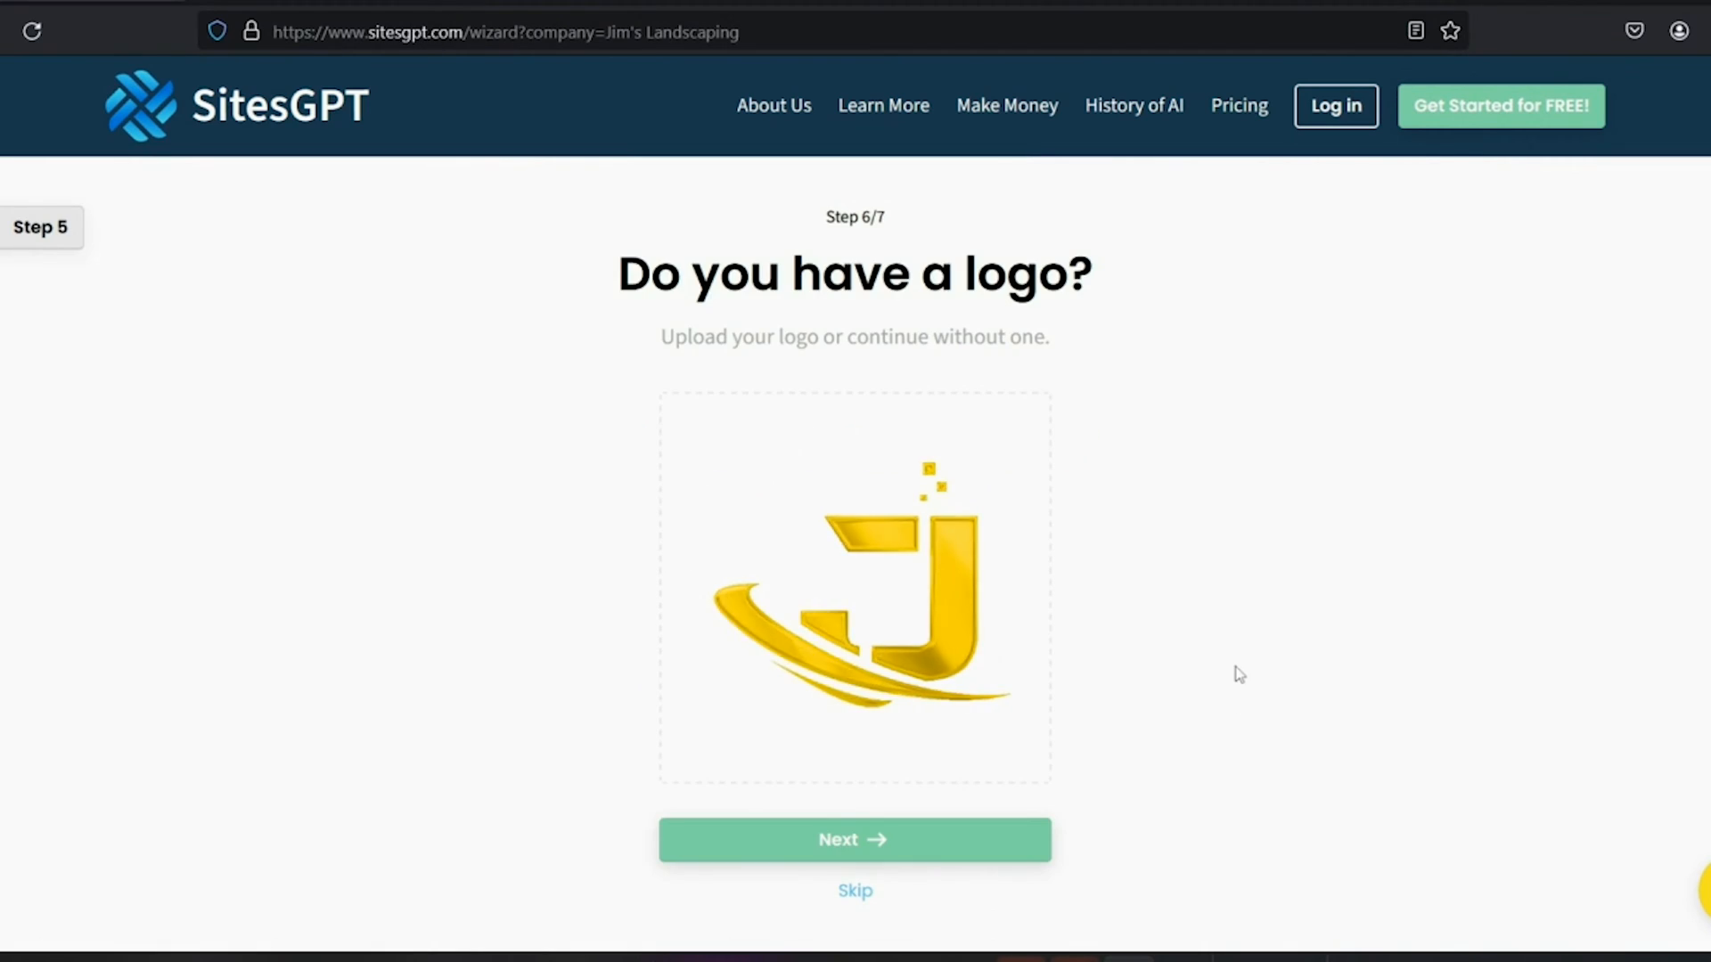
mouse_move(1026, 665)
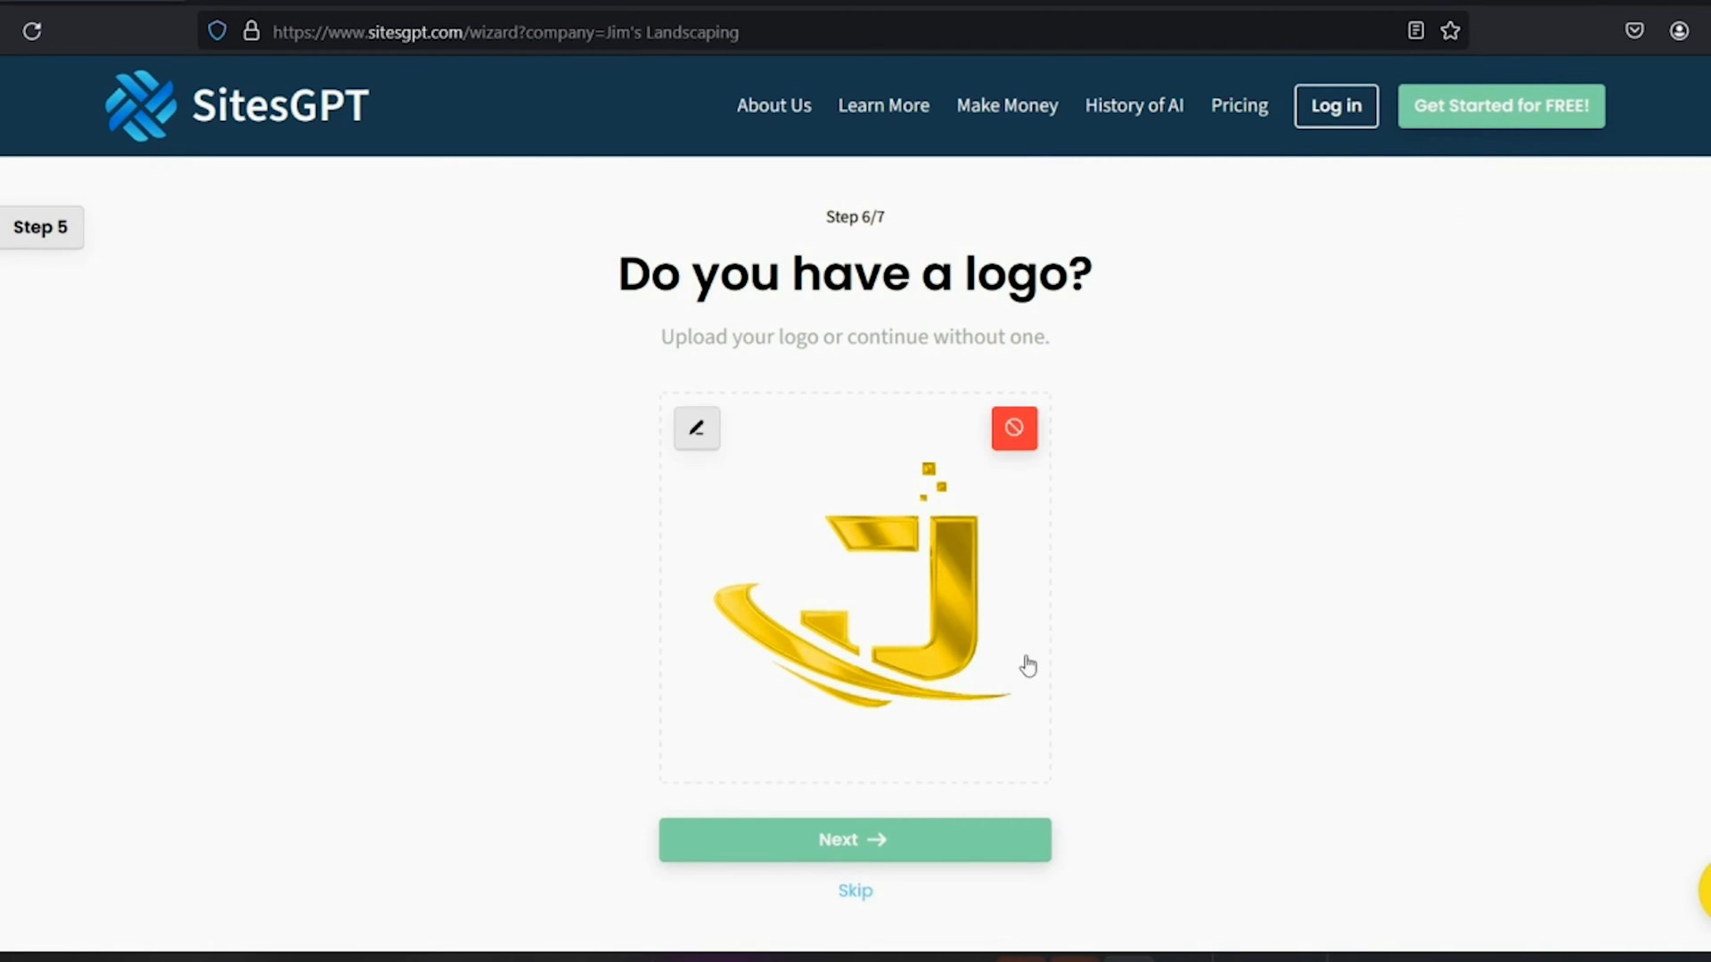
mouse_move(1239, 663)
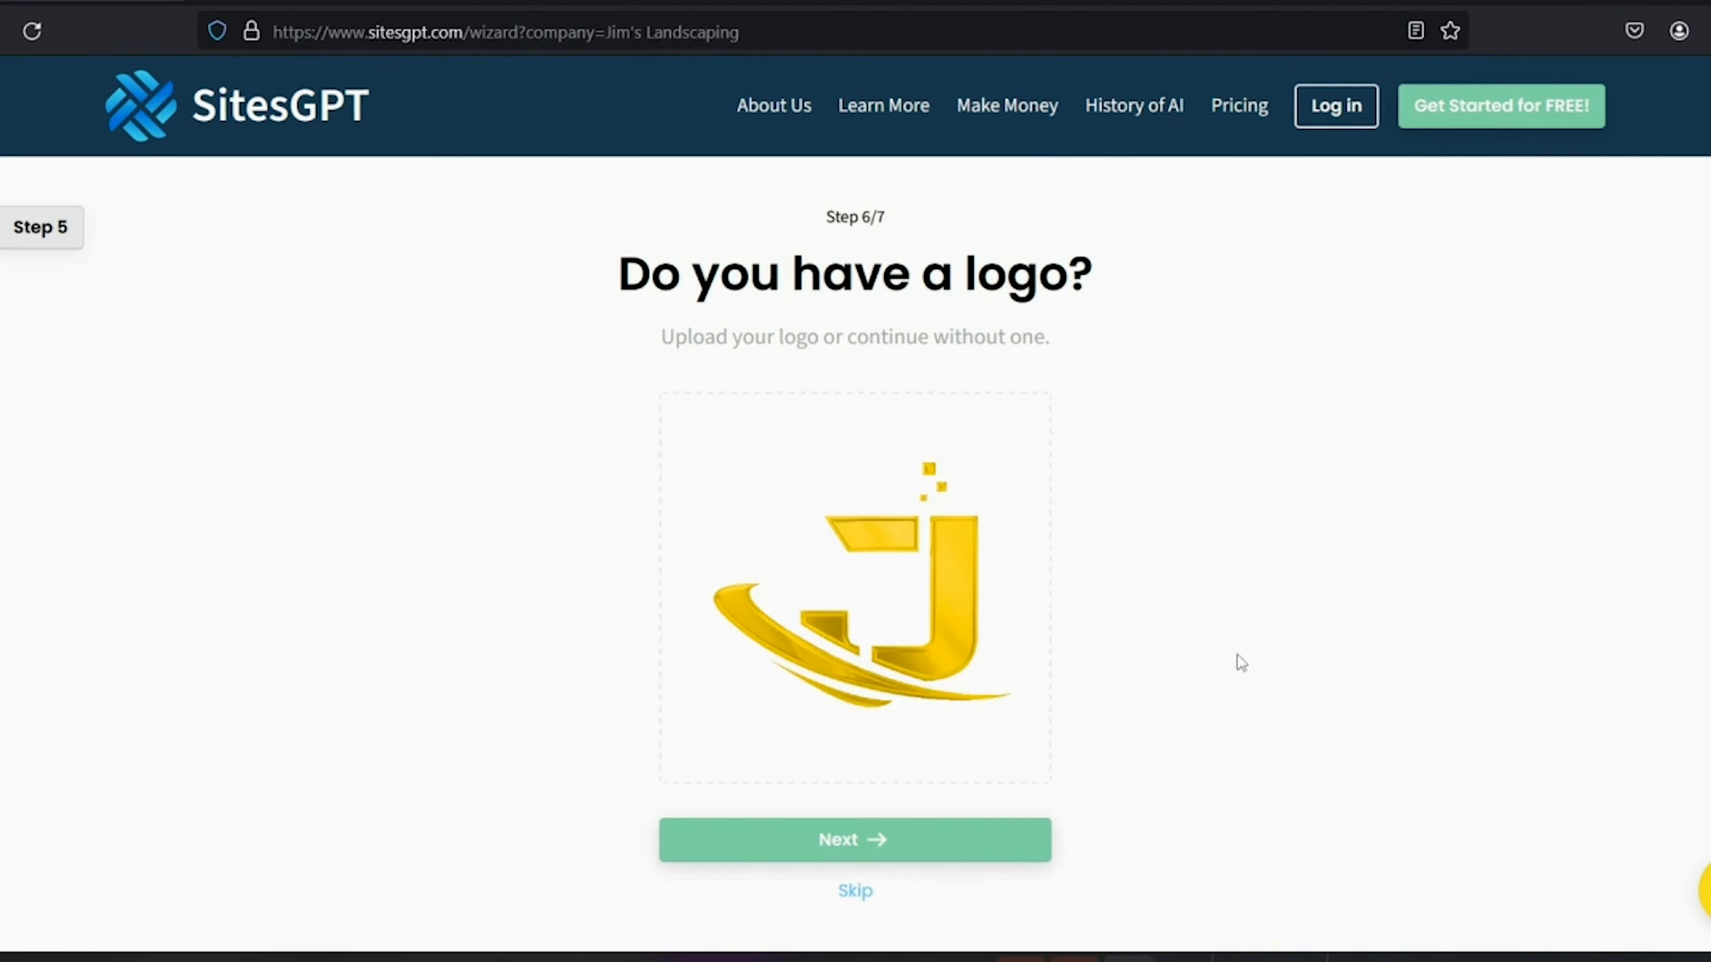
Add a secondary colour to the gold palette and generate the Jim's Landscaping site.
click(853, 839)
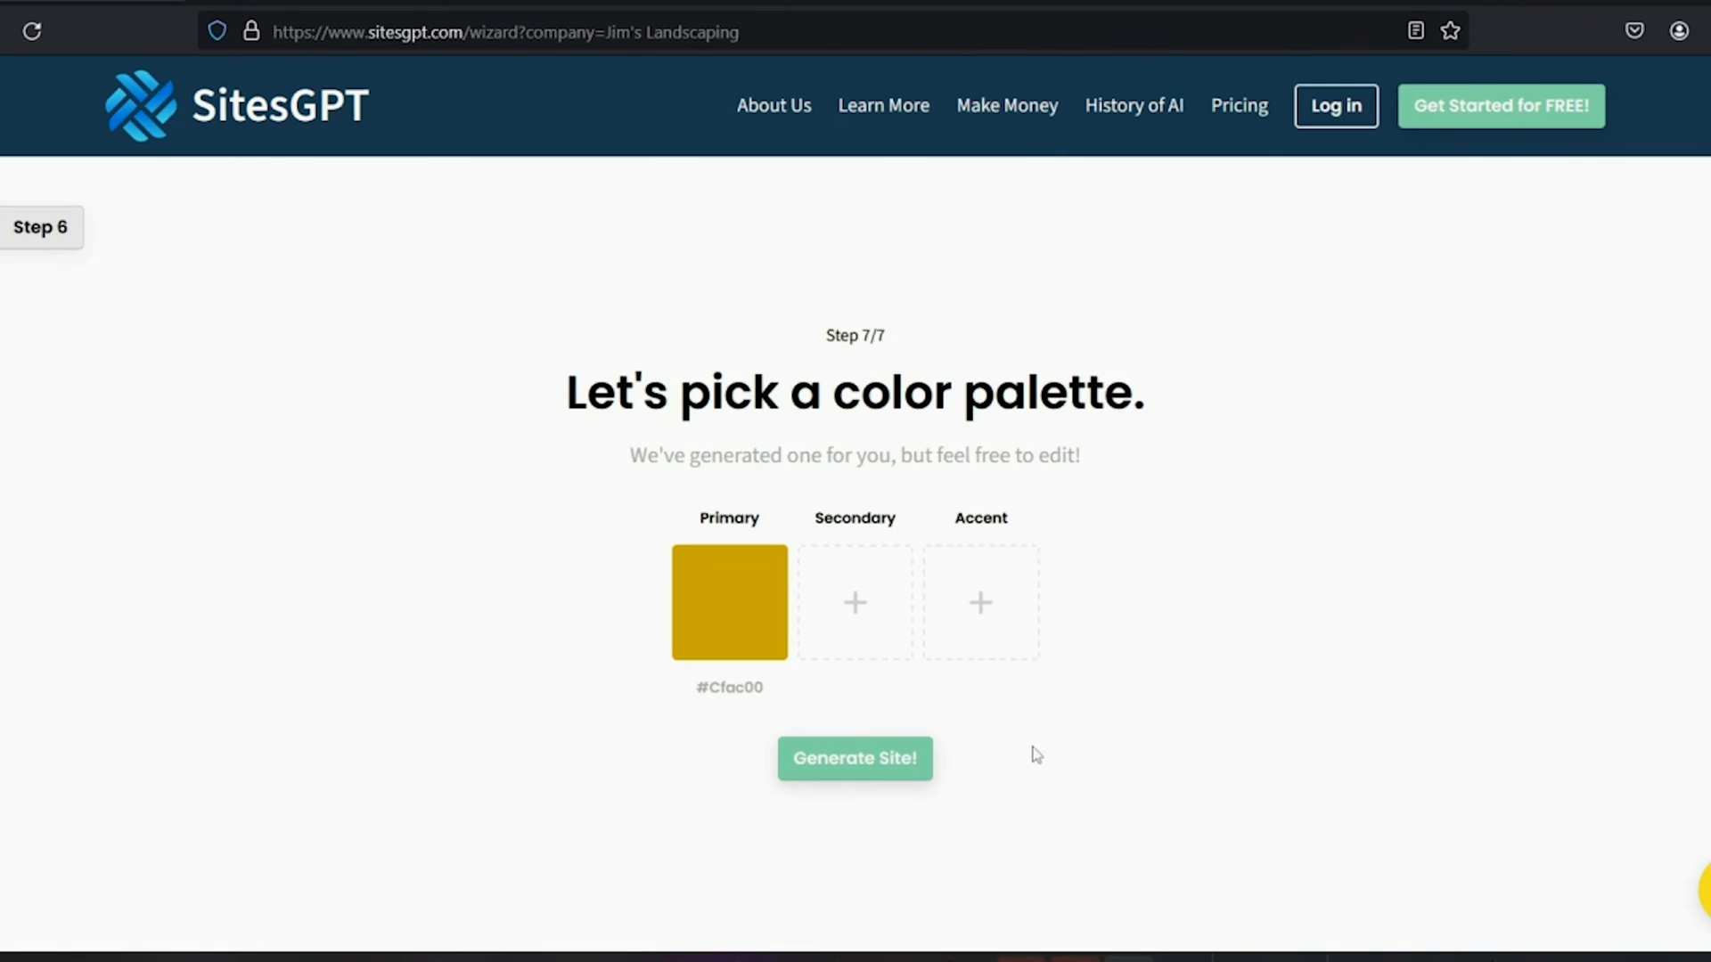
mouse_move(855, 627)
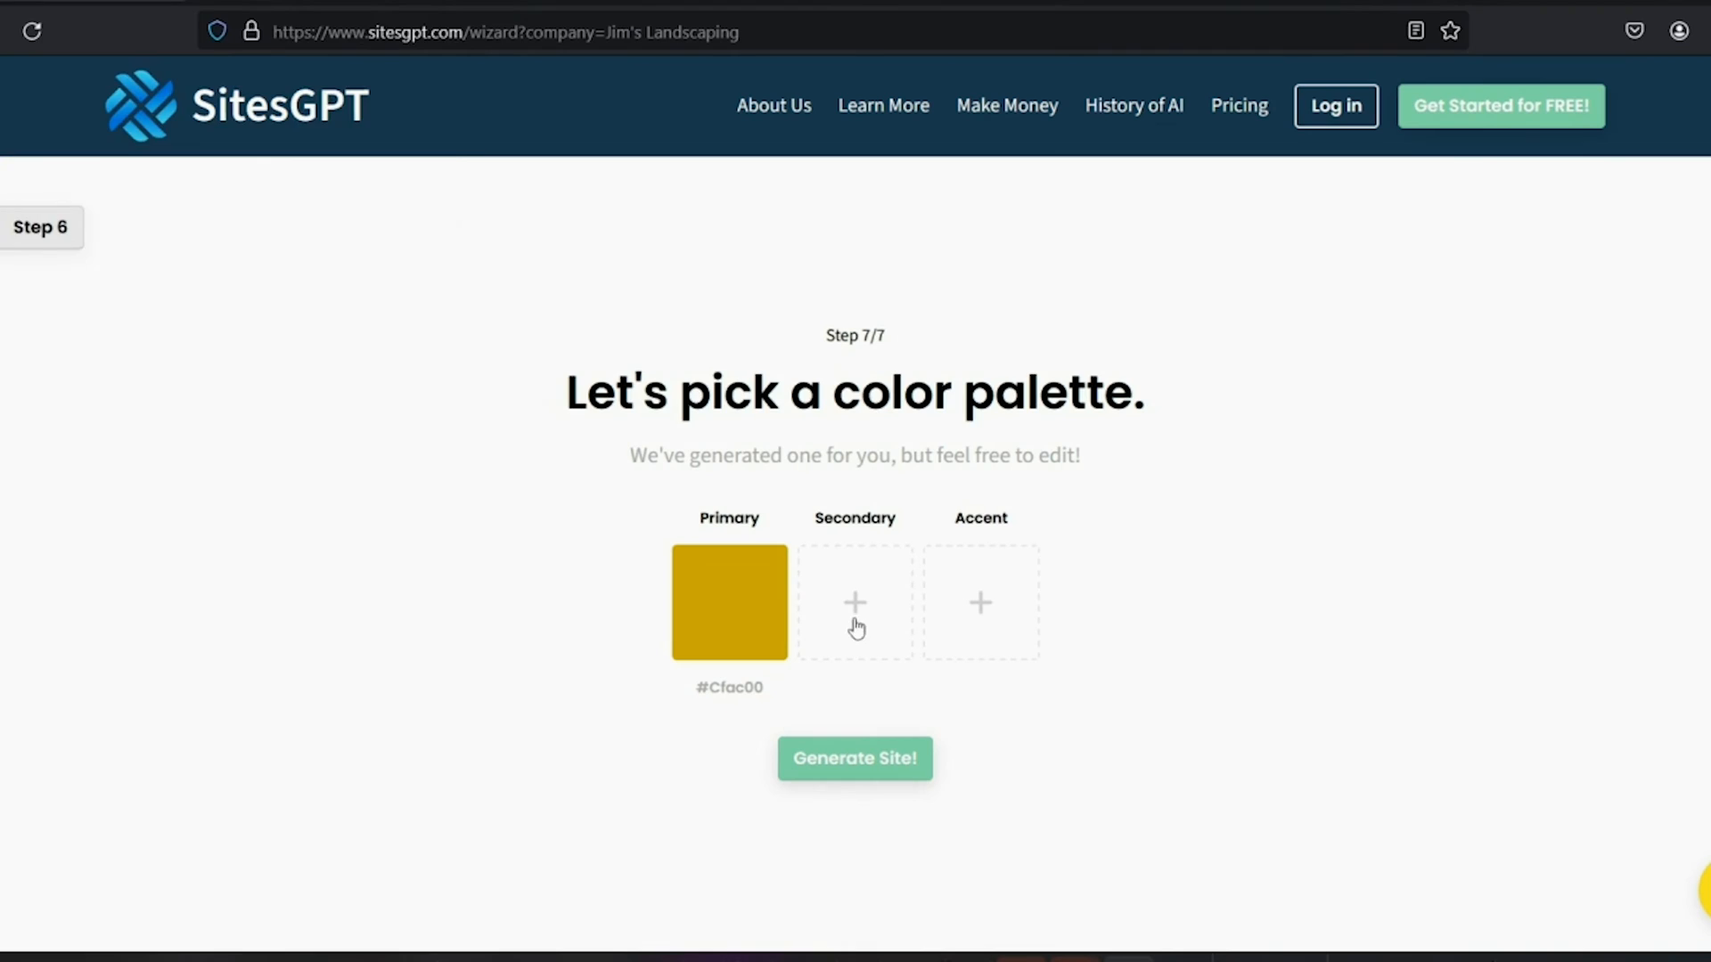
click(853, 602)
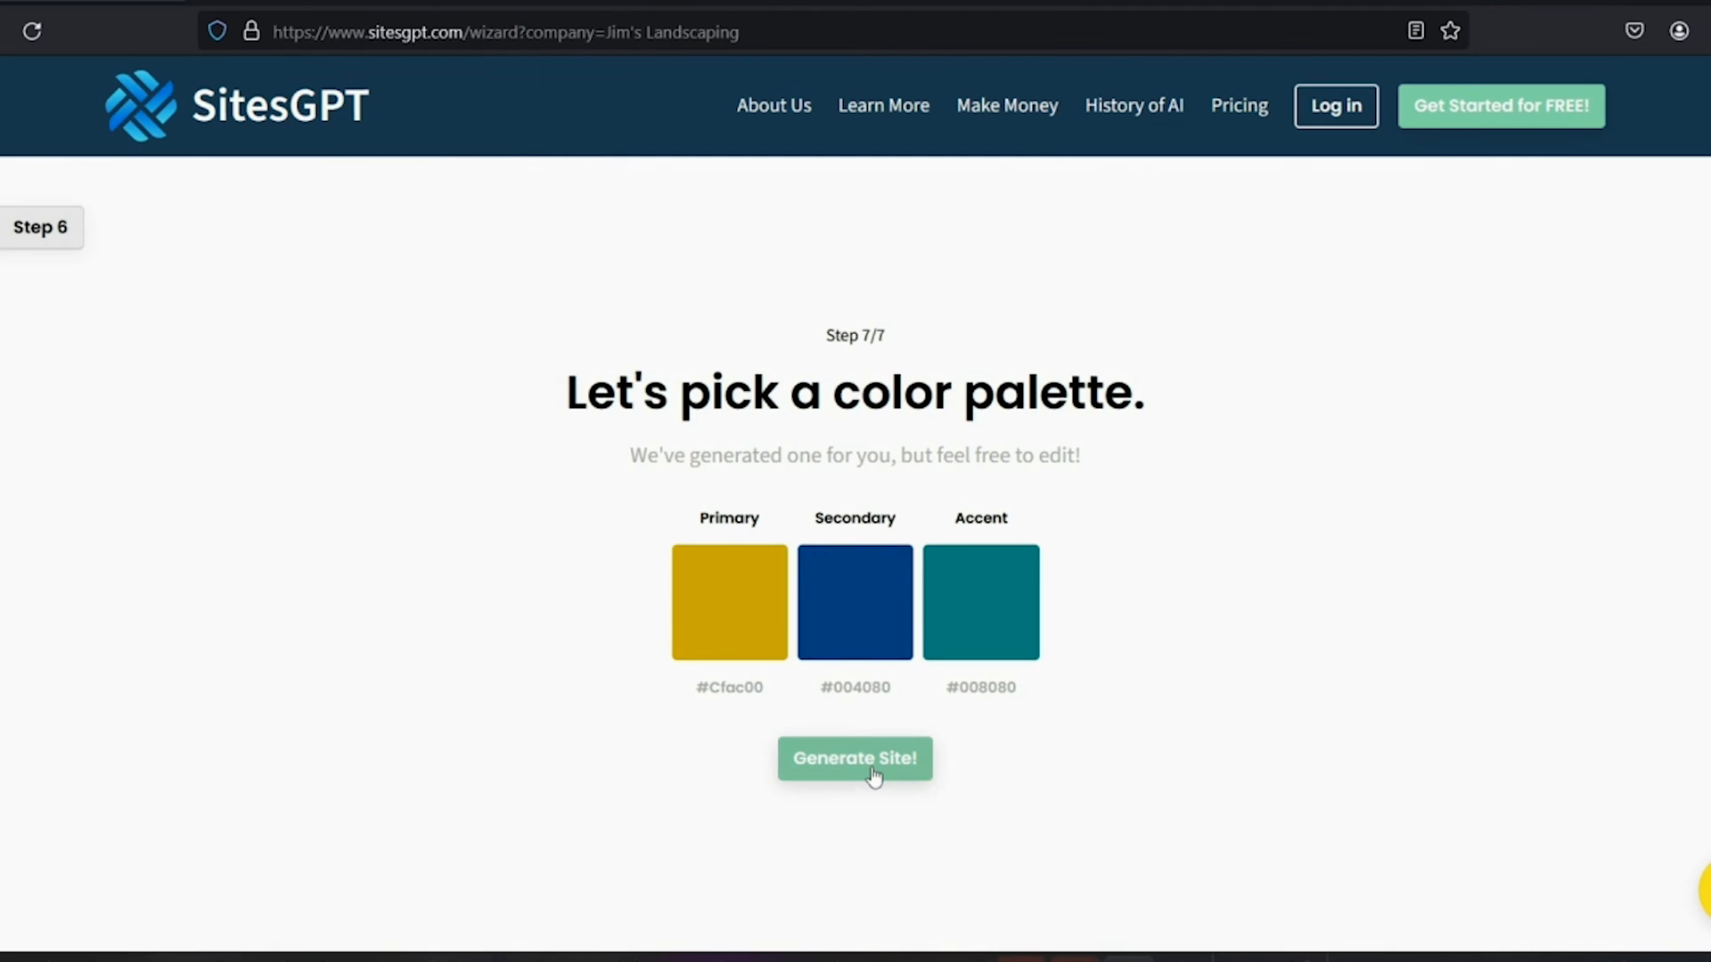
click(853, 760)
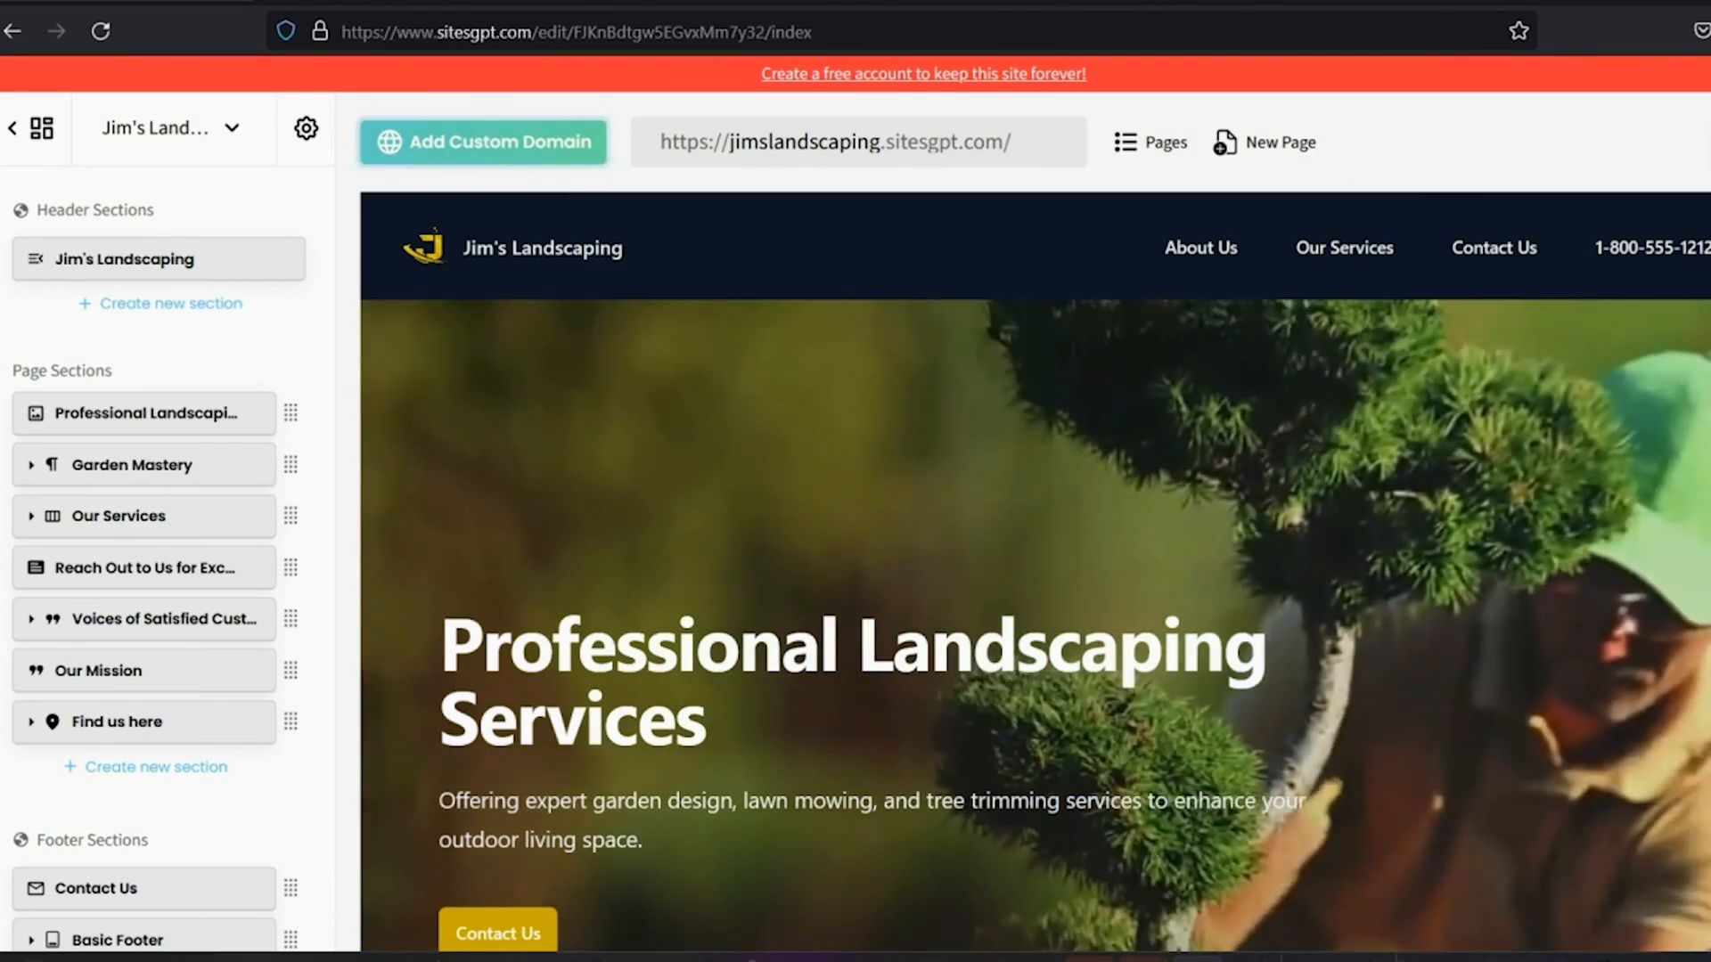
scroll(down, 3)
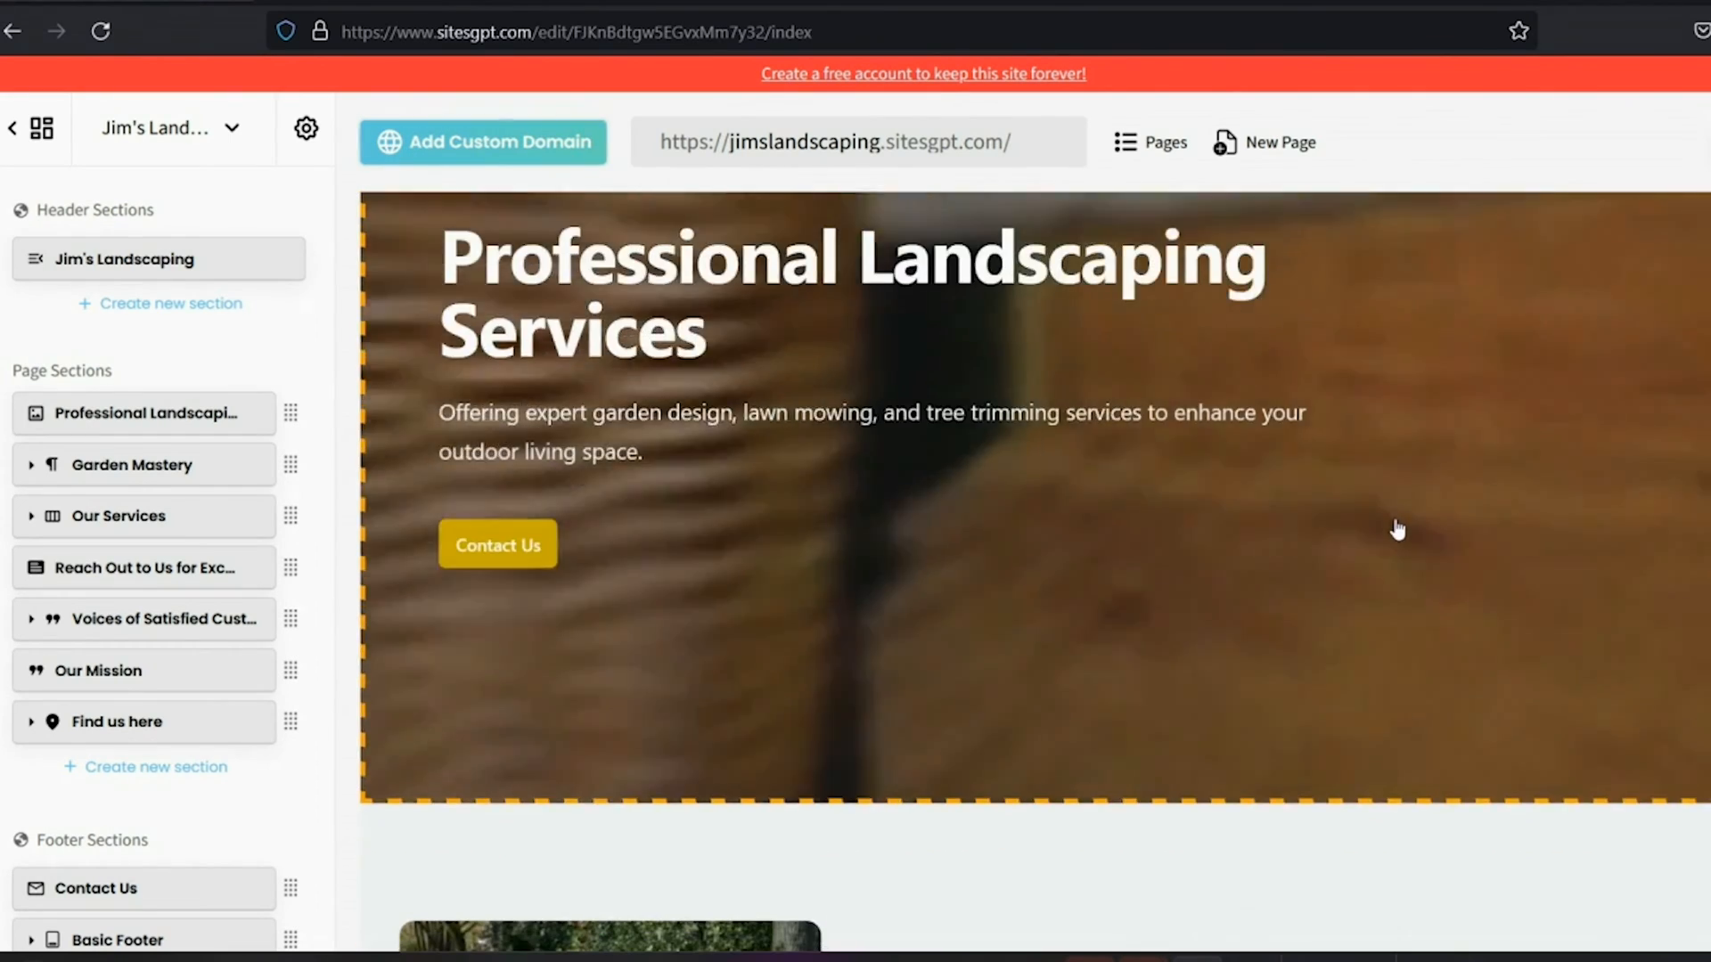
scroll(down, 3)
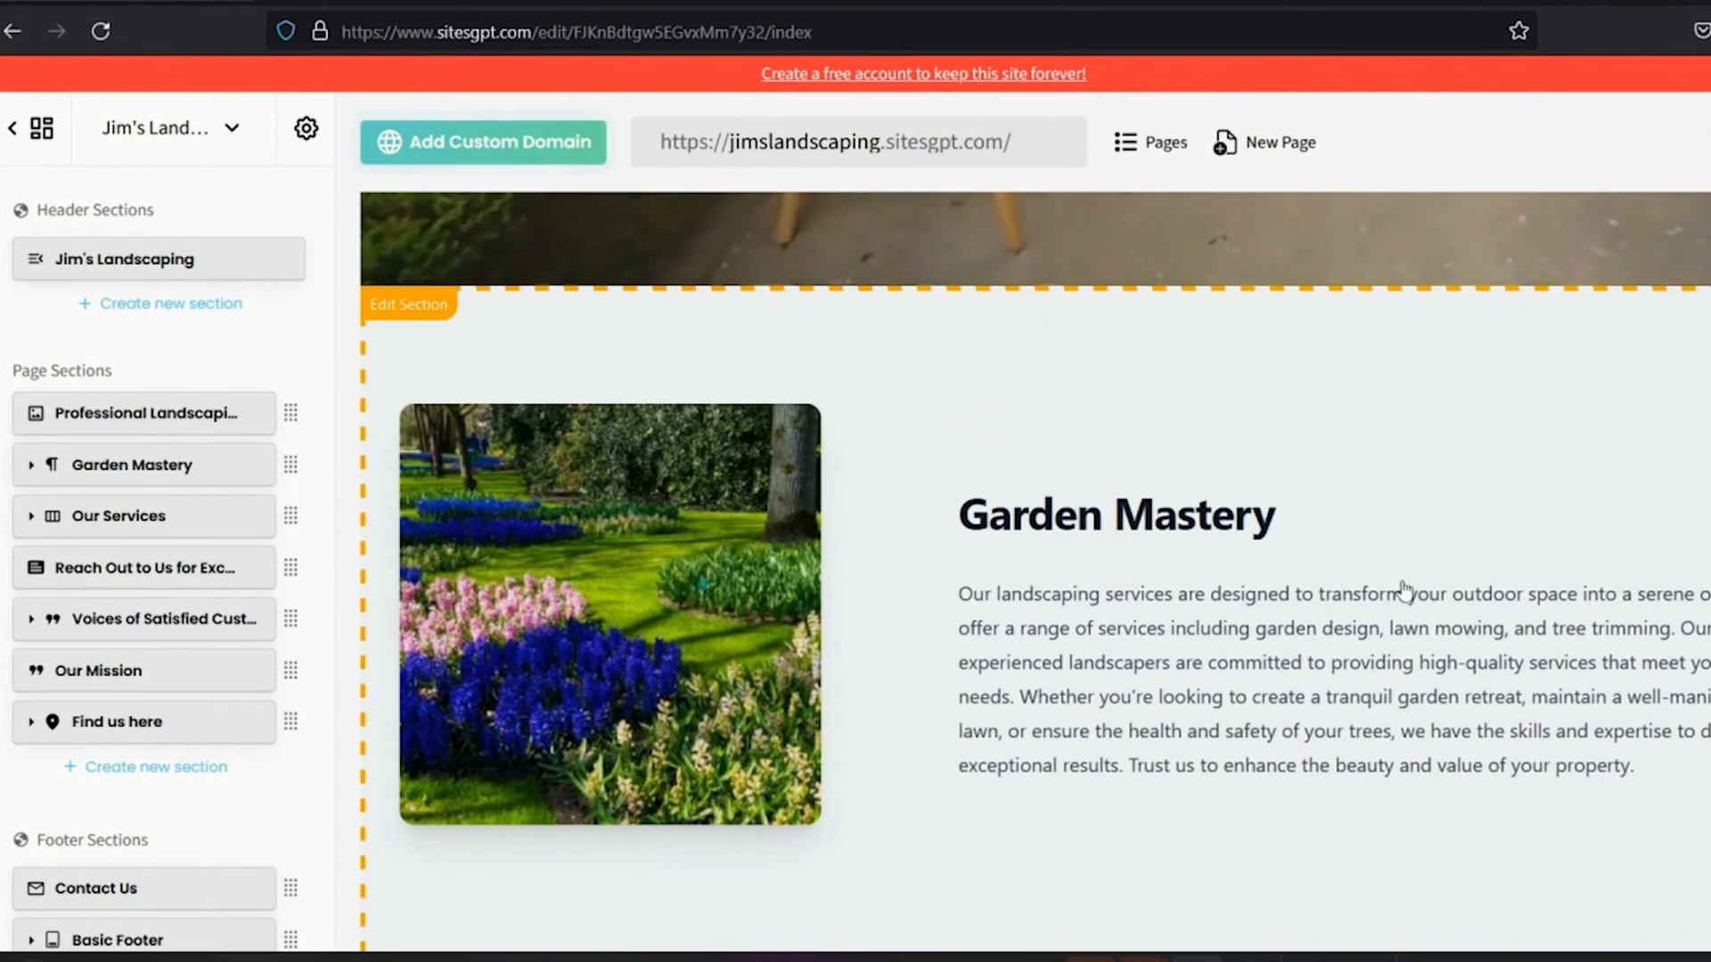
scroll(down, 3)
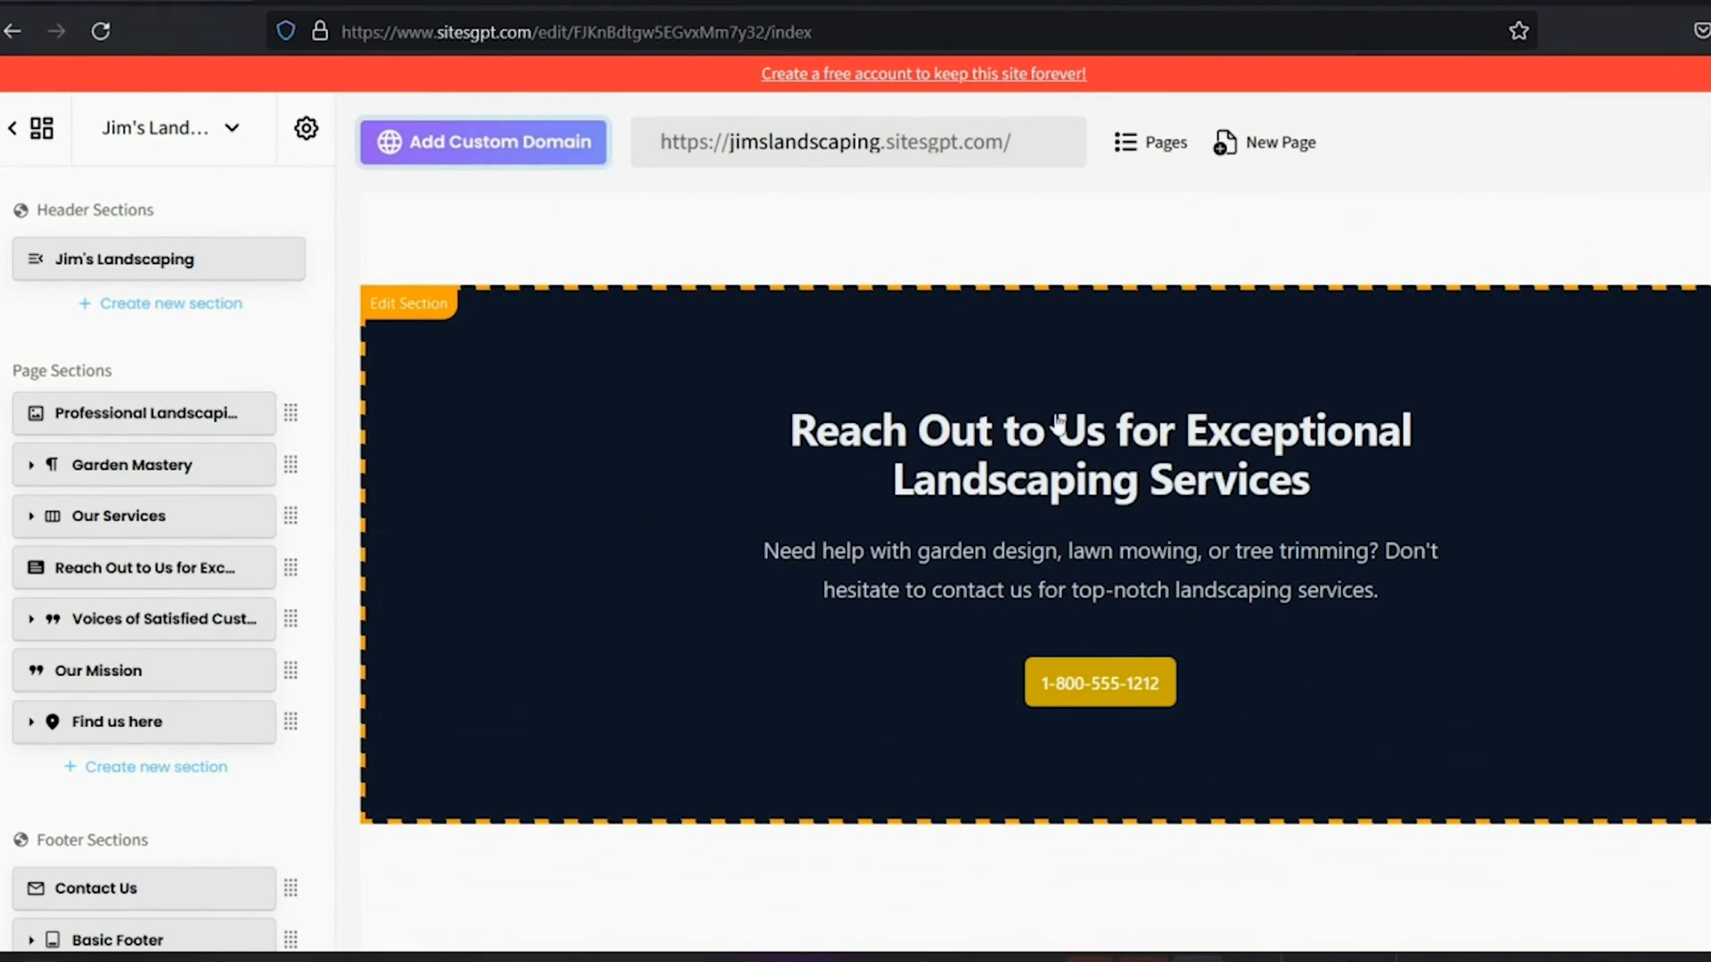
scroll(down, 3)
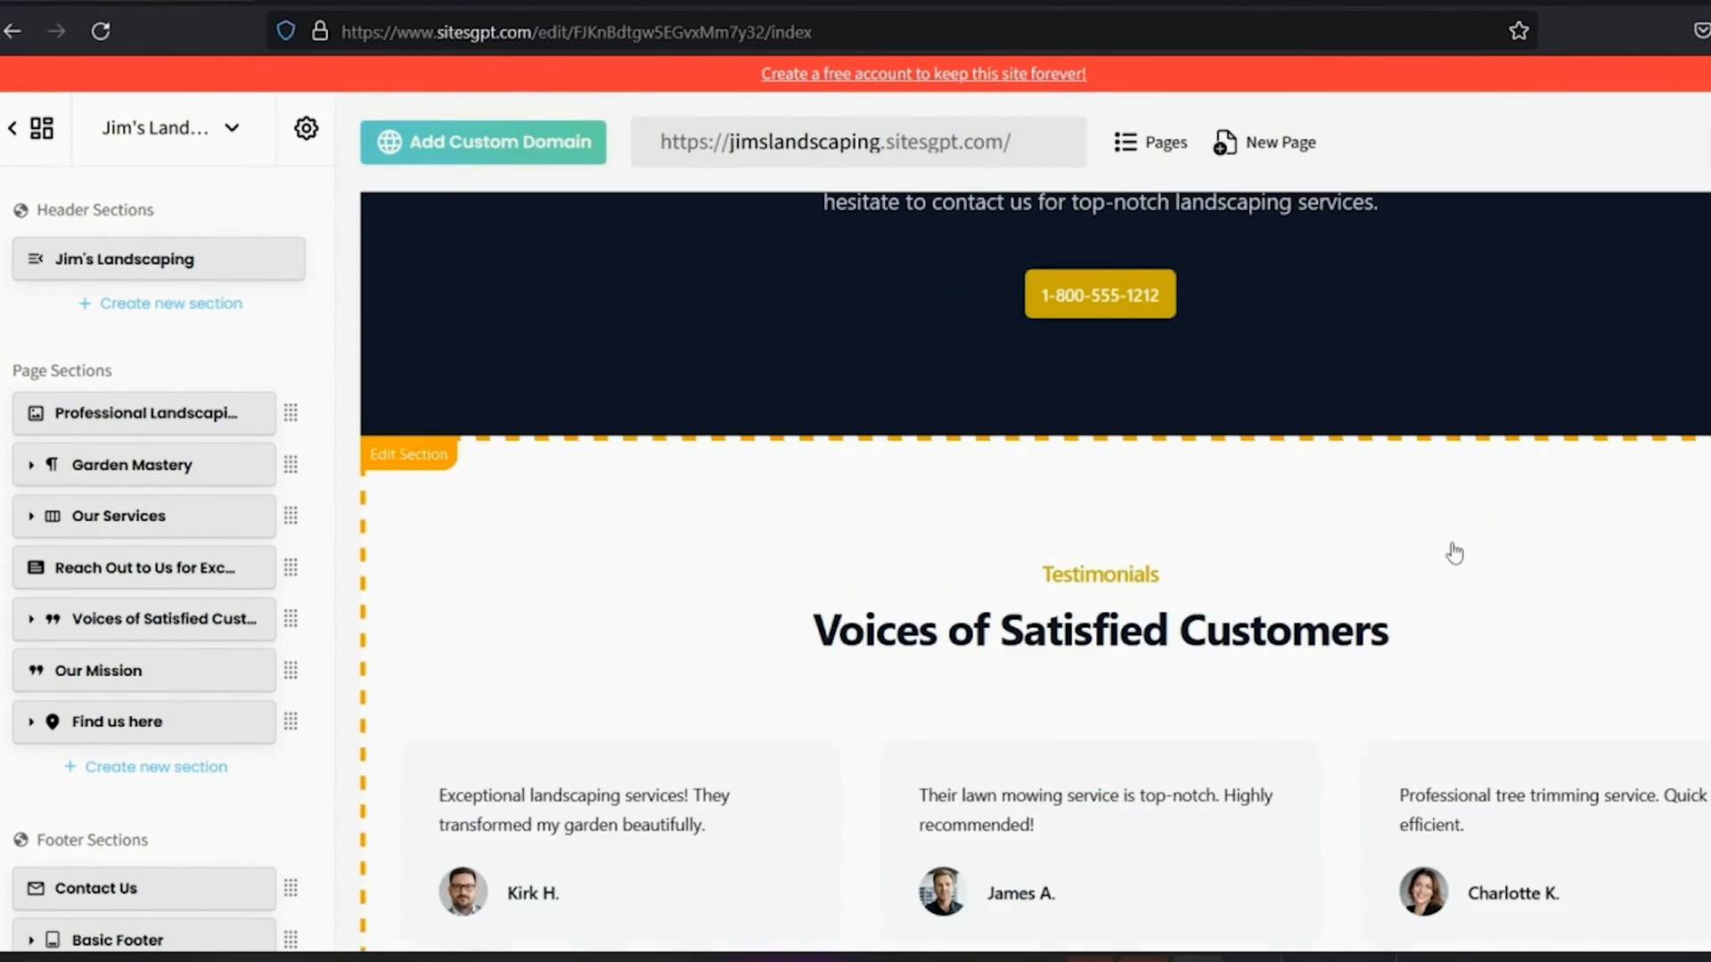
scroll(down, 3)
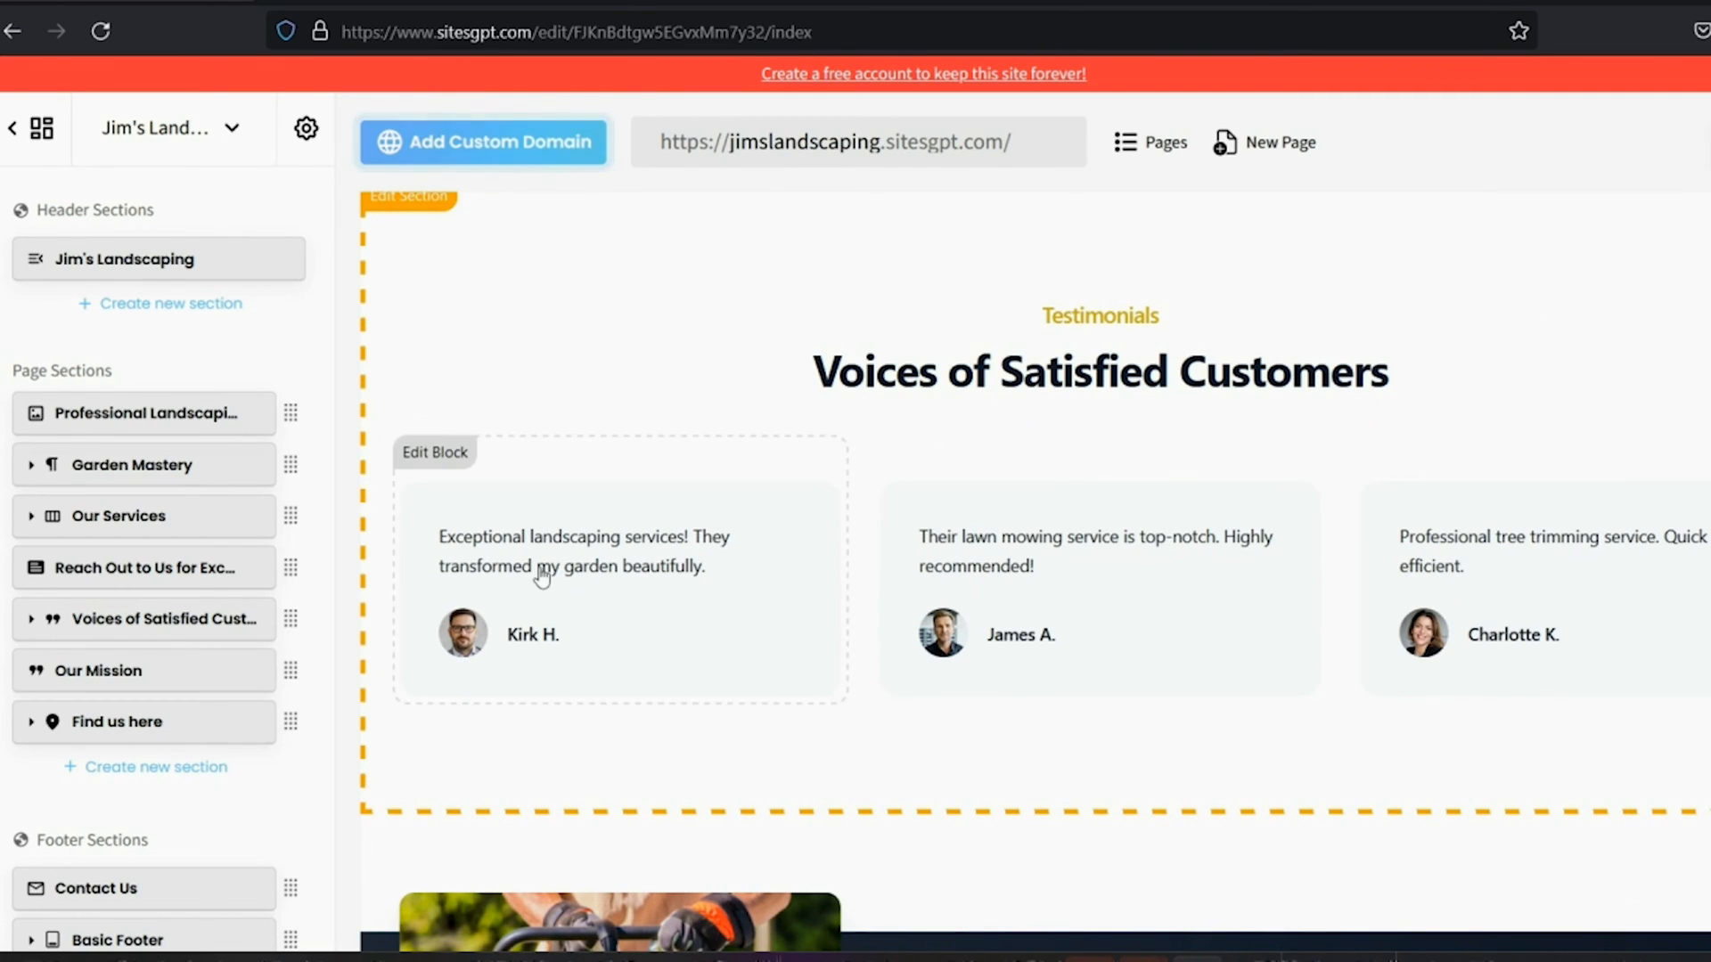
mouse_move(1627, 340)
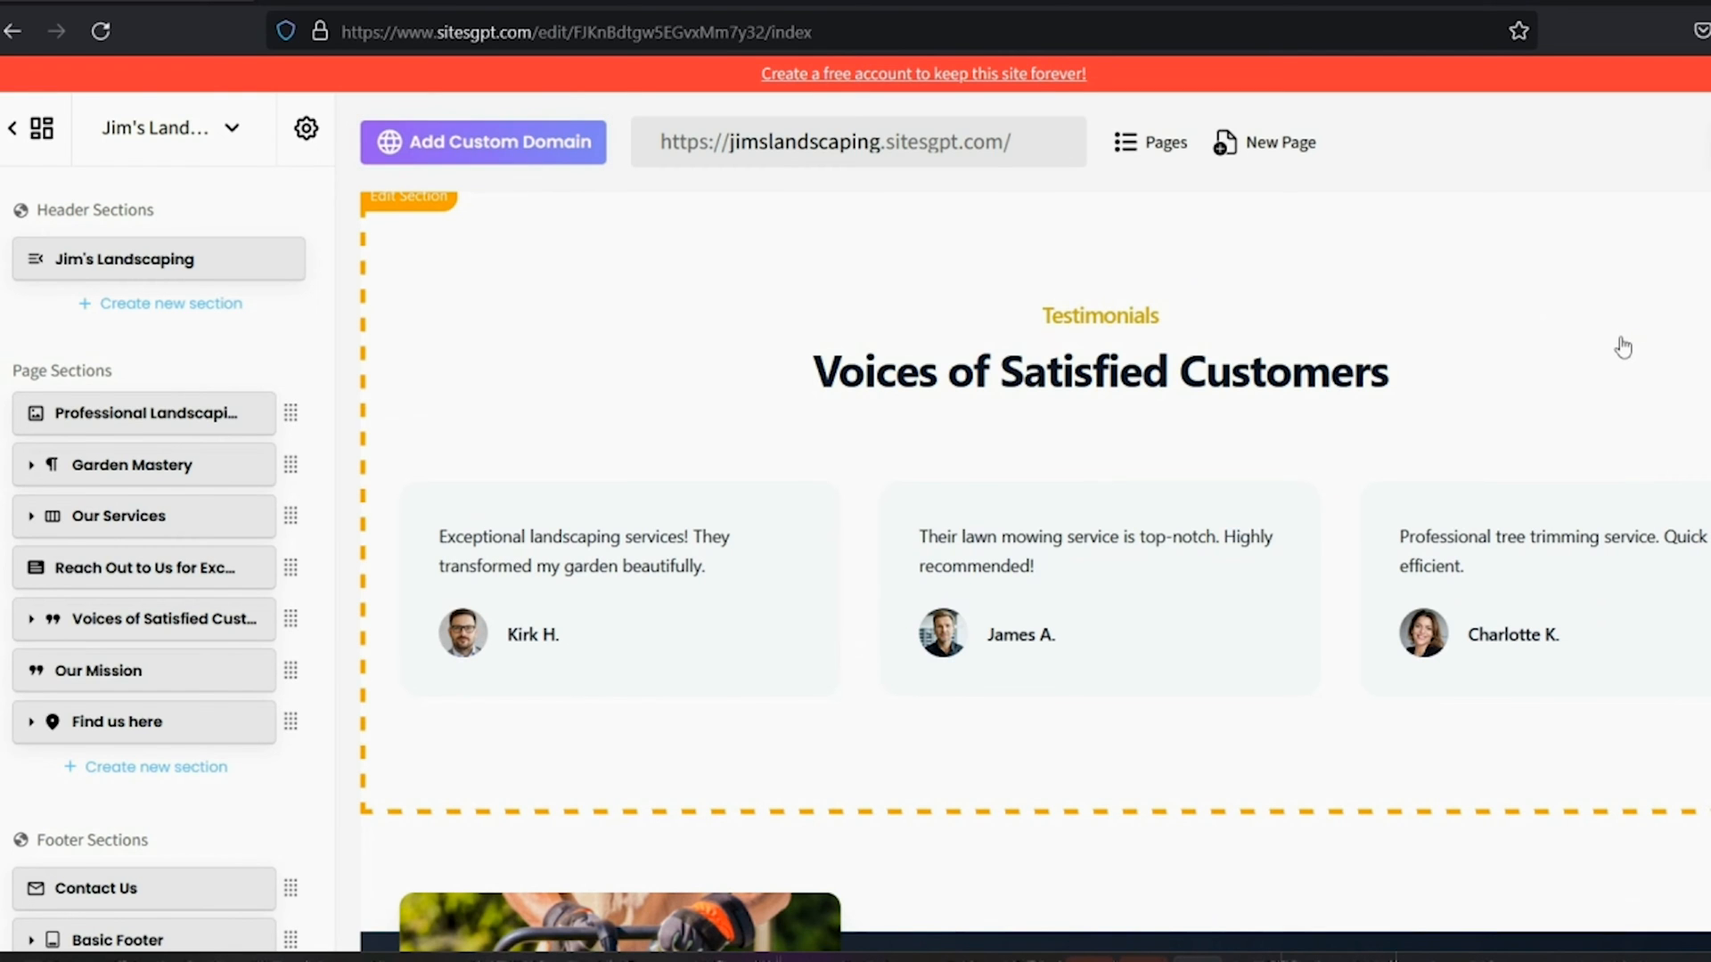
scroll(down, 3)
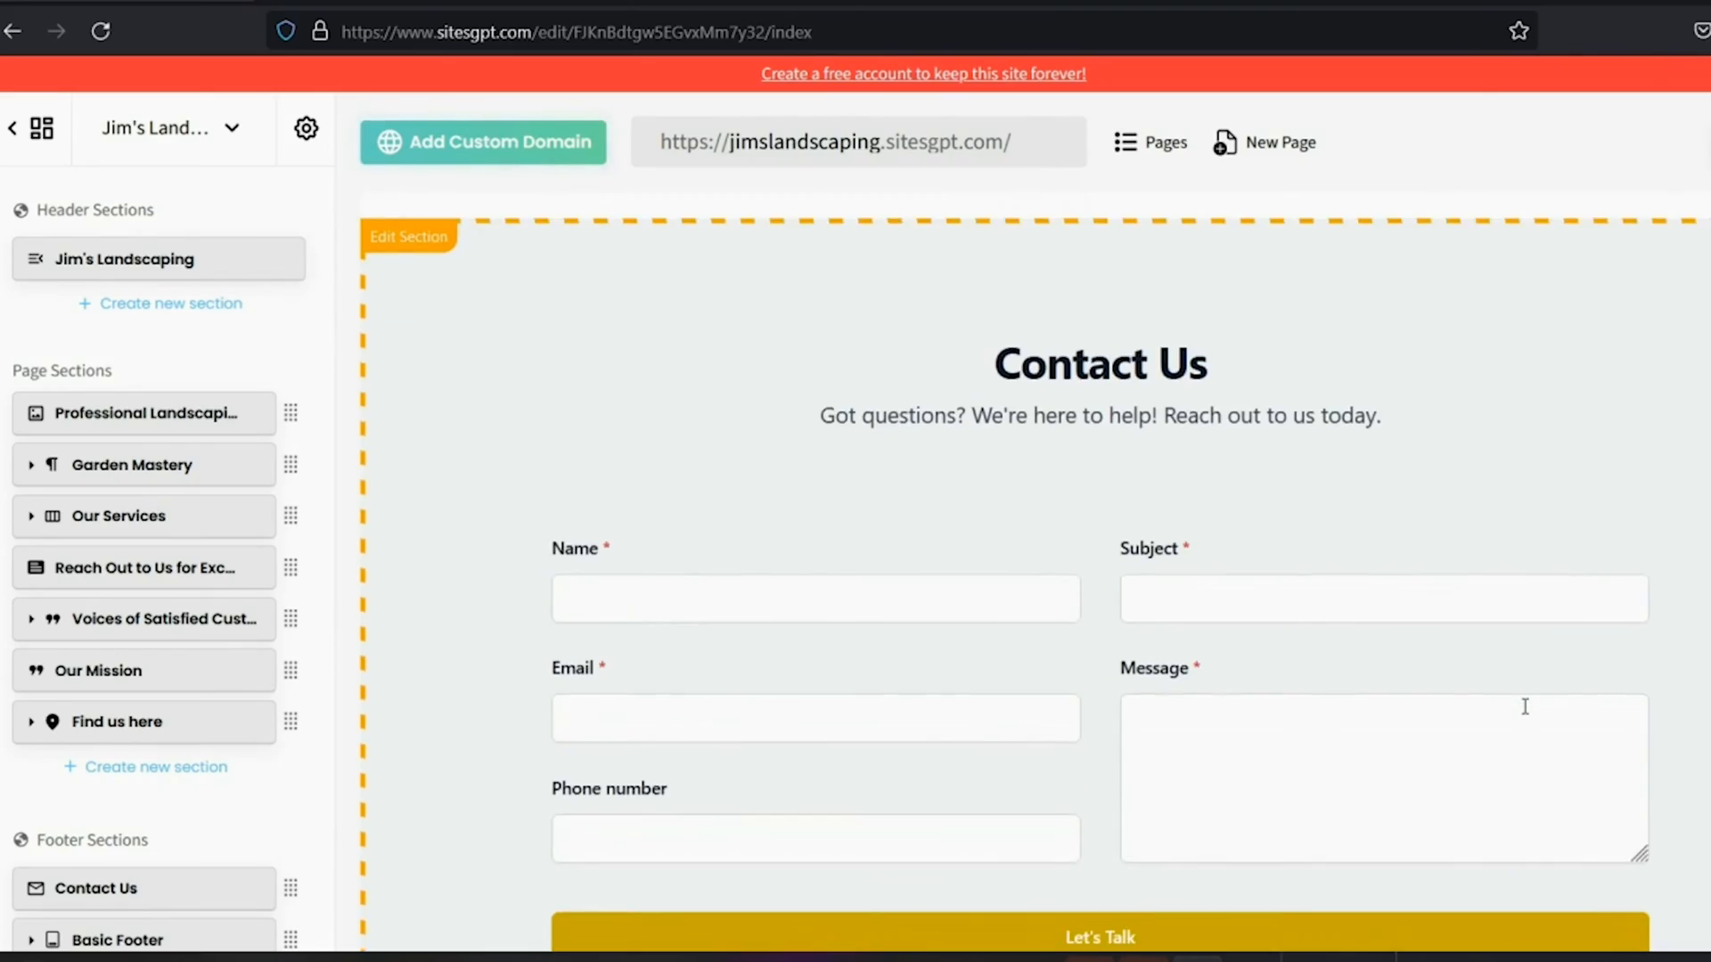
scroll(down, 3)
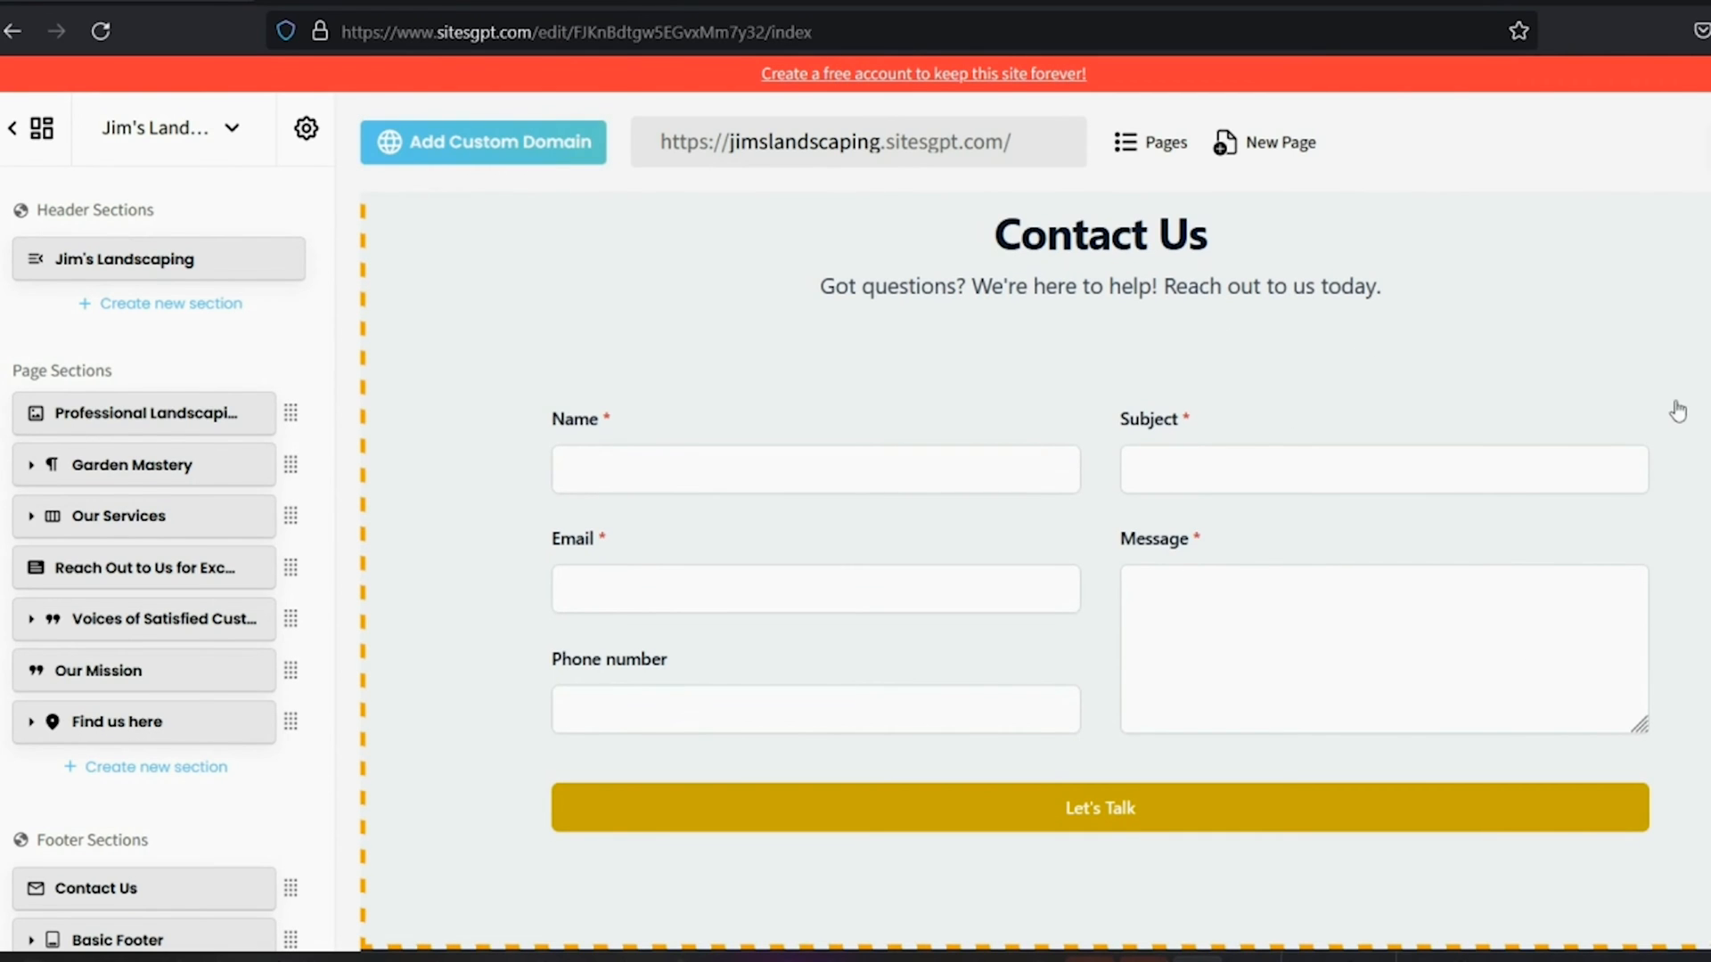
scroll(down, 3)
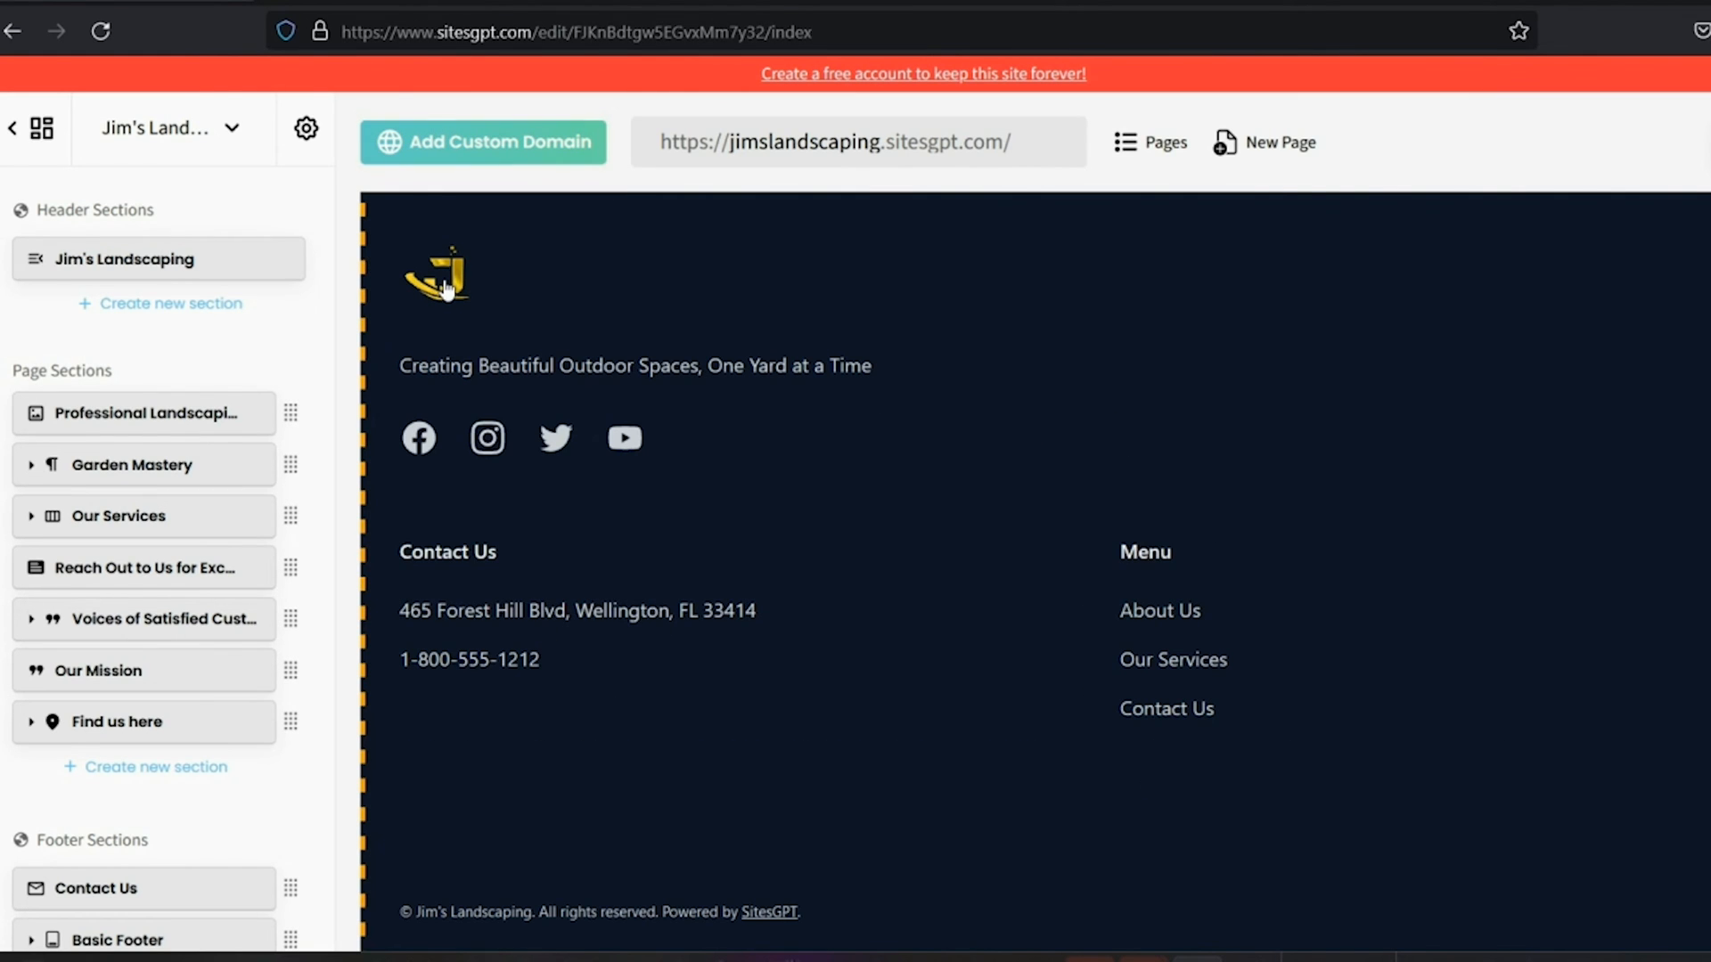
Open the live site at jimslandscaping.sitesgpt.com from the editor header.
click(117, 941)
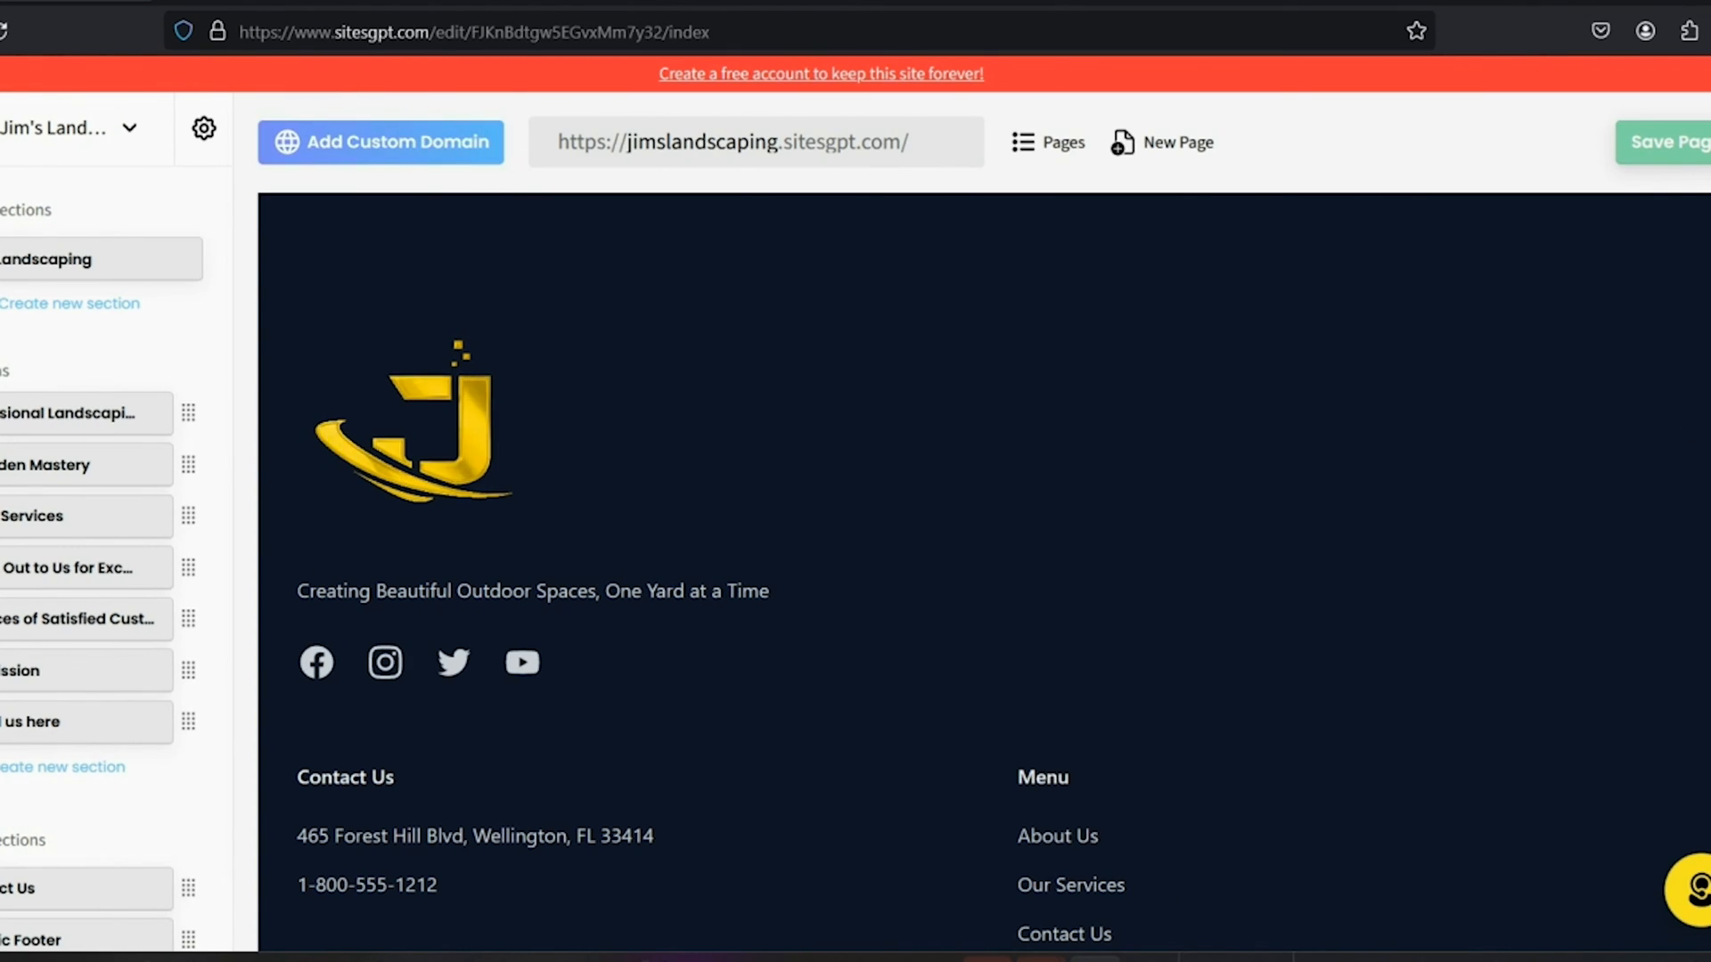
scroll(up, 3)
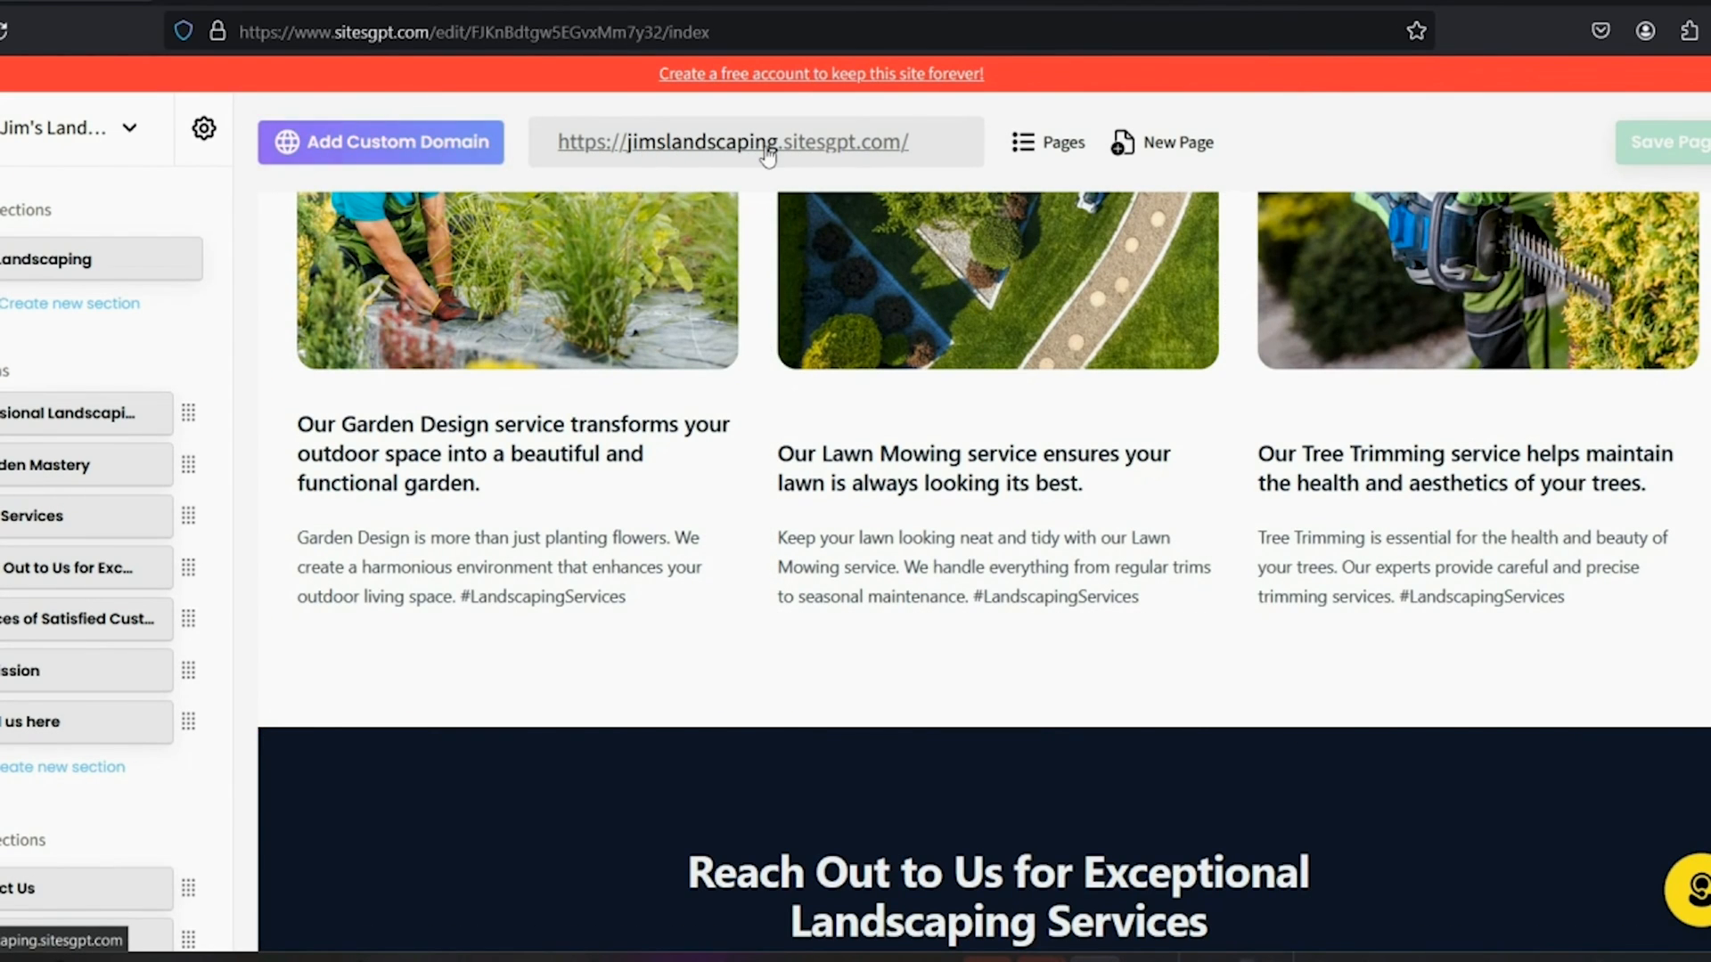
click(741, 142)
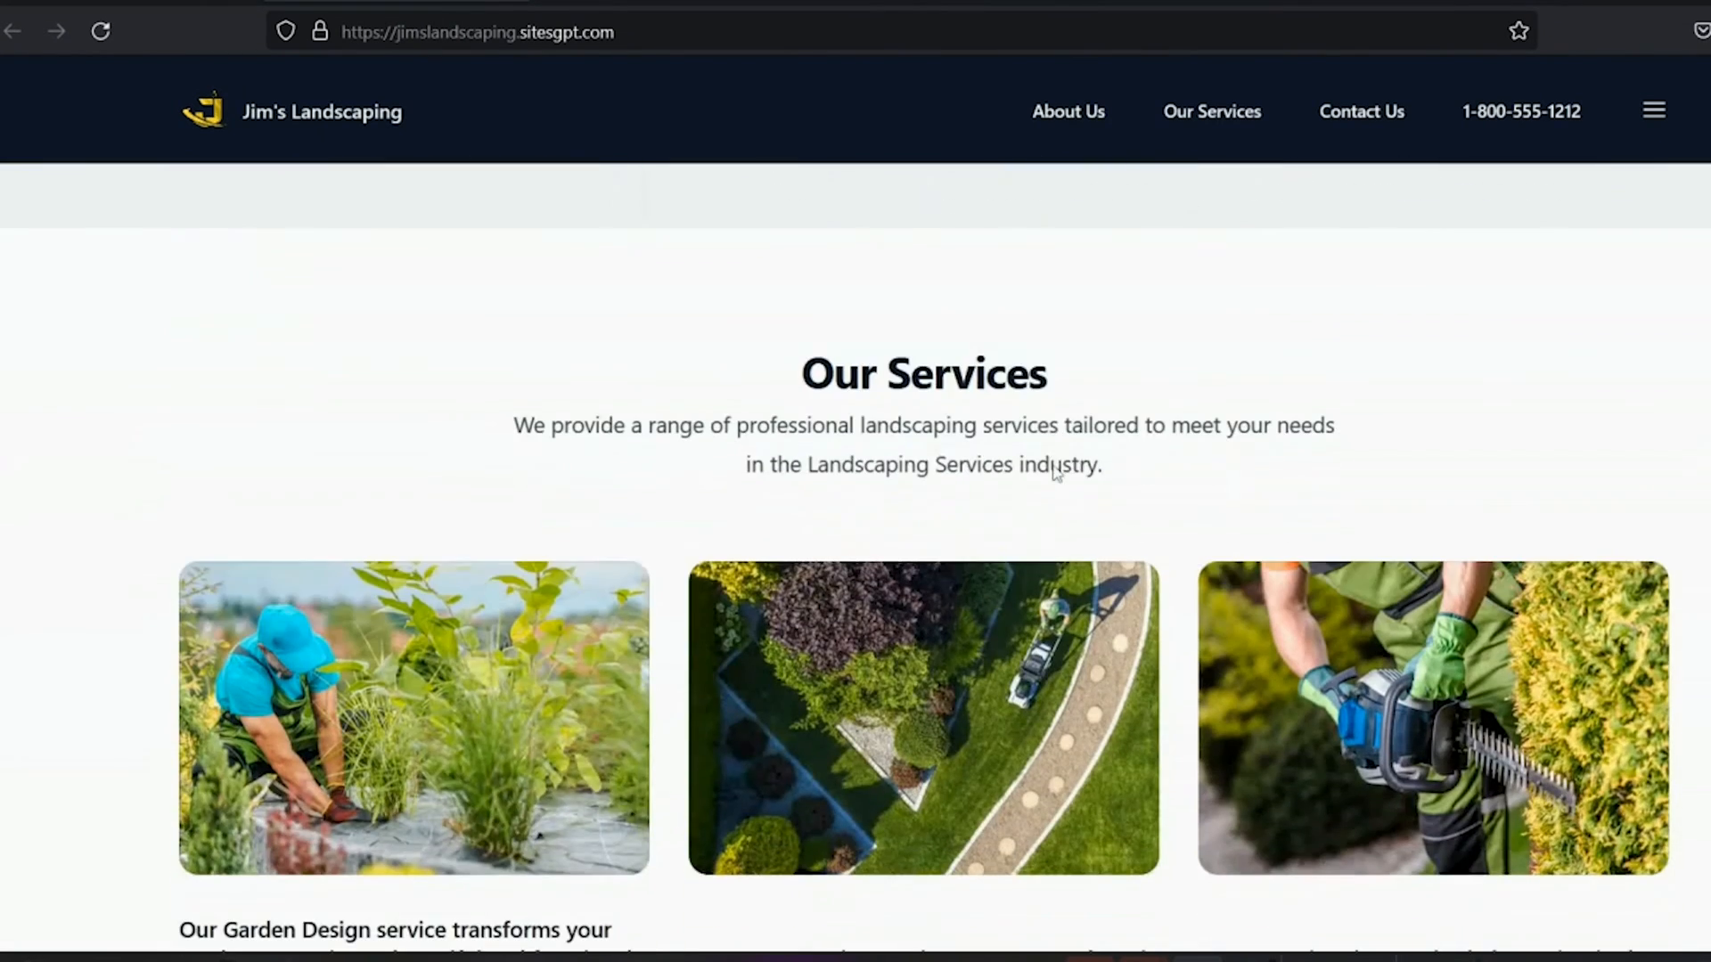
Browse down the live site and jump to its Contact Us form.
scroll(down, 3)
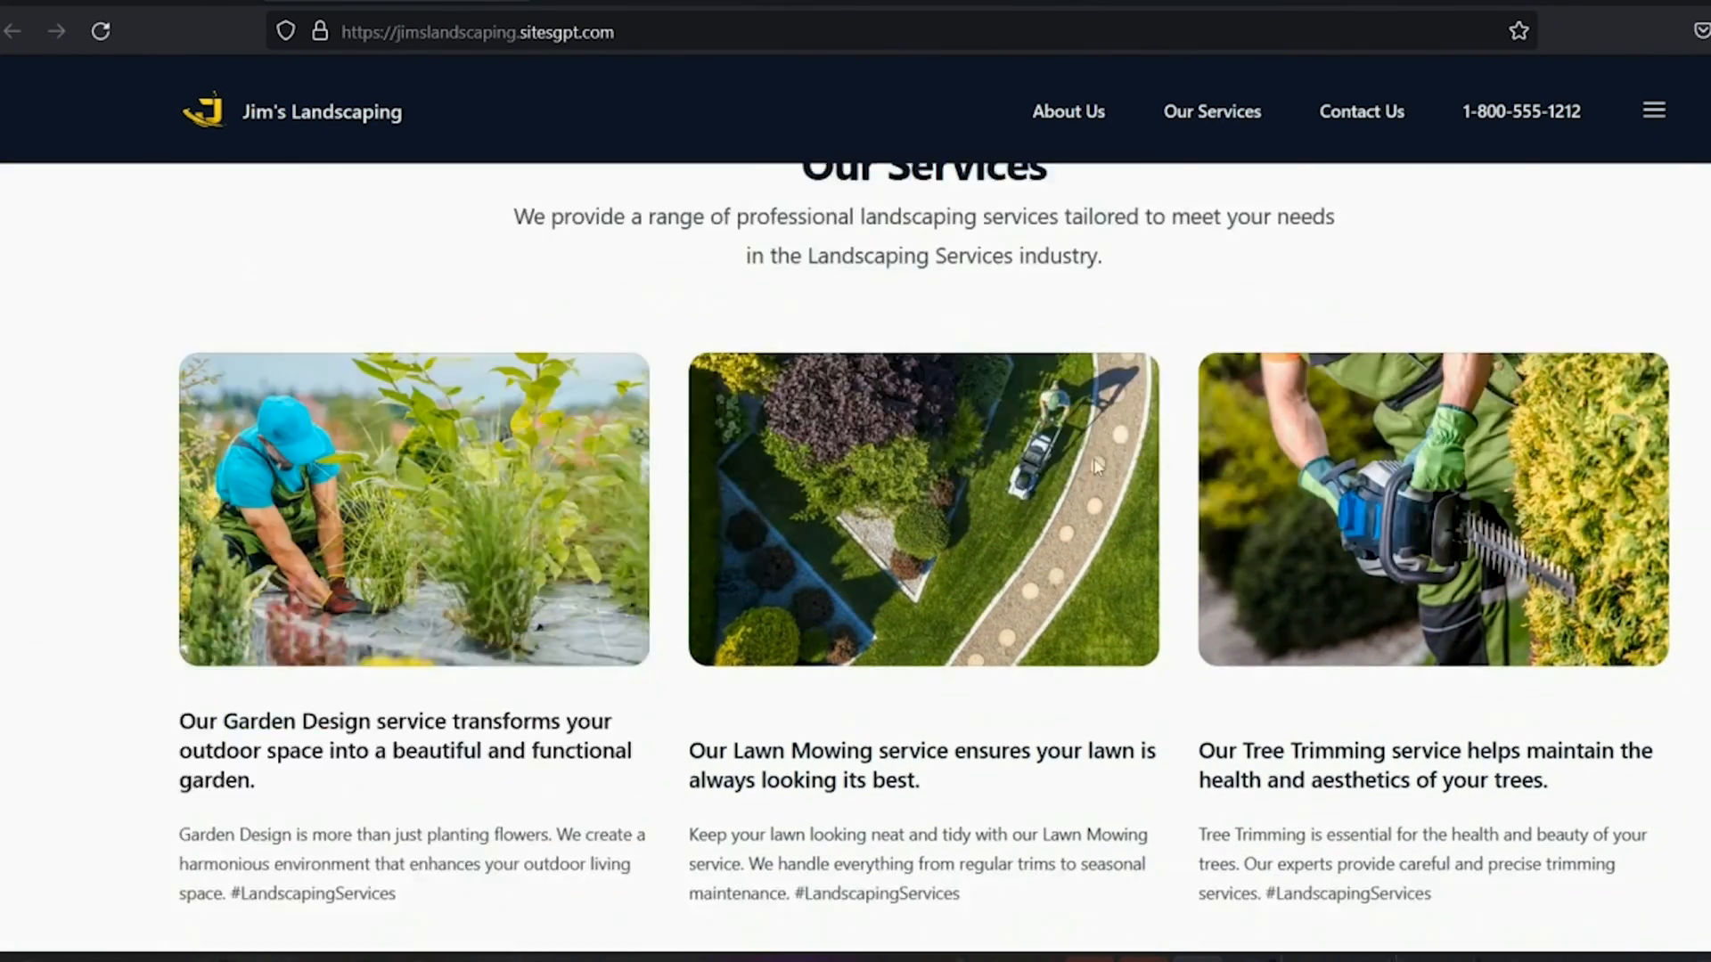
scroll(down, 3)
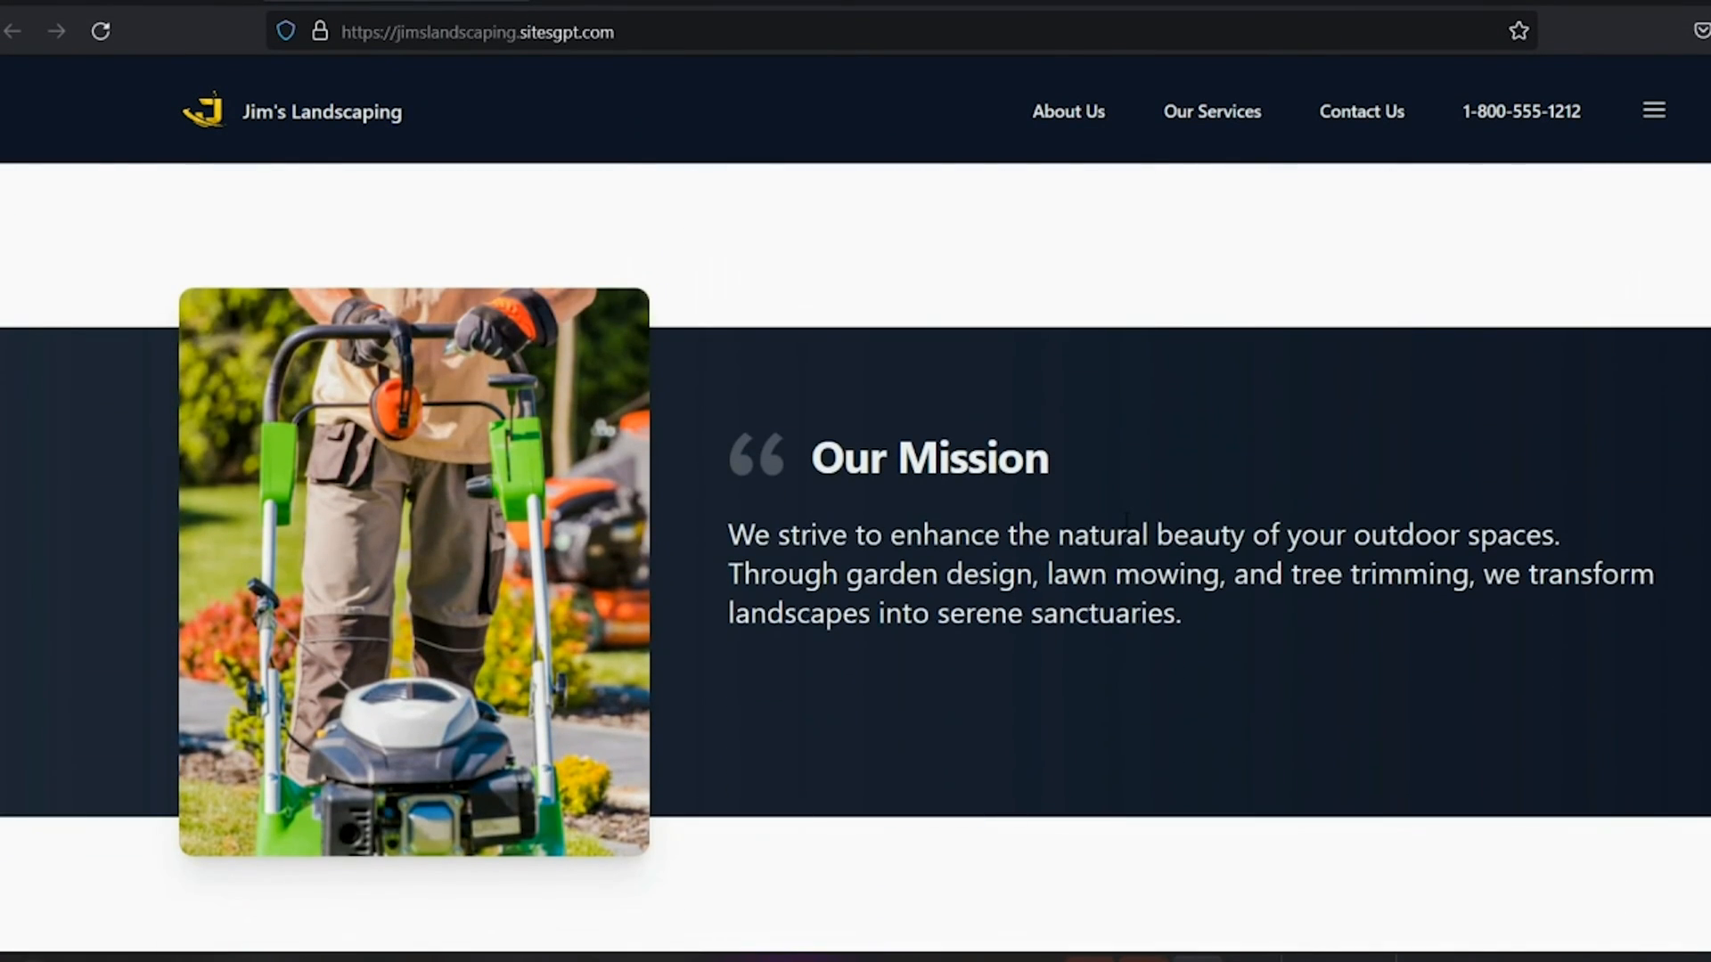
click(1361, 110)
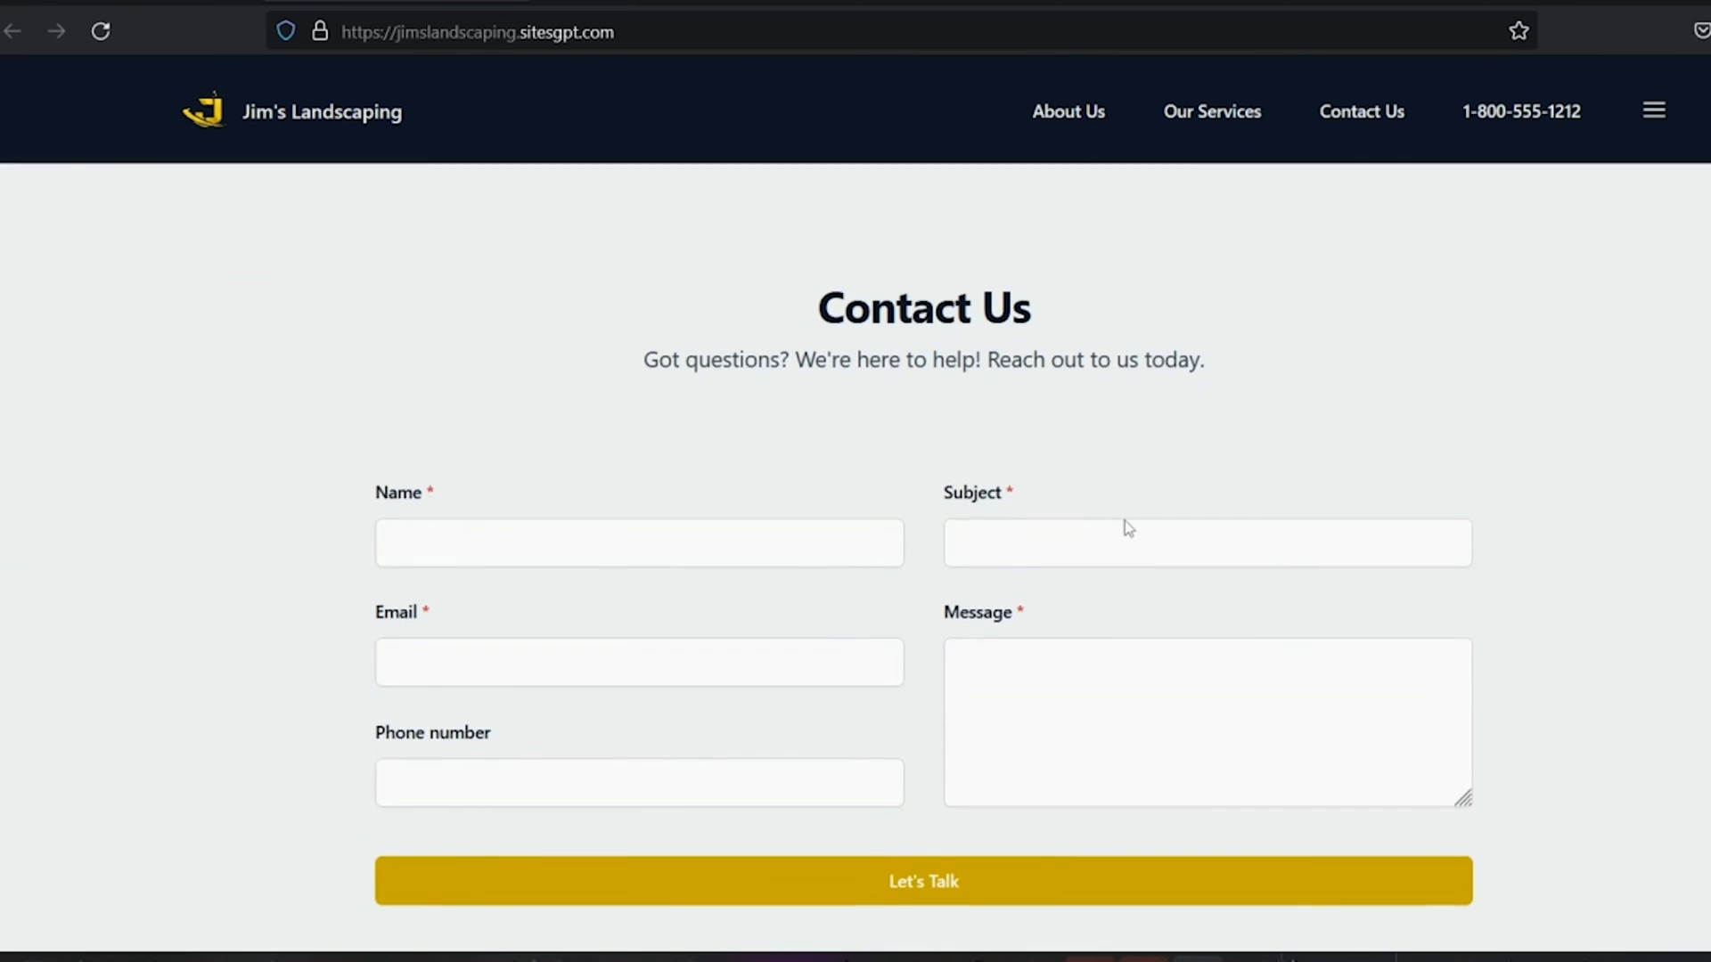
scroll(down, 3)
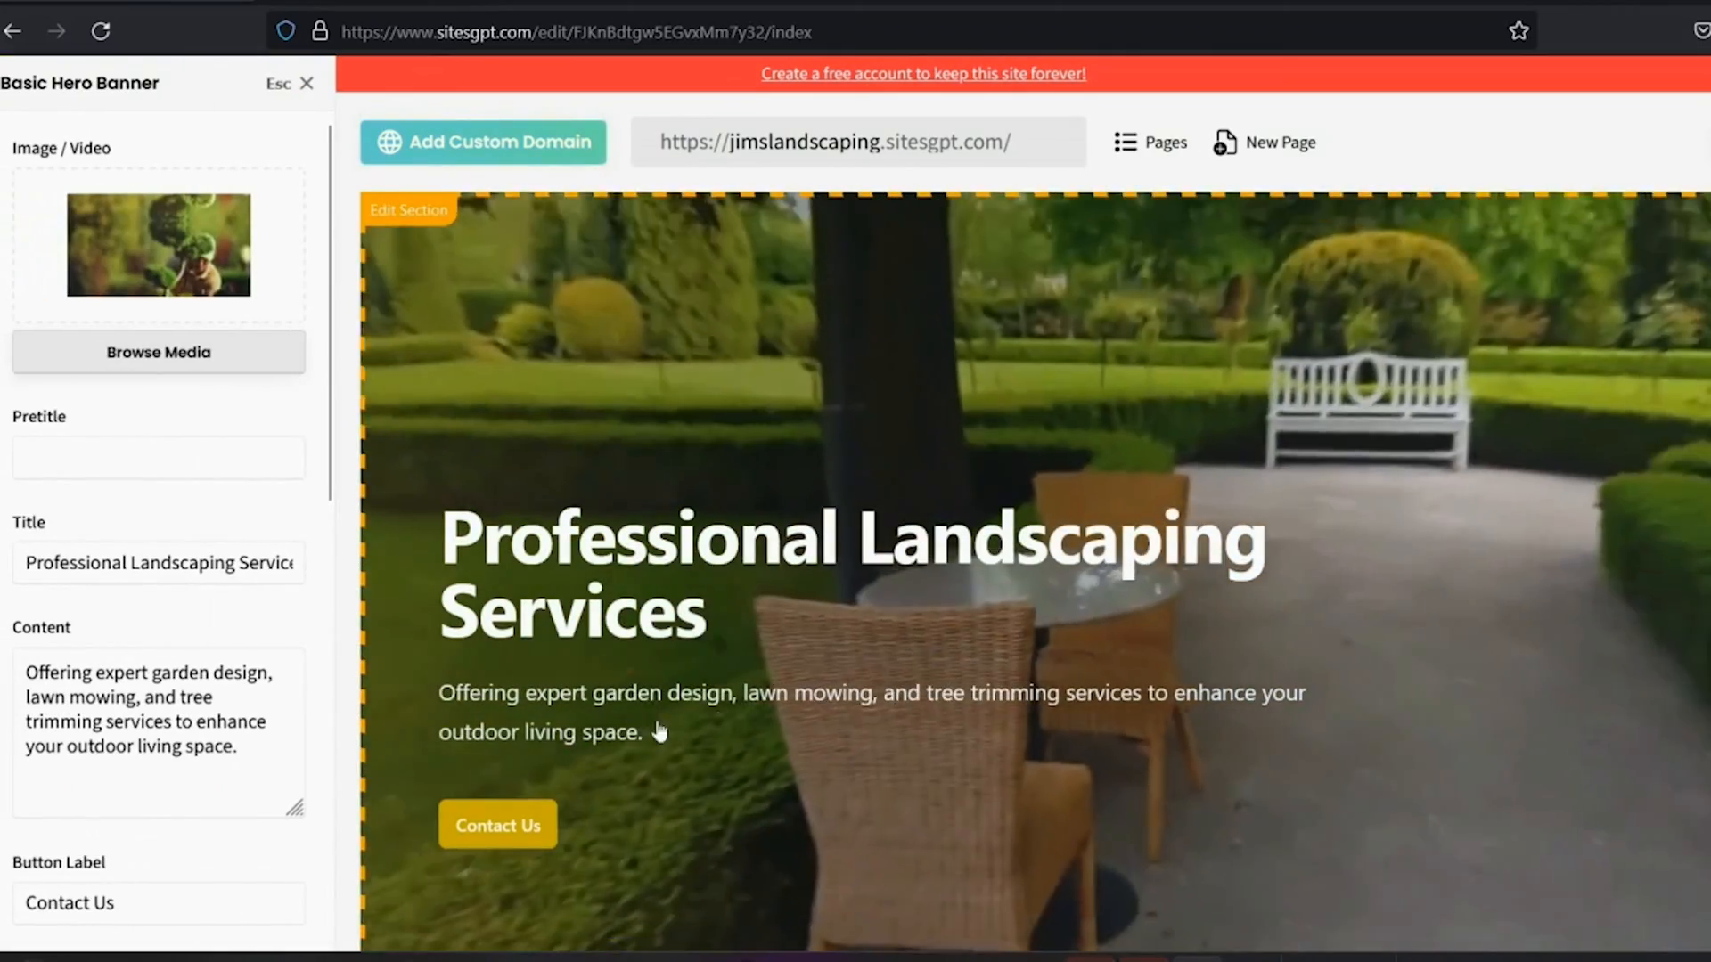
Replace the hero title with Jim's Landscaping and bring up Browse Media for a new image.
click(159, 720)
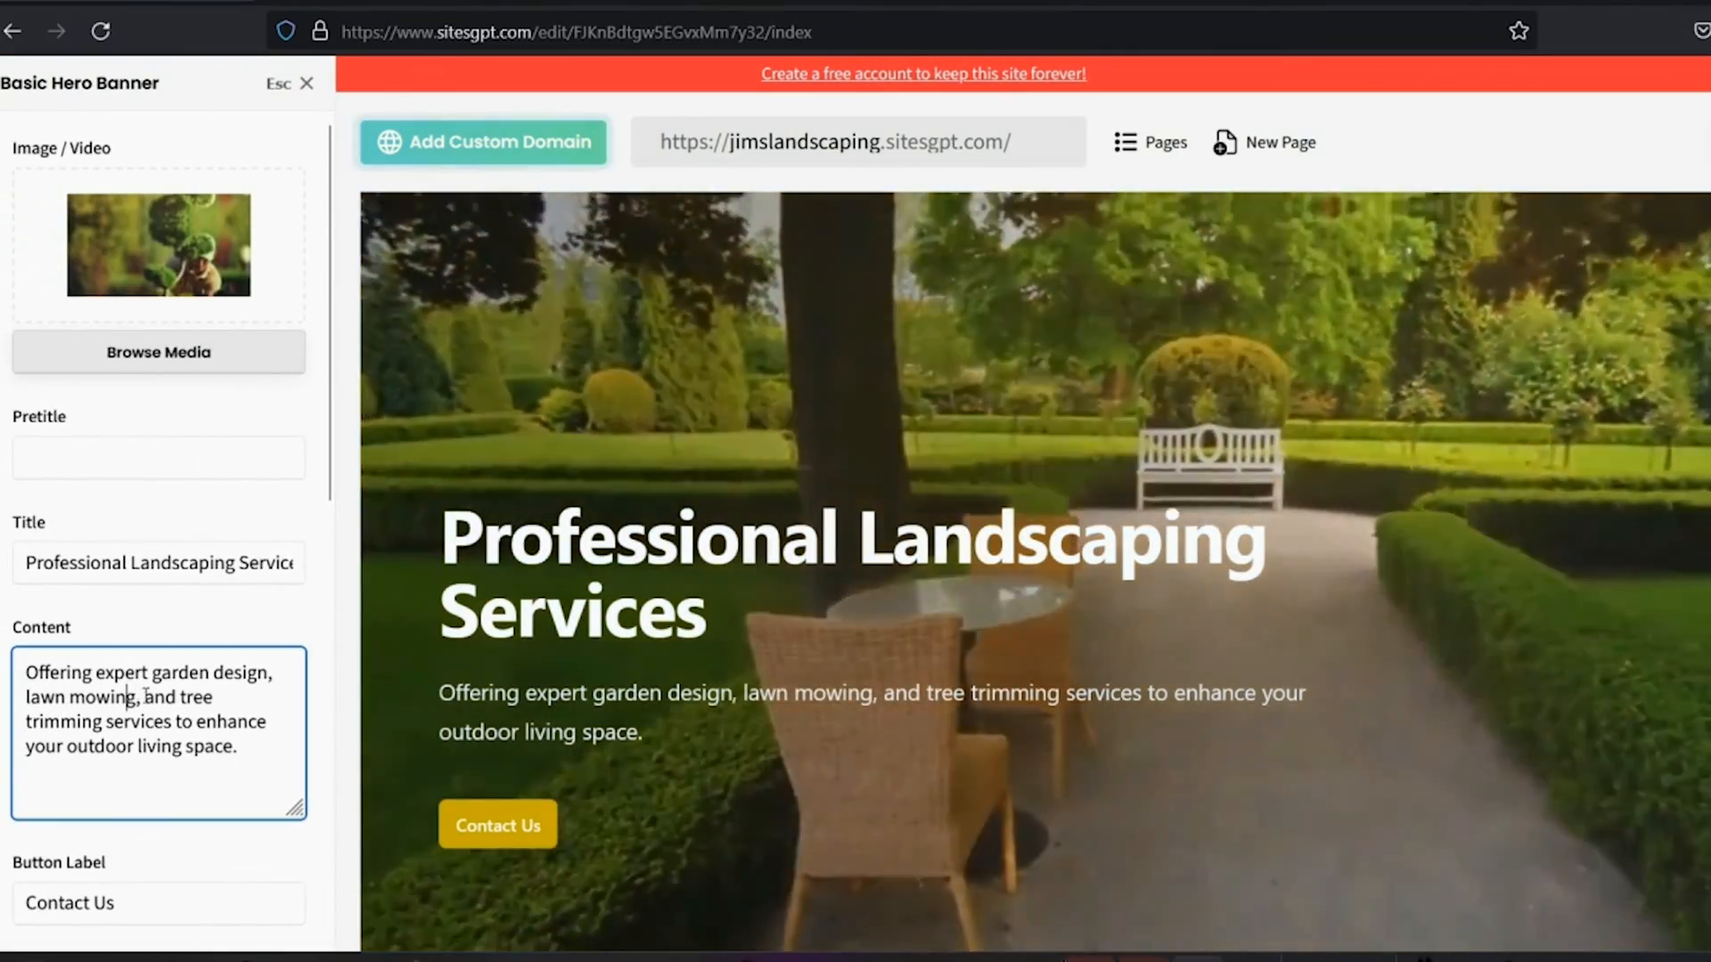
click(159, 563)
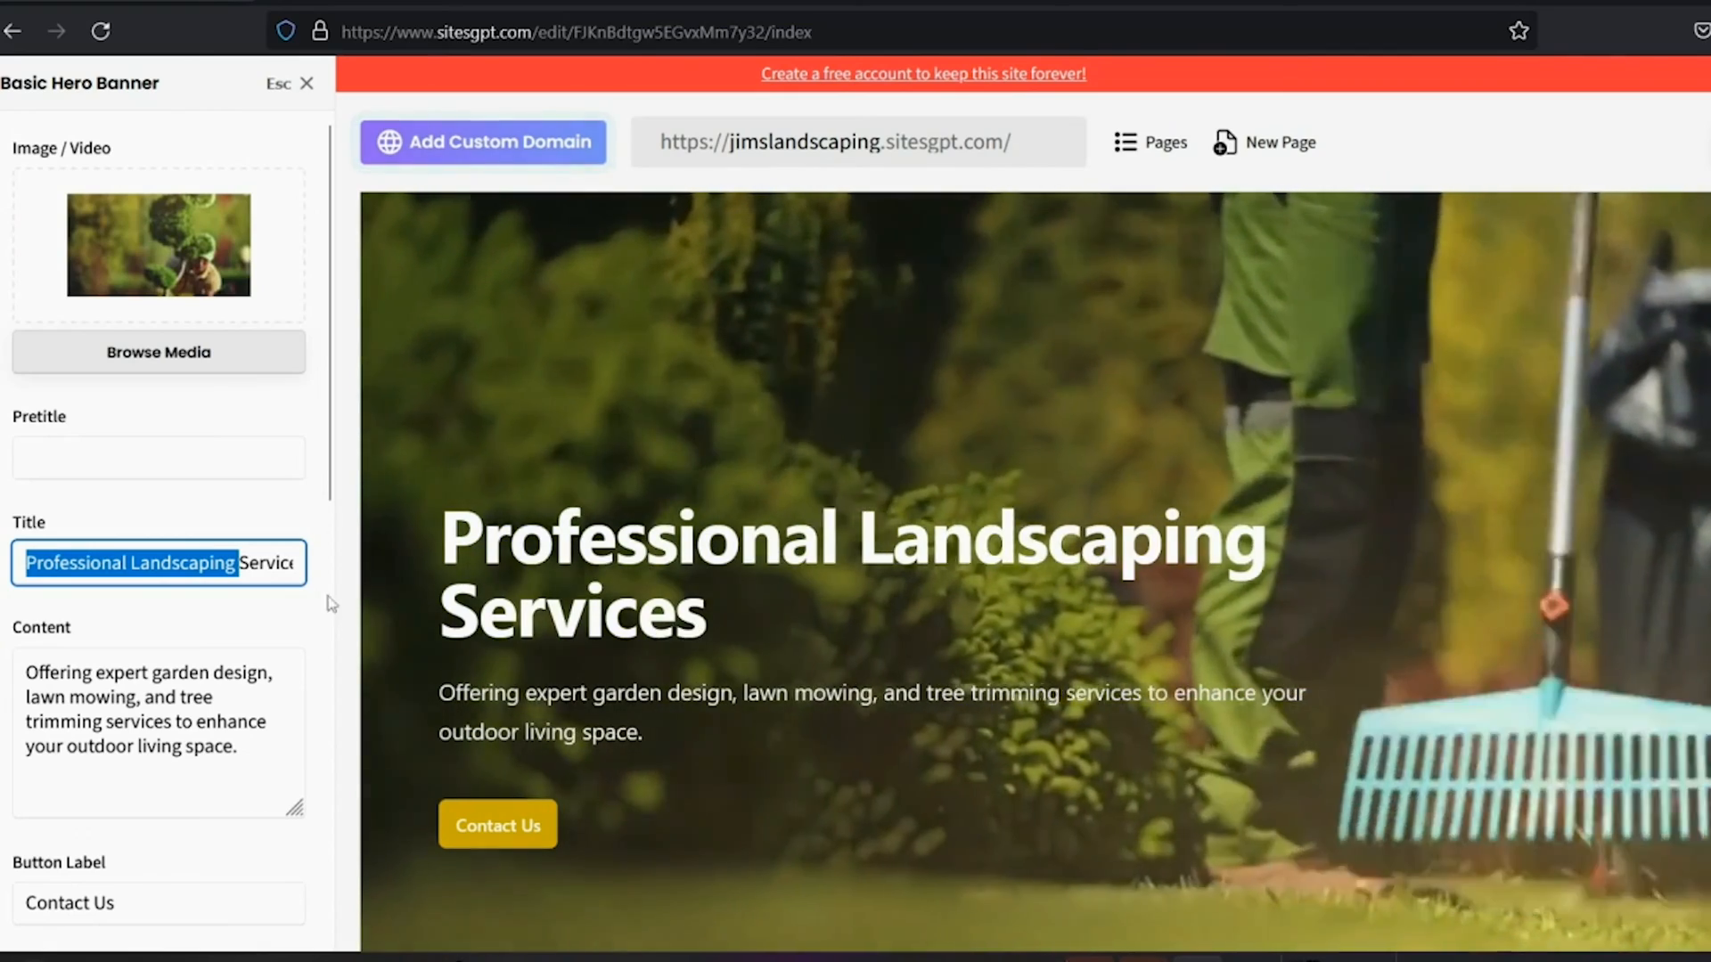
text(Jim's Landscaping)
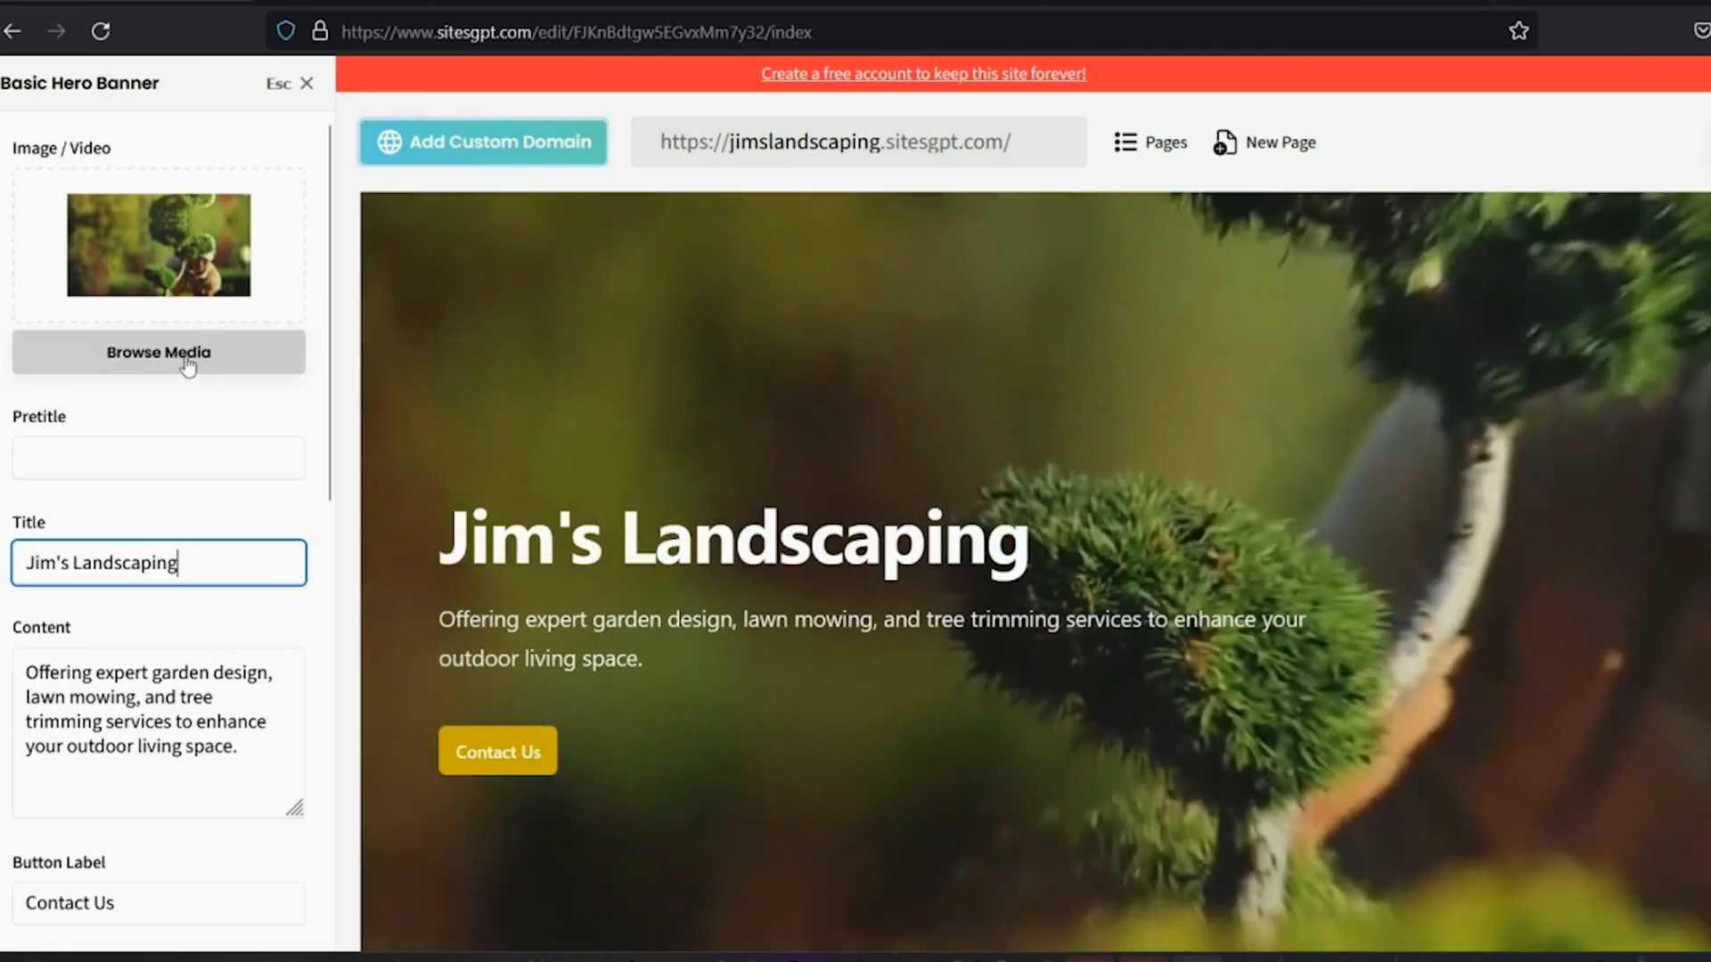
click(159, 351)
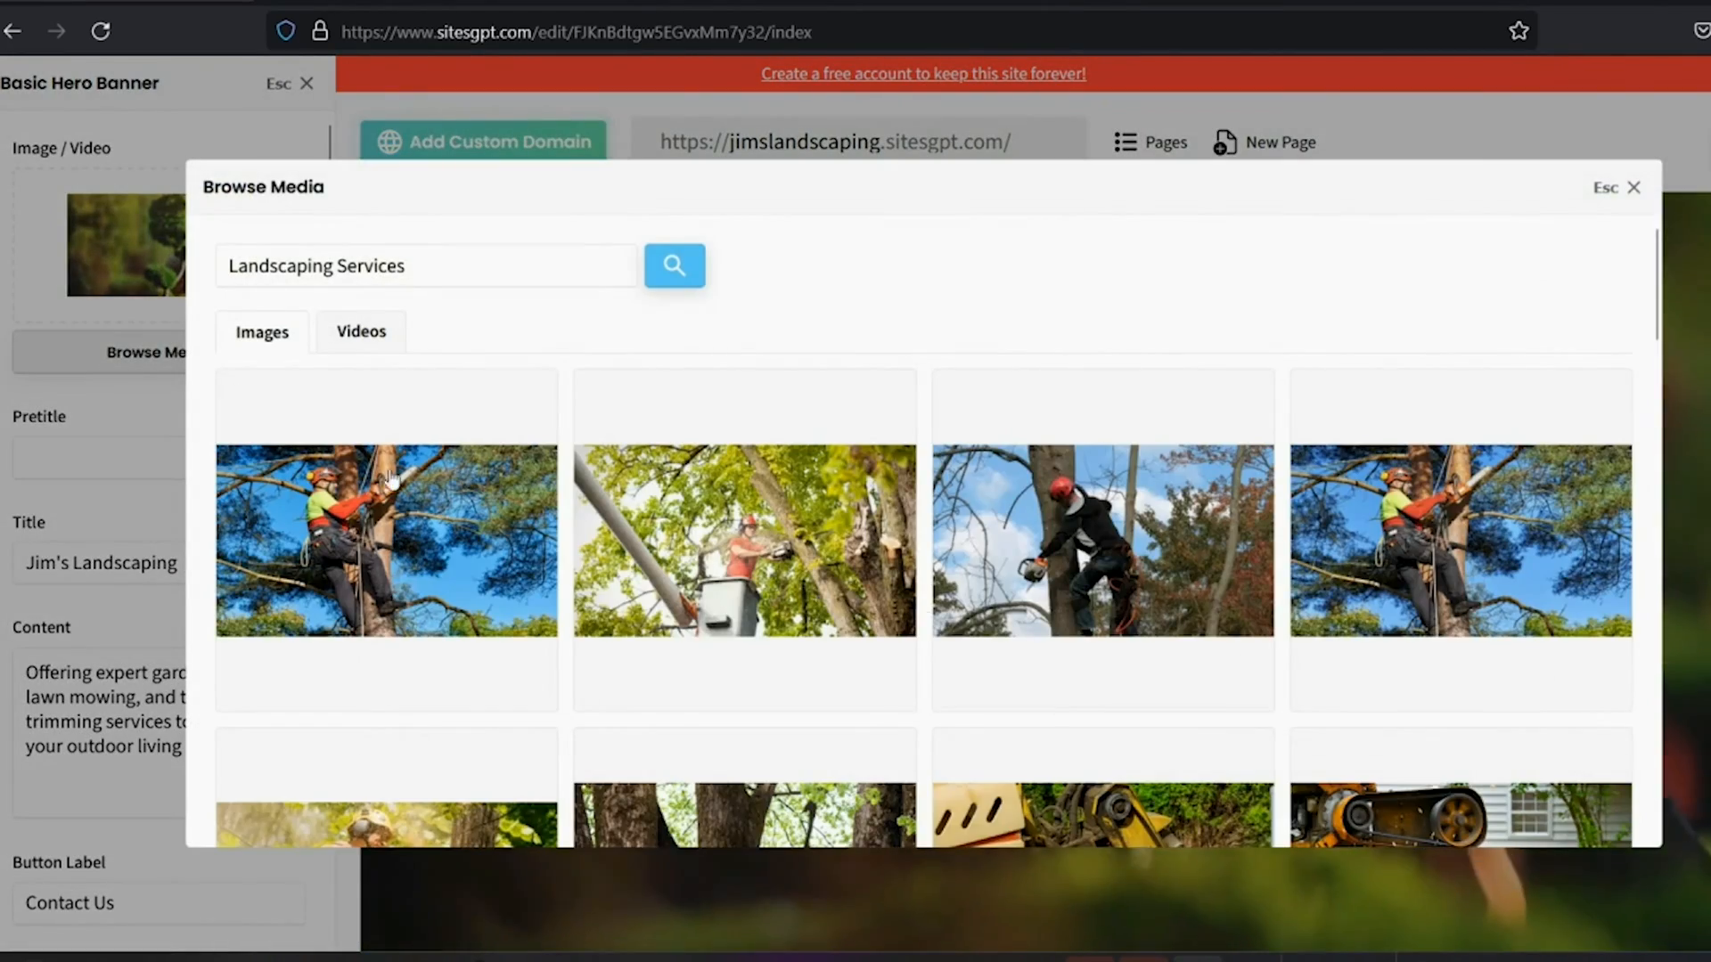
Set the Browse Media photo of hands planting colourful flowers as the hero image.
scroll(down, 3)
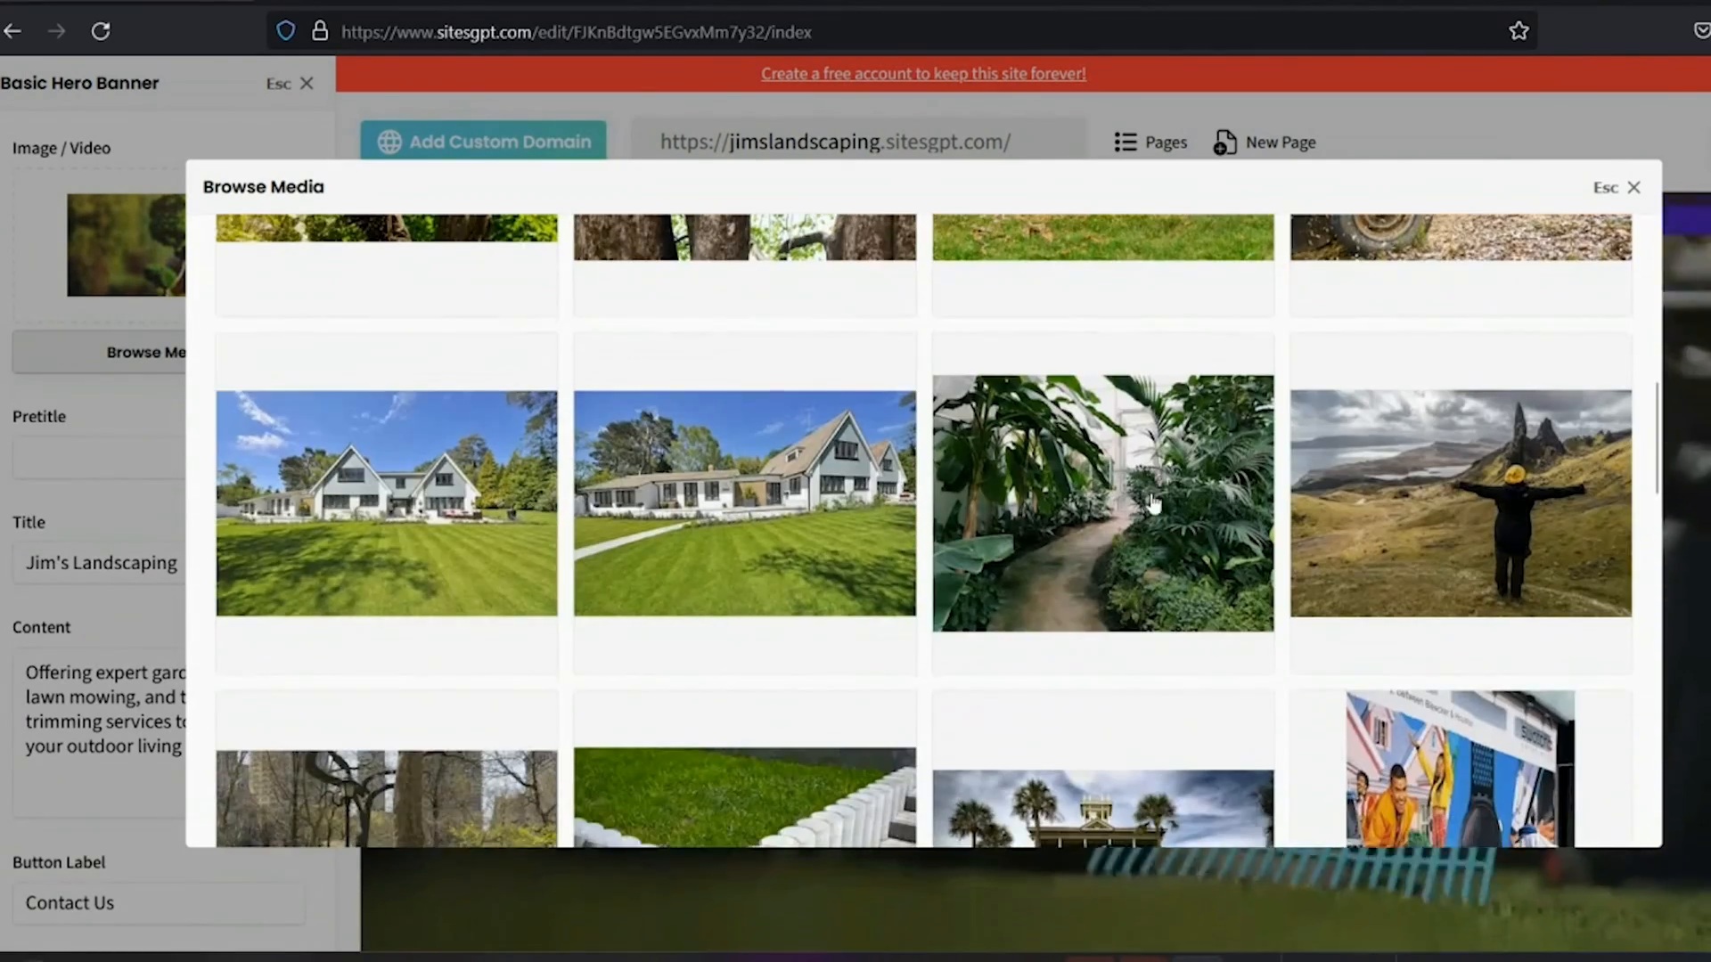
scroll(down, 3)
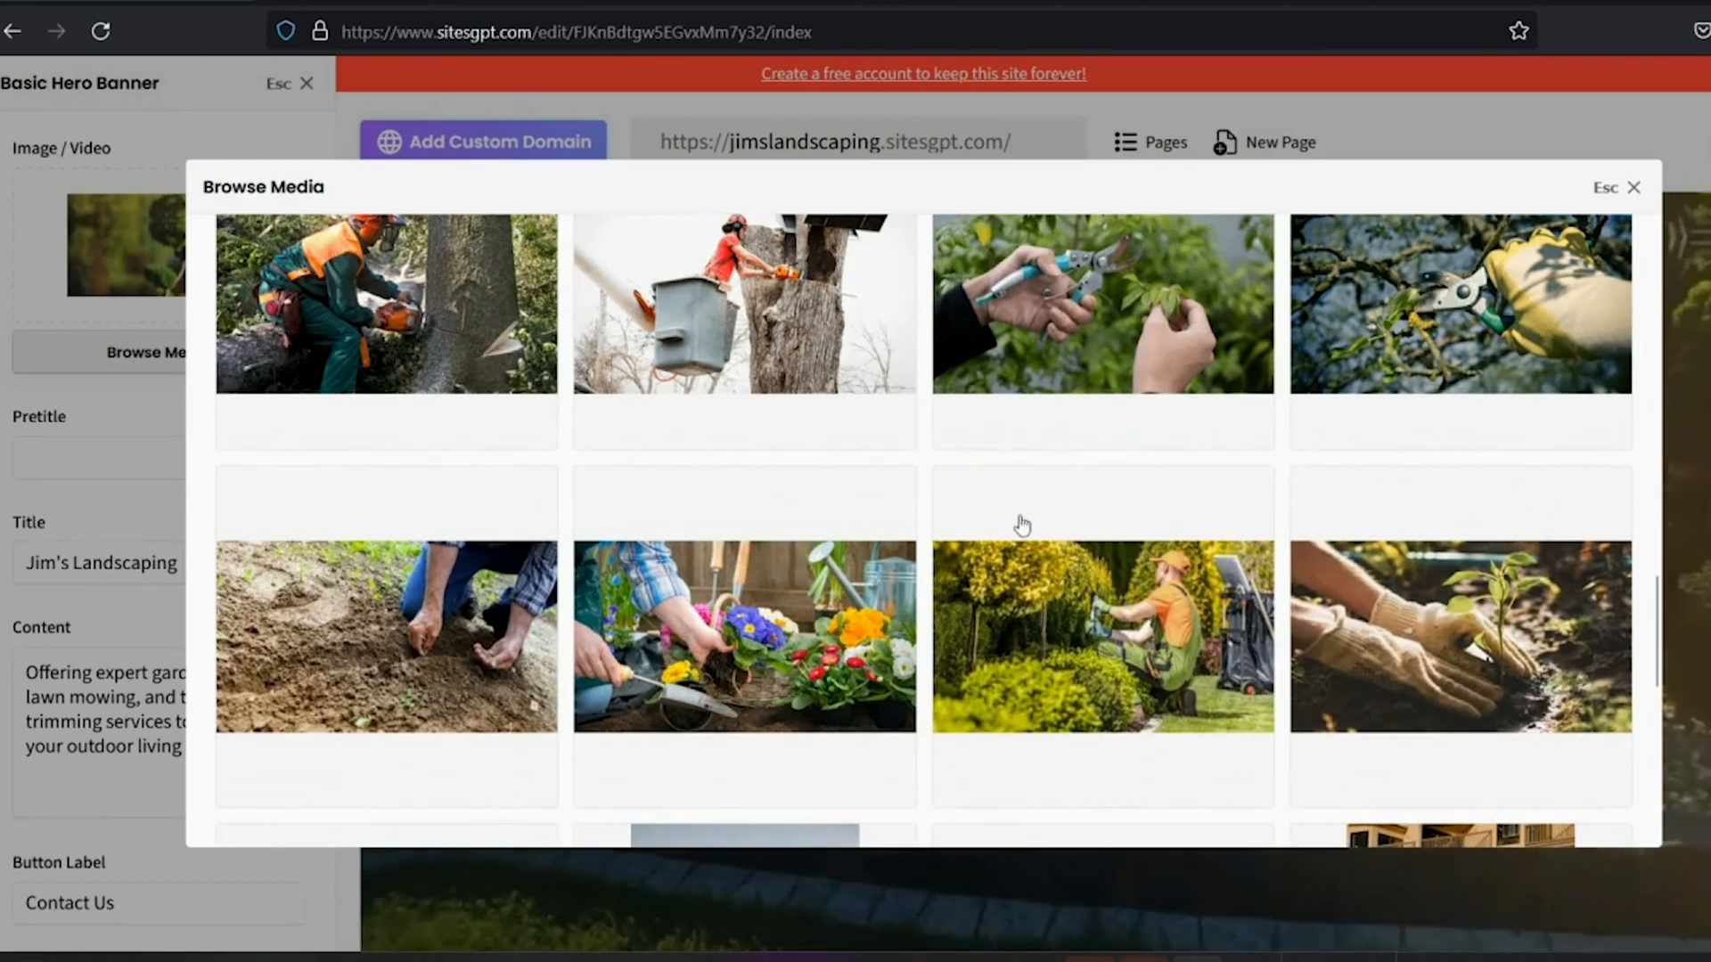
click(745, 636)
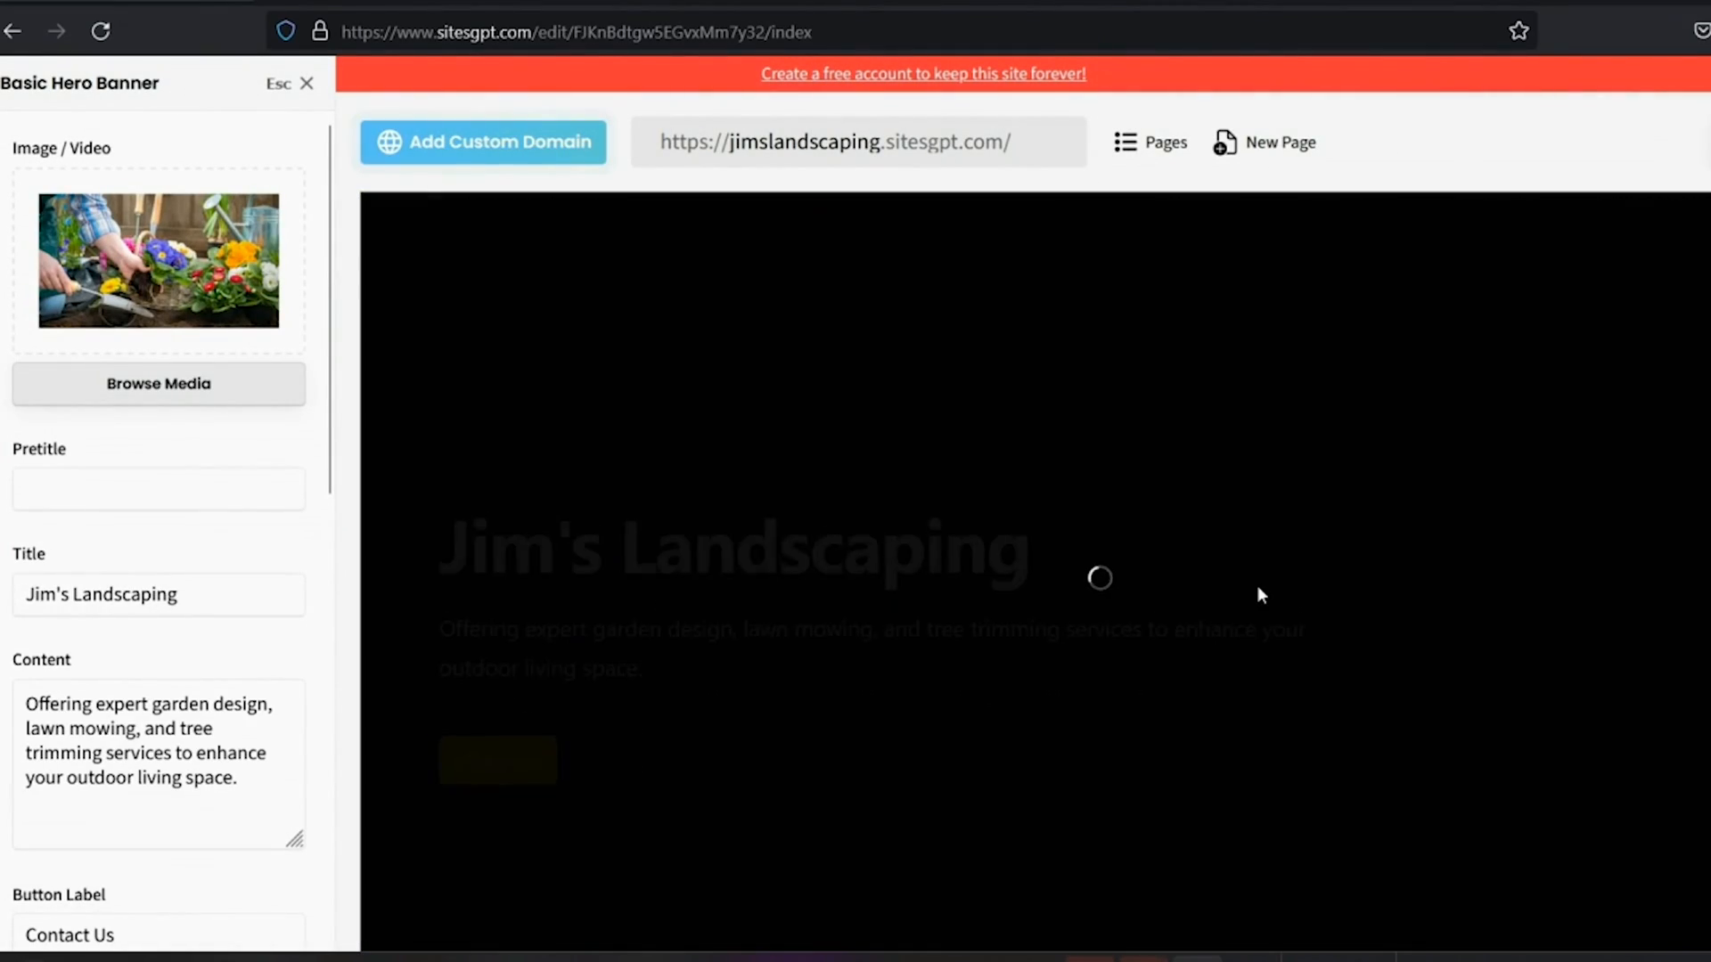